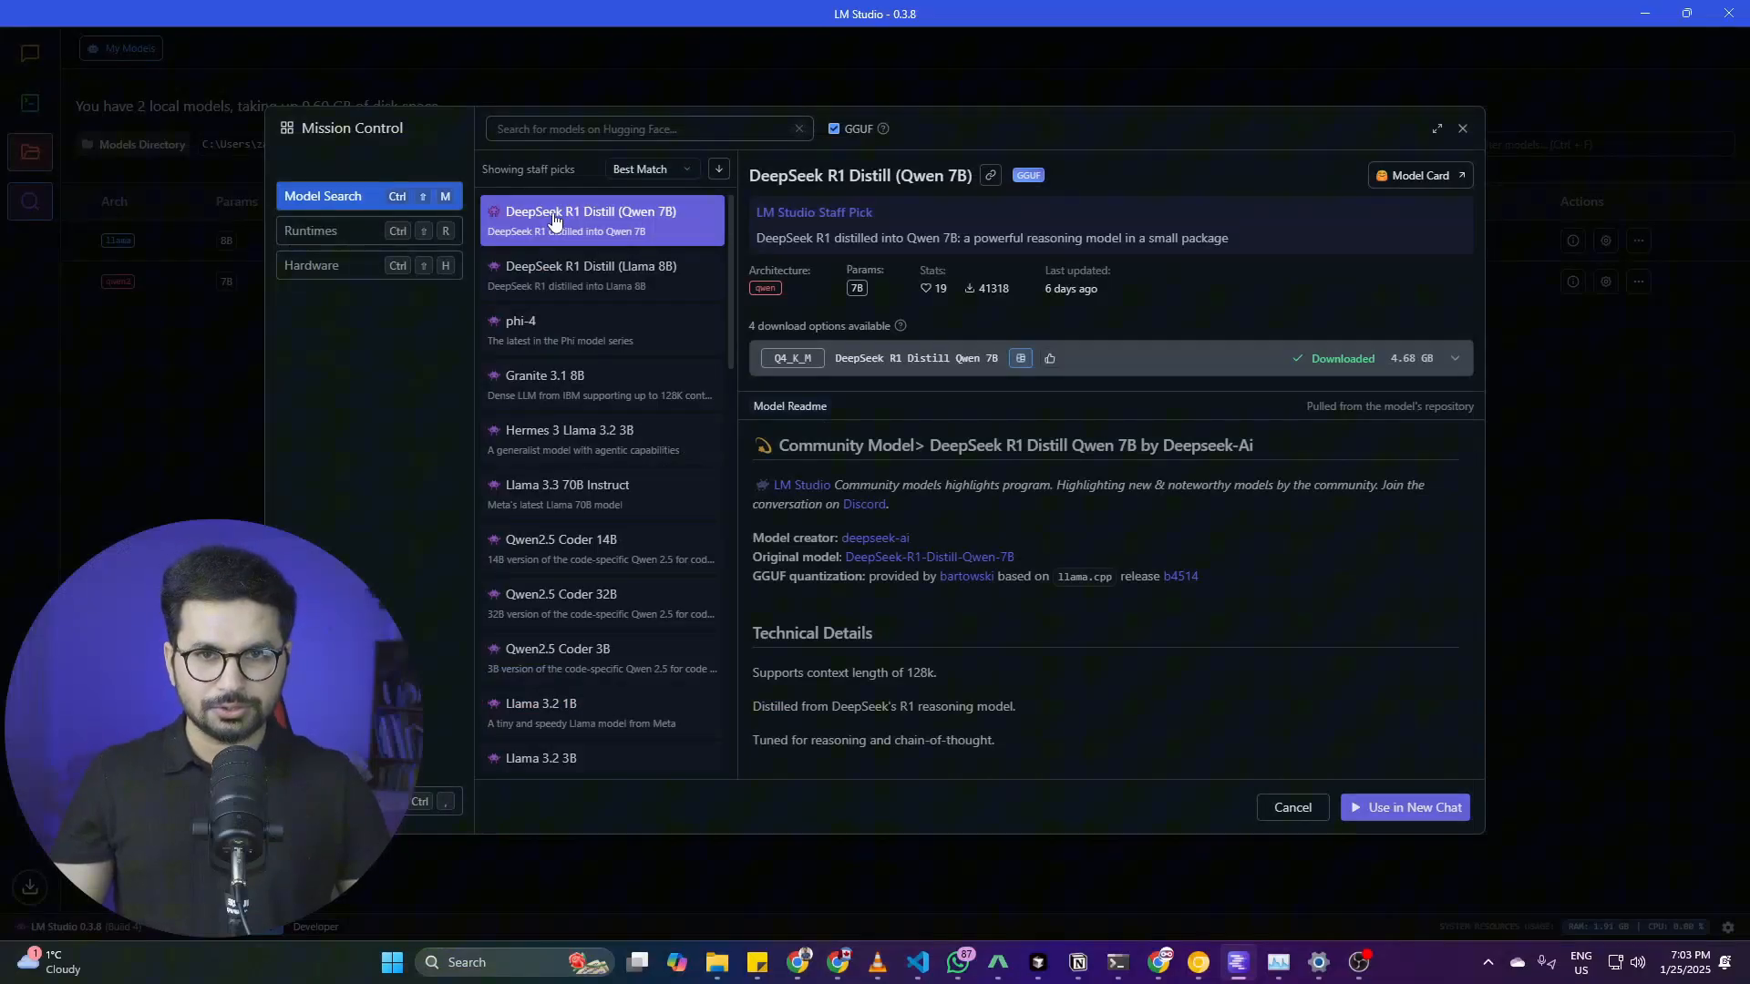
mouse_move(946, 377)
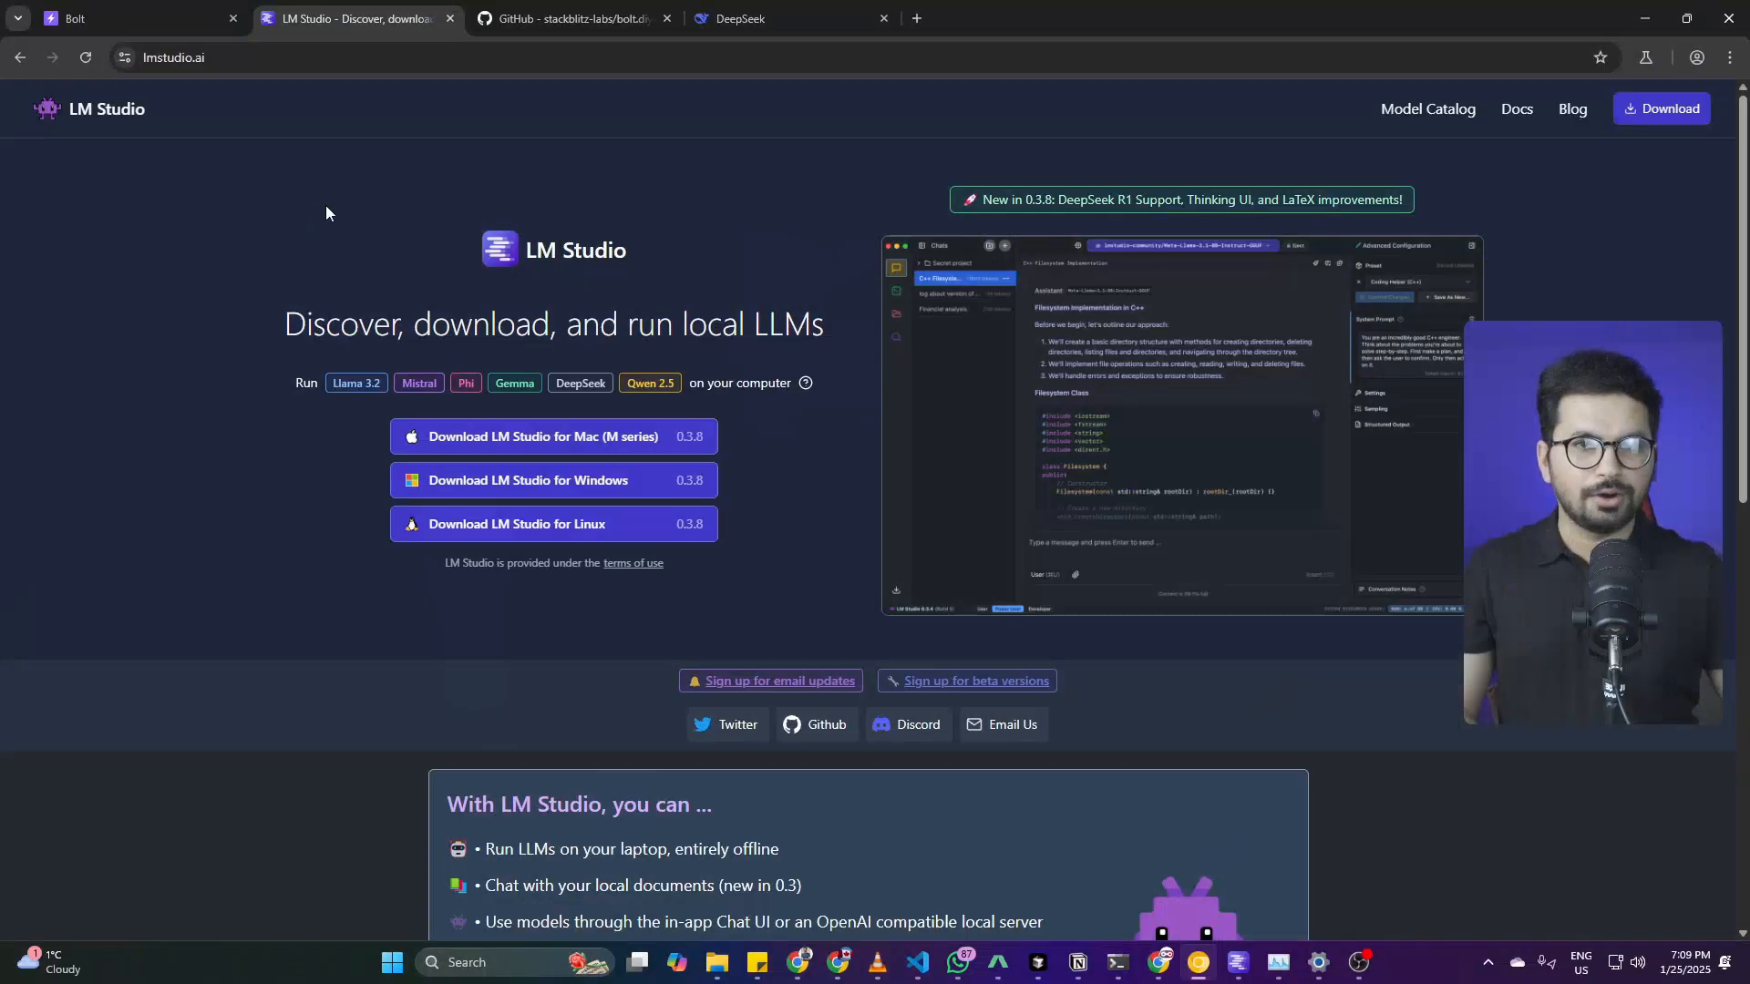
Step: Start the LM Studio Windows installer download from lmstudio.ai and check the download indicator
click(172, 56)
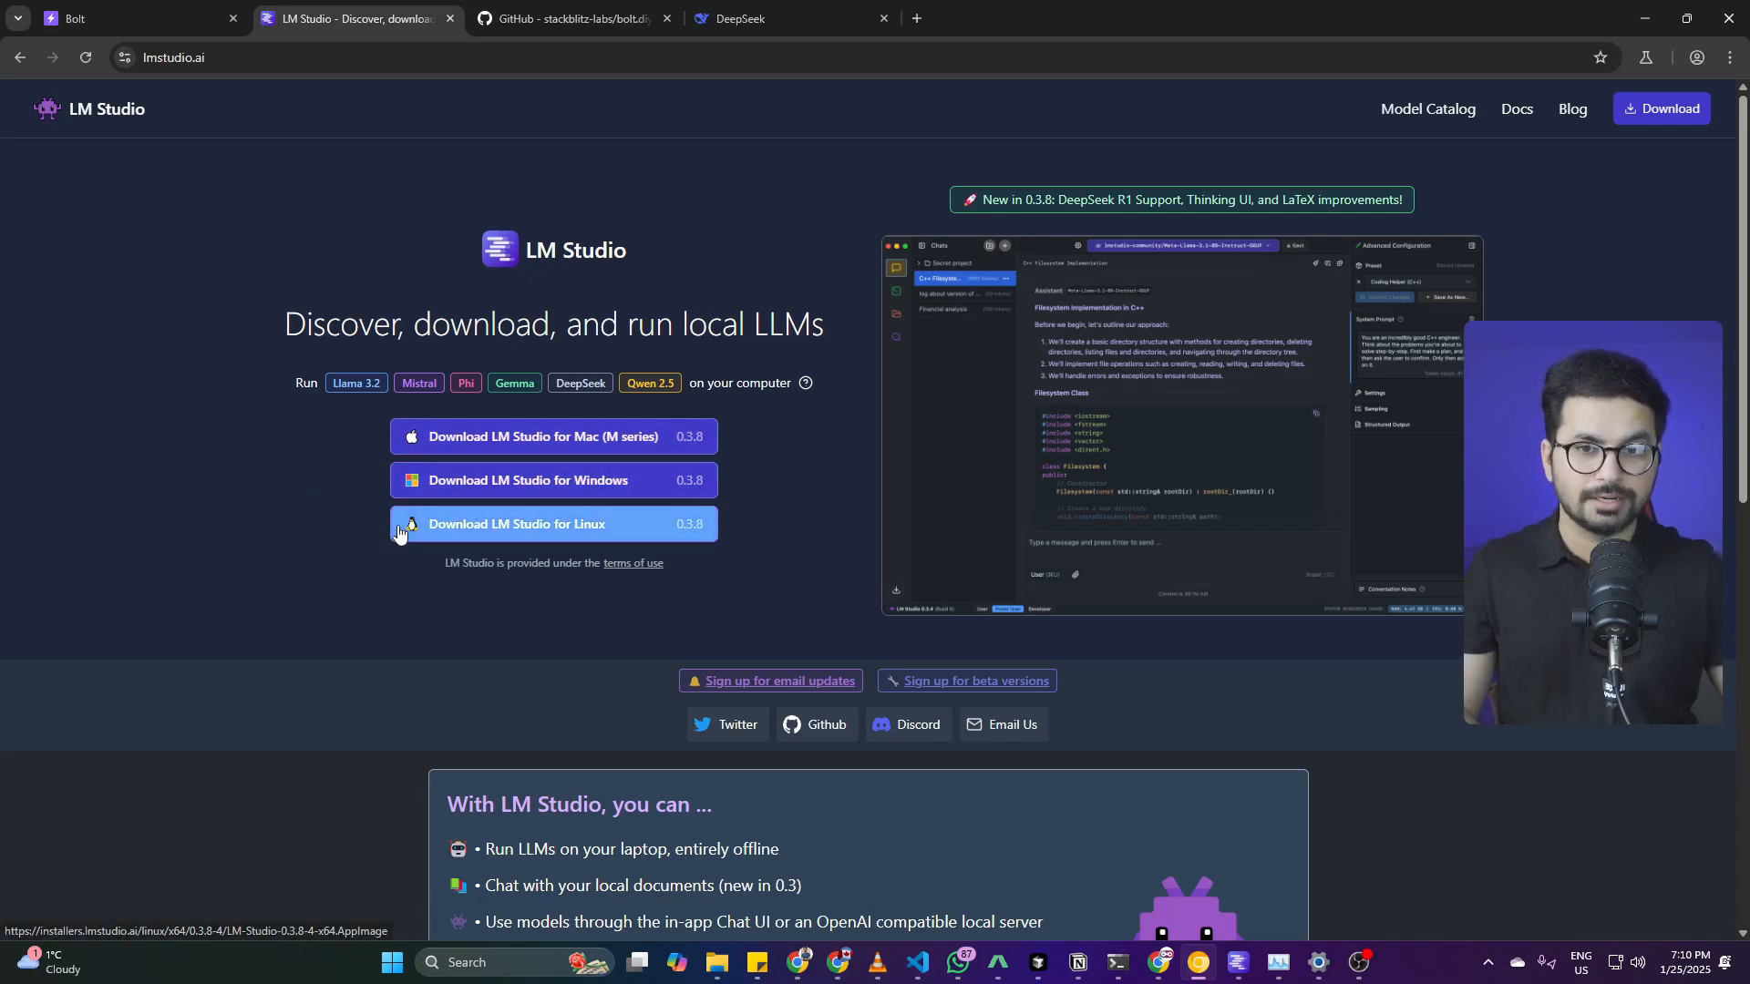
mouse_move(454, 492)
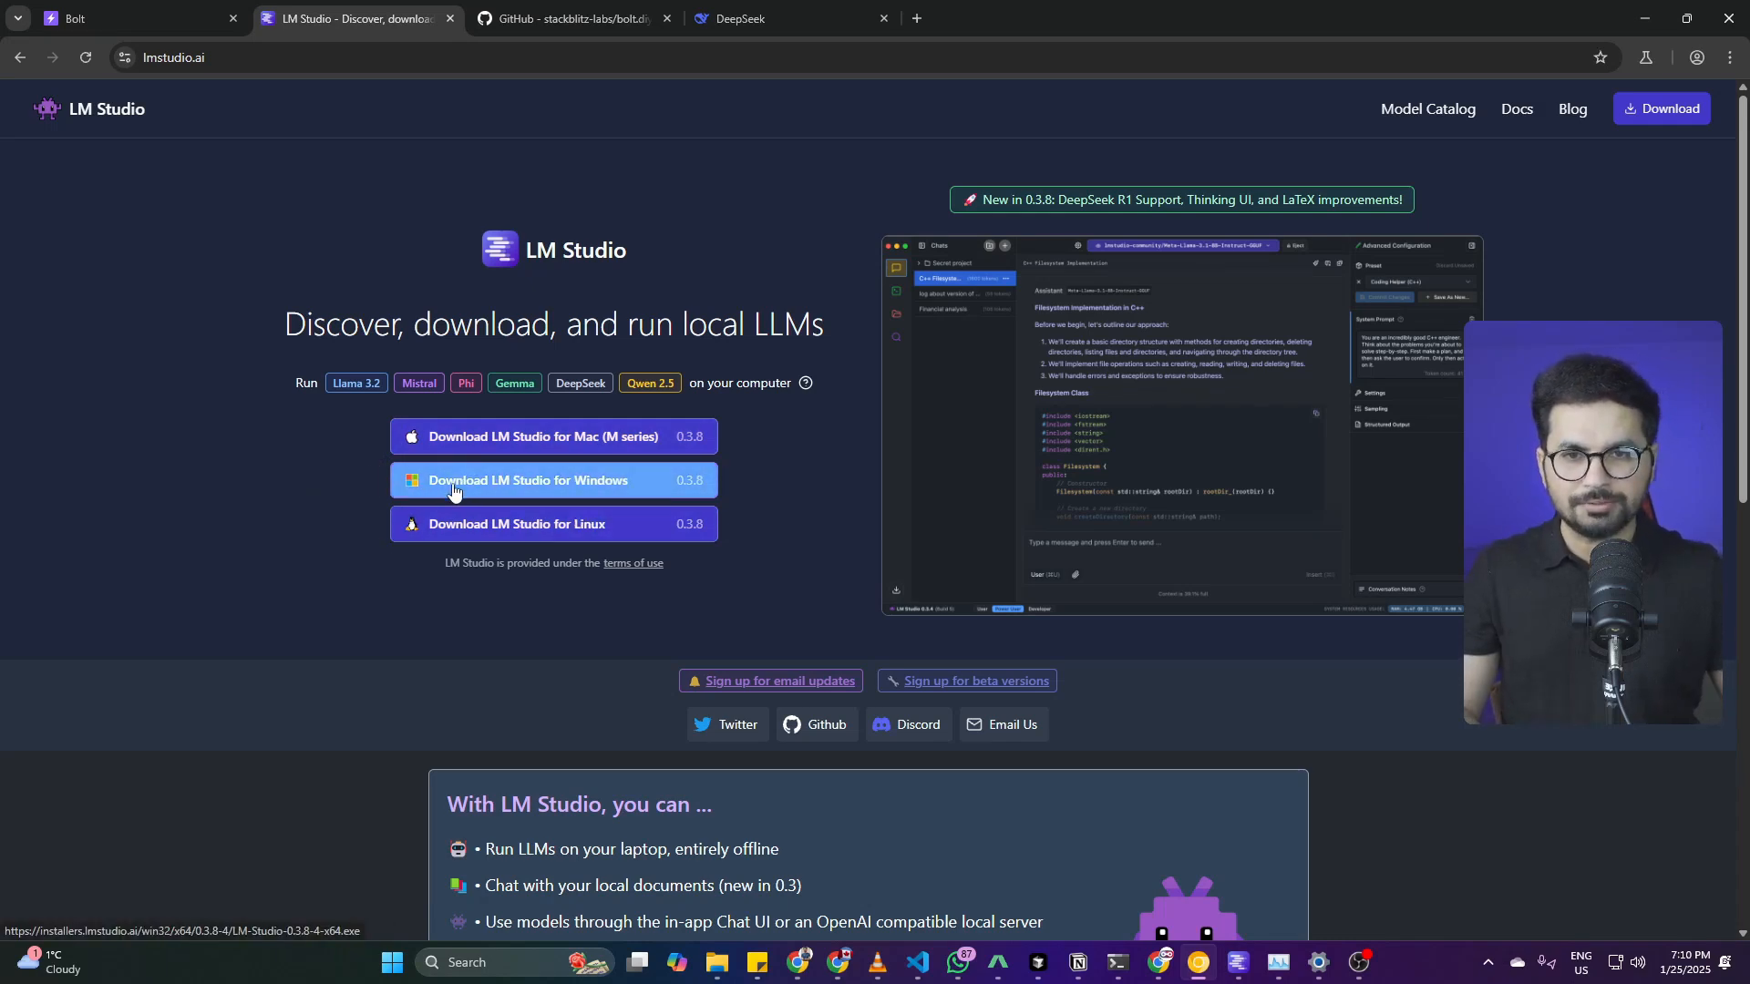
click(551, 480)
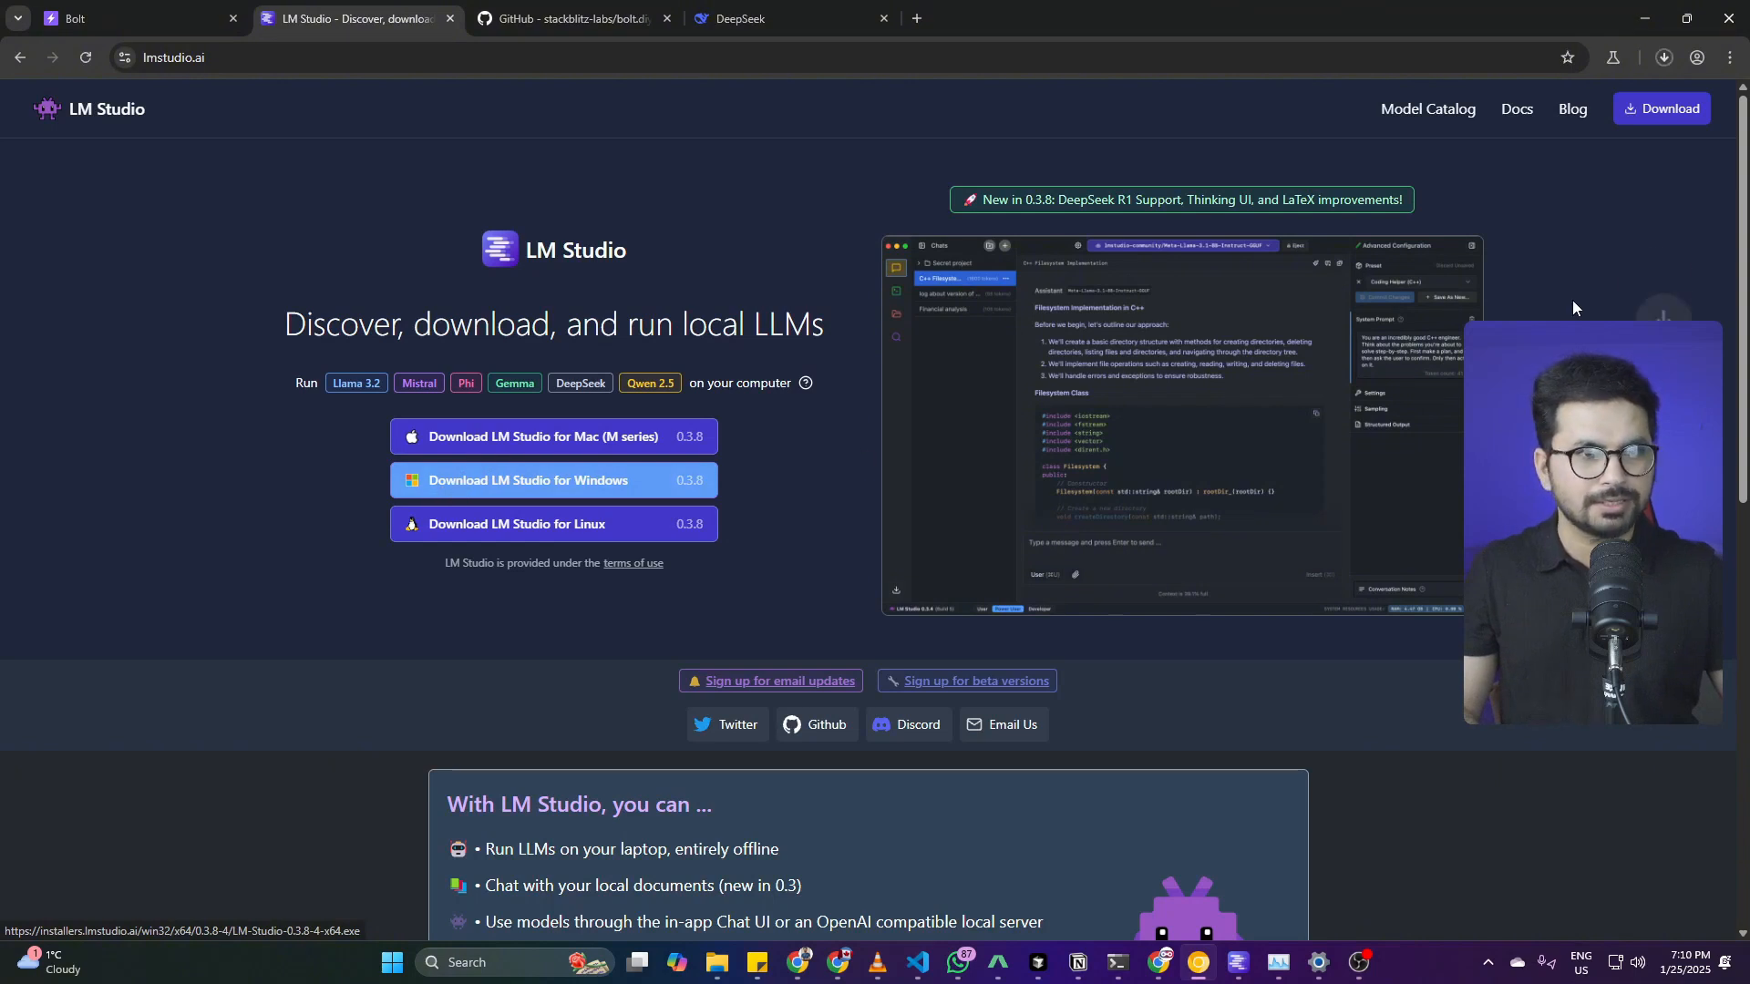
click(1662, 56)
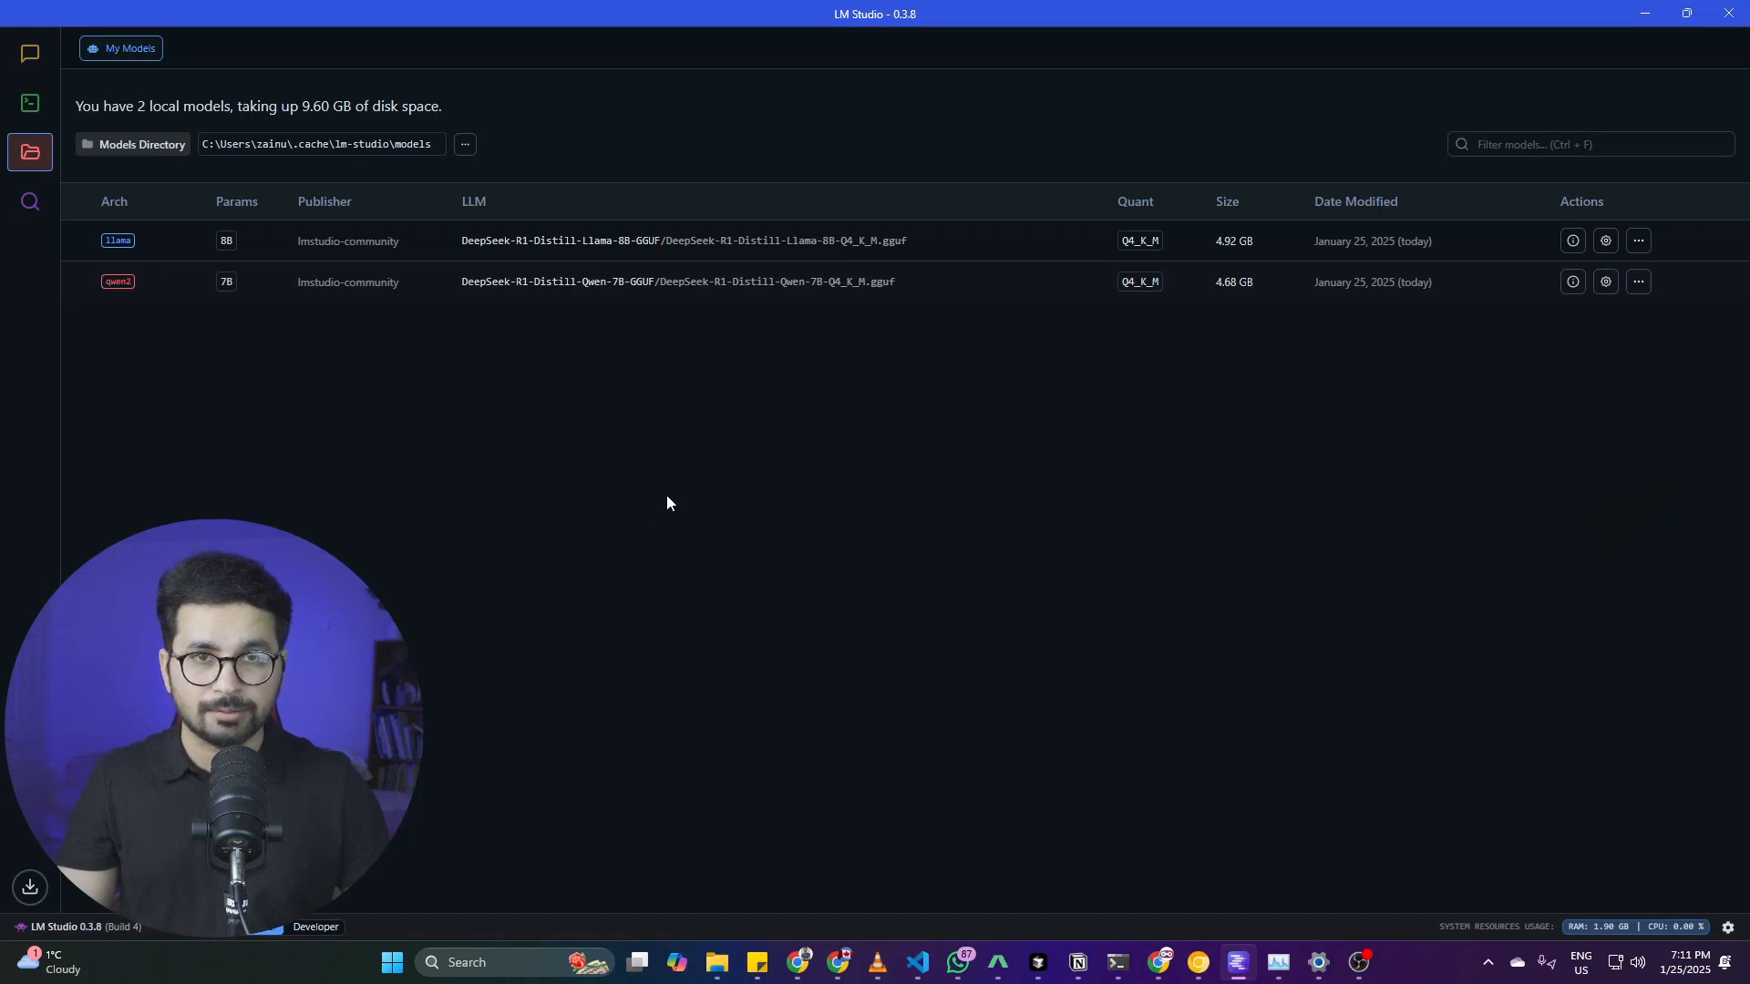
click(432, 961)
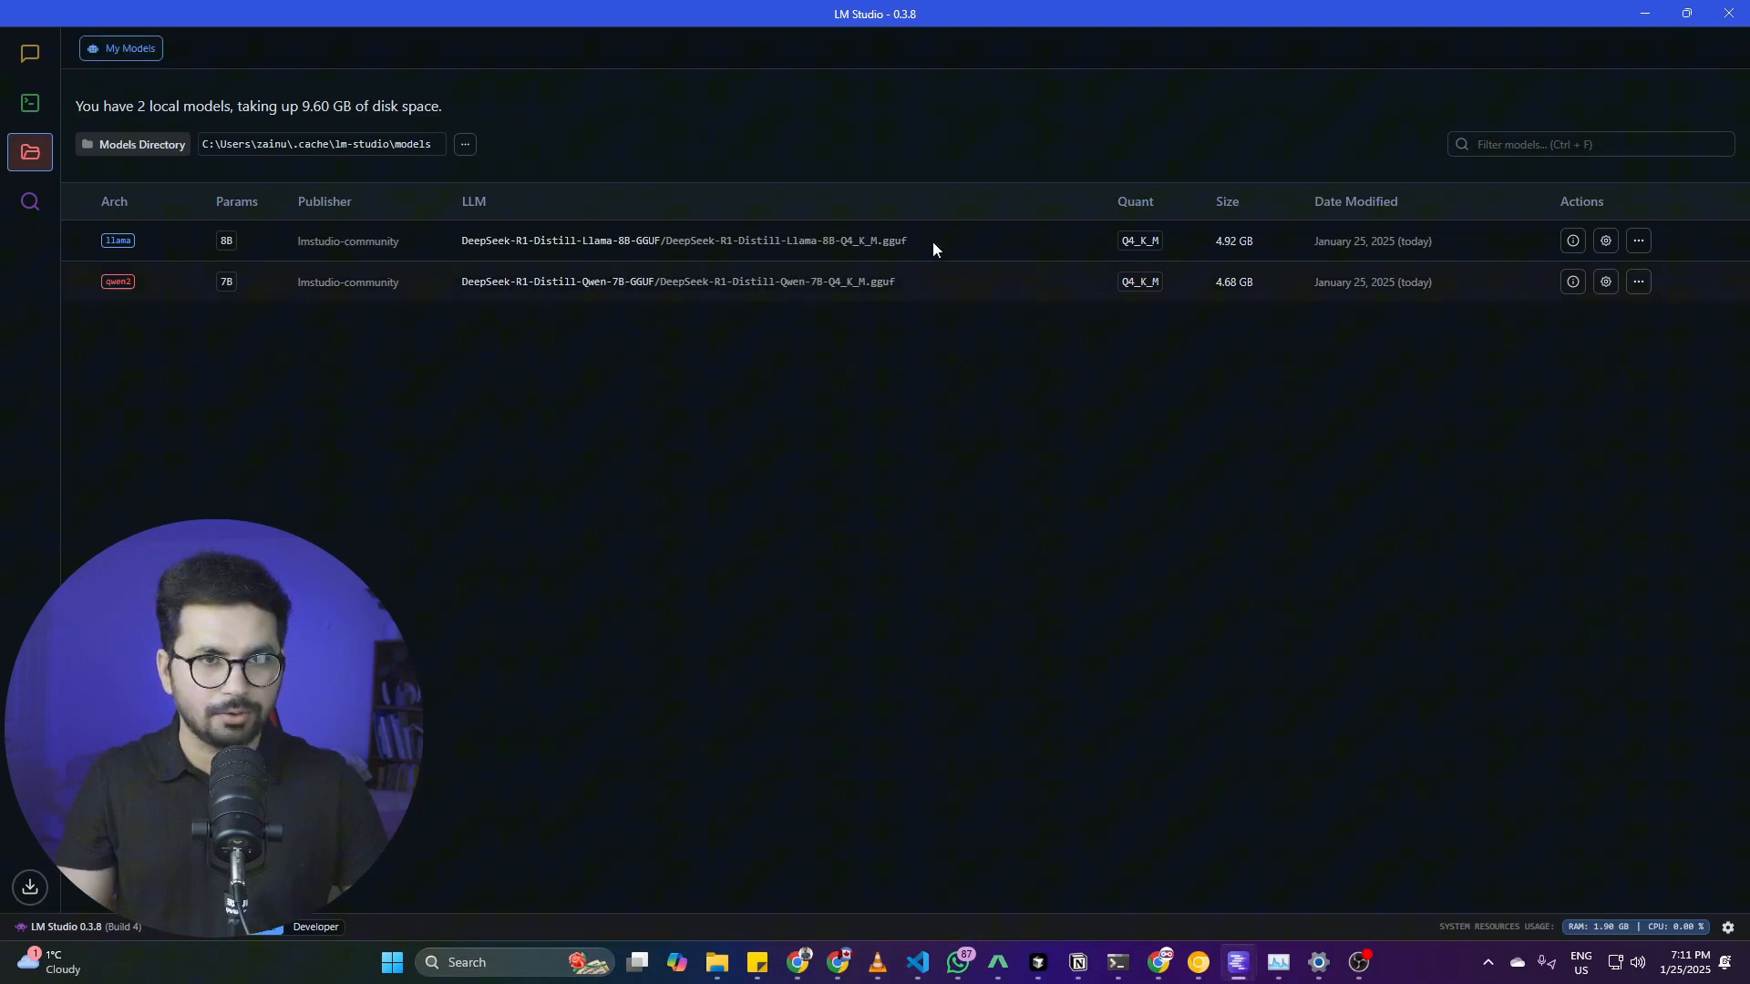
mouse_move(30, 201)
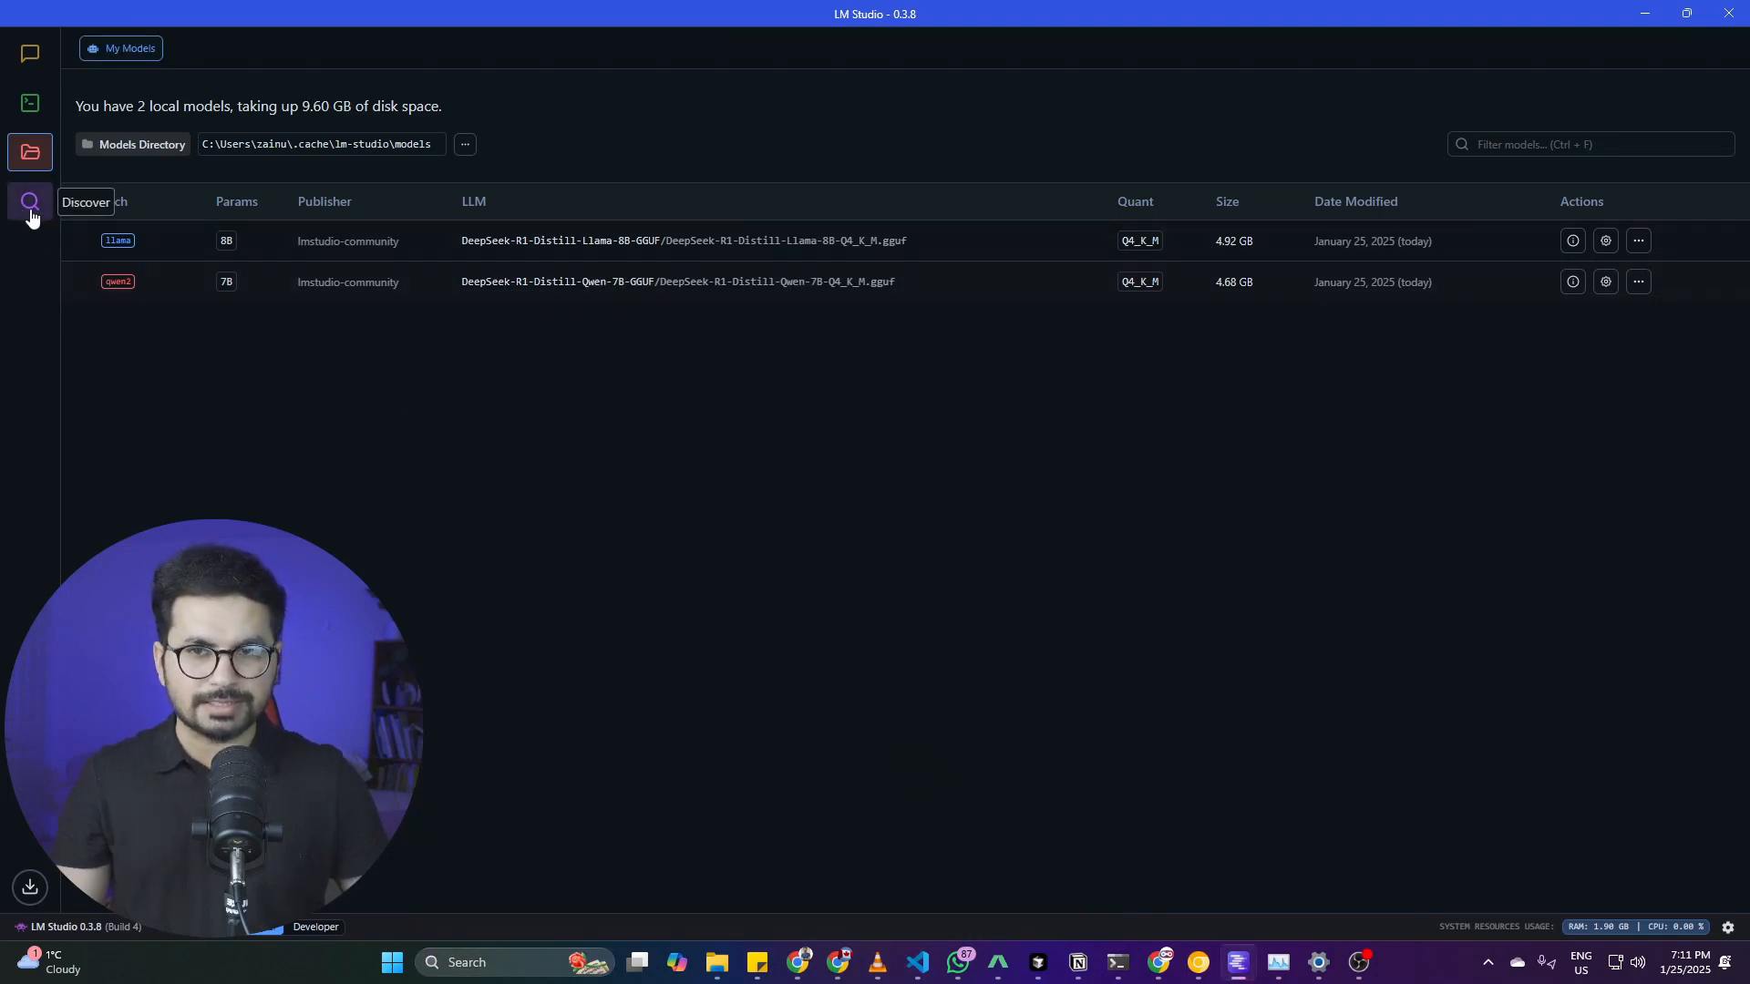
click(30, 202)
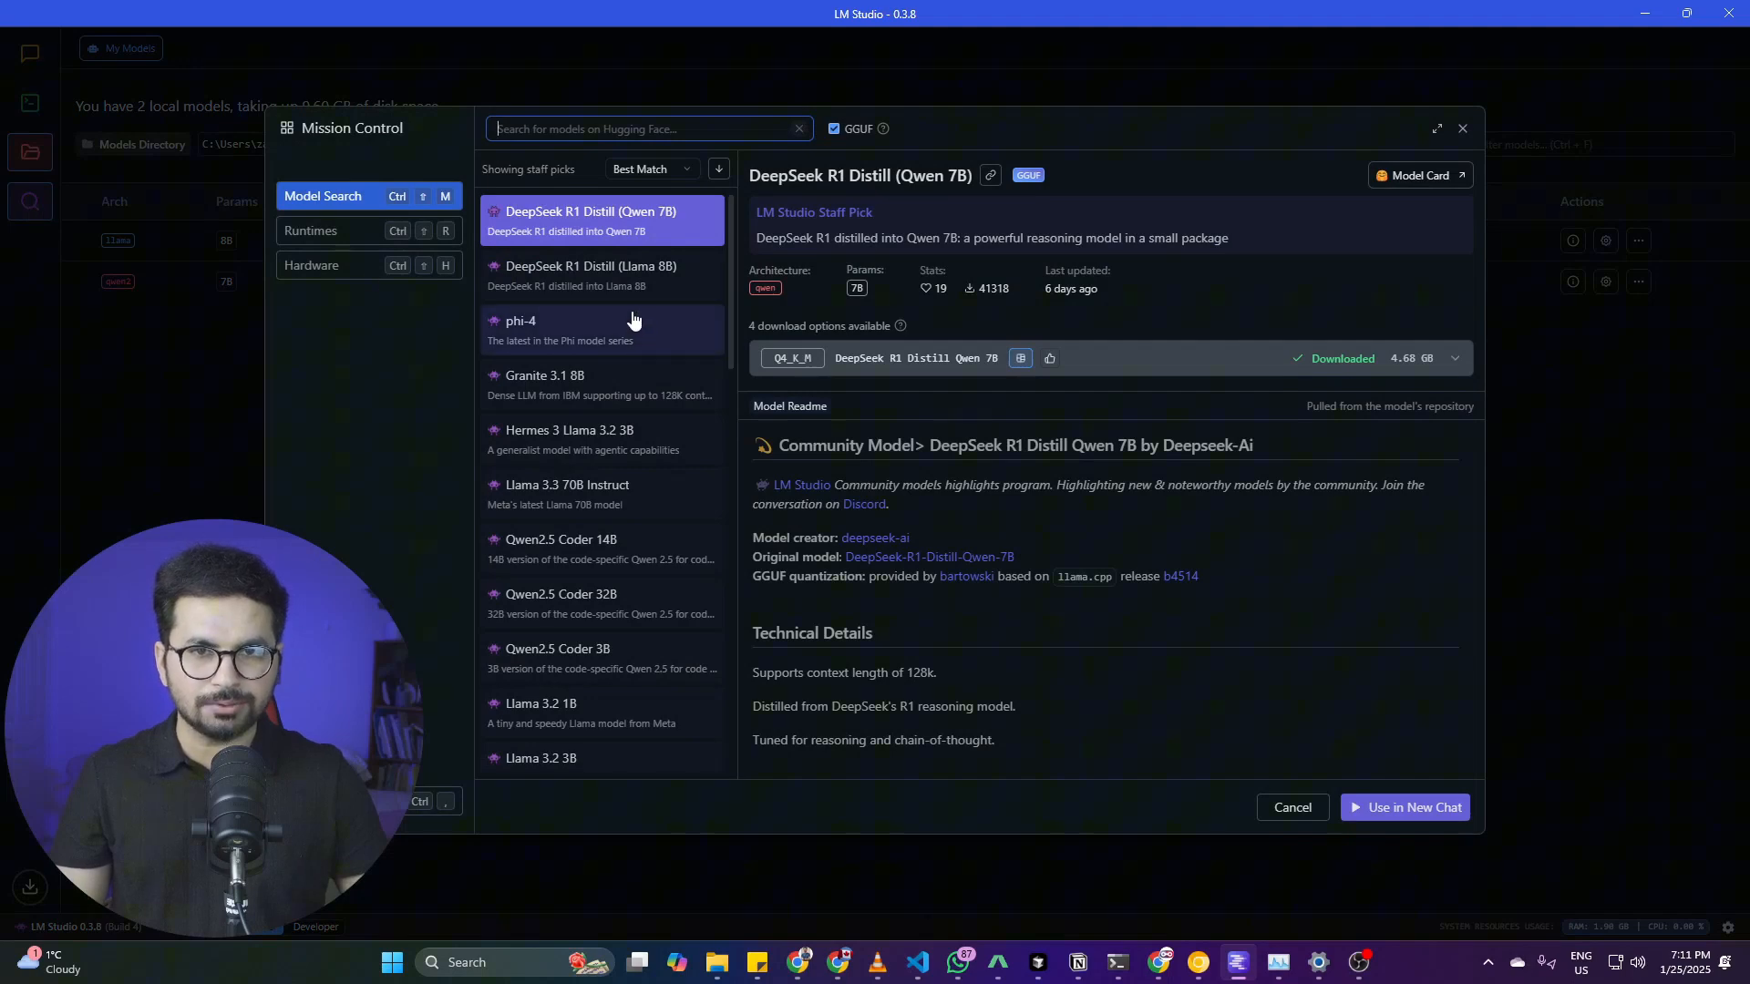
scroll(down, 3)
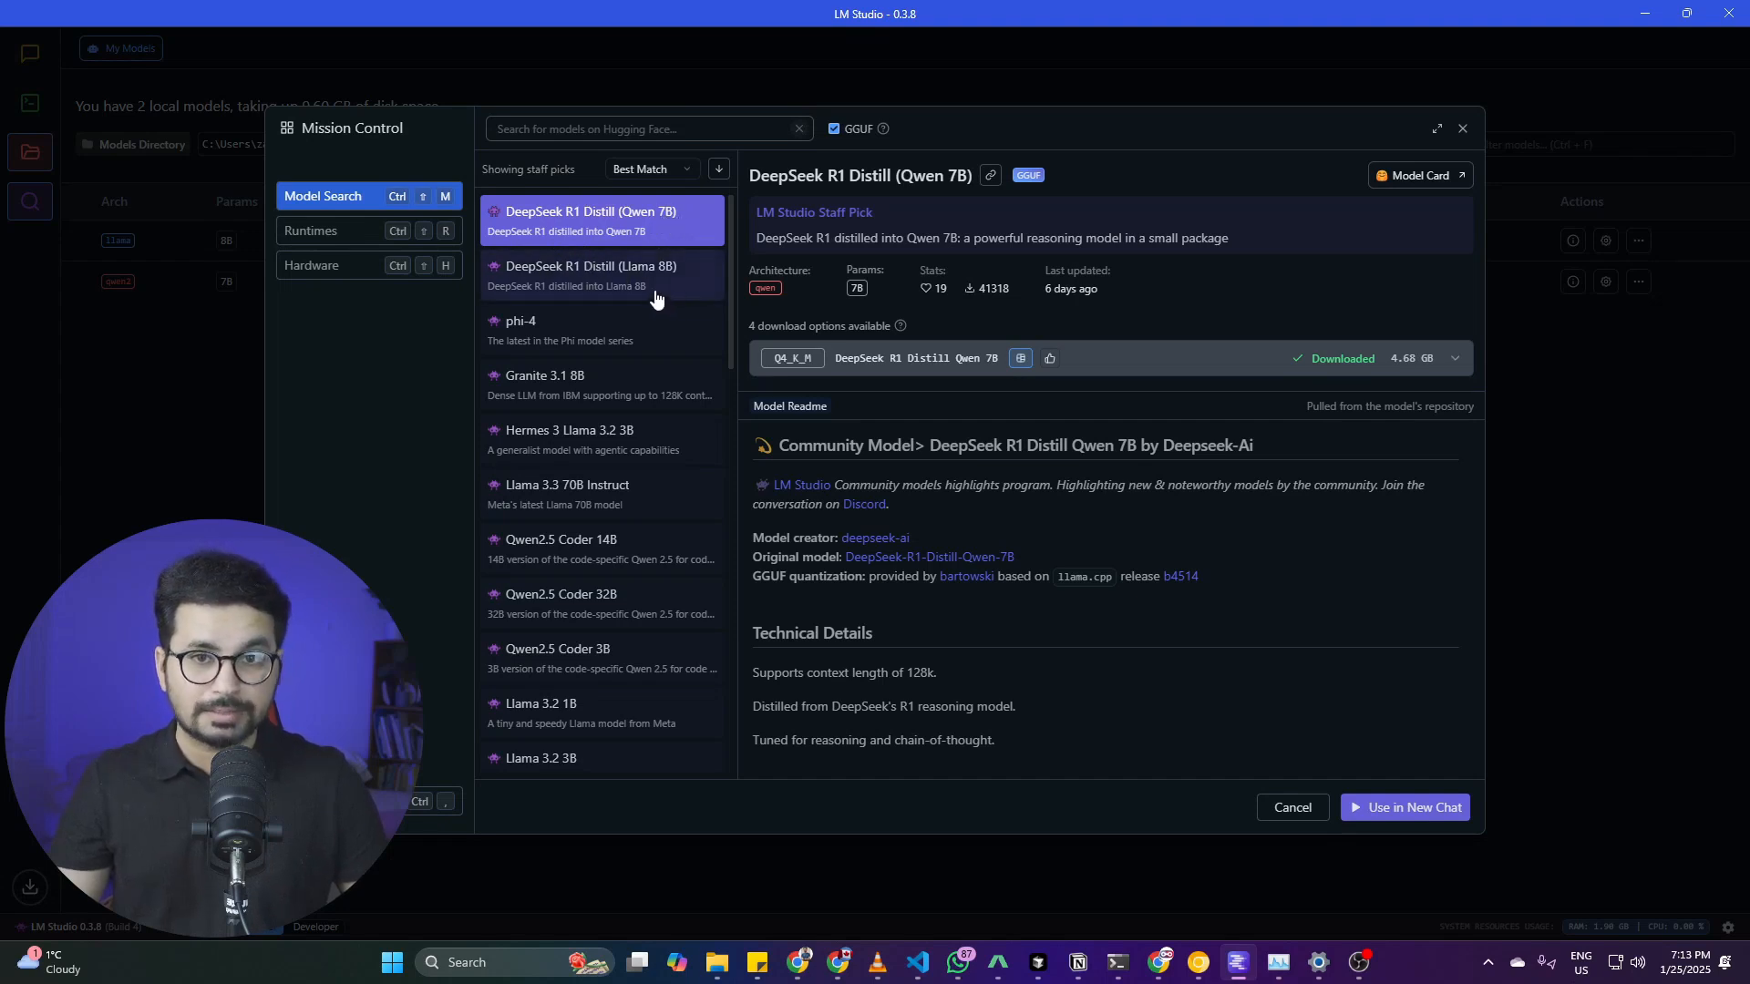
mouse_move(597, 274)
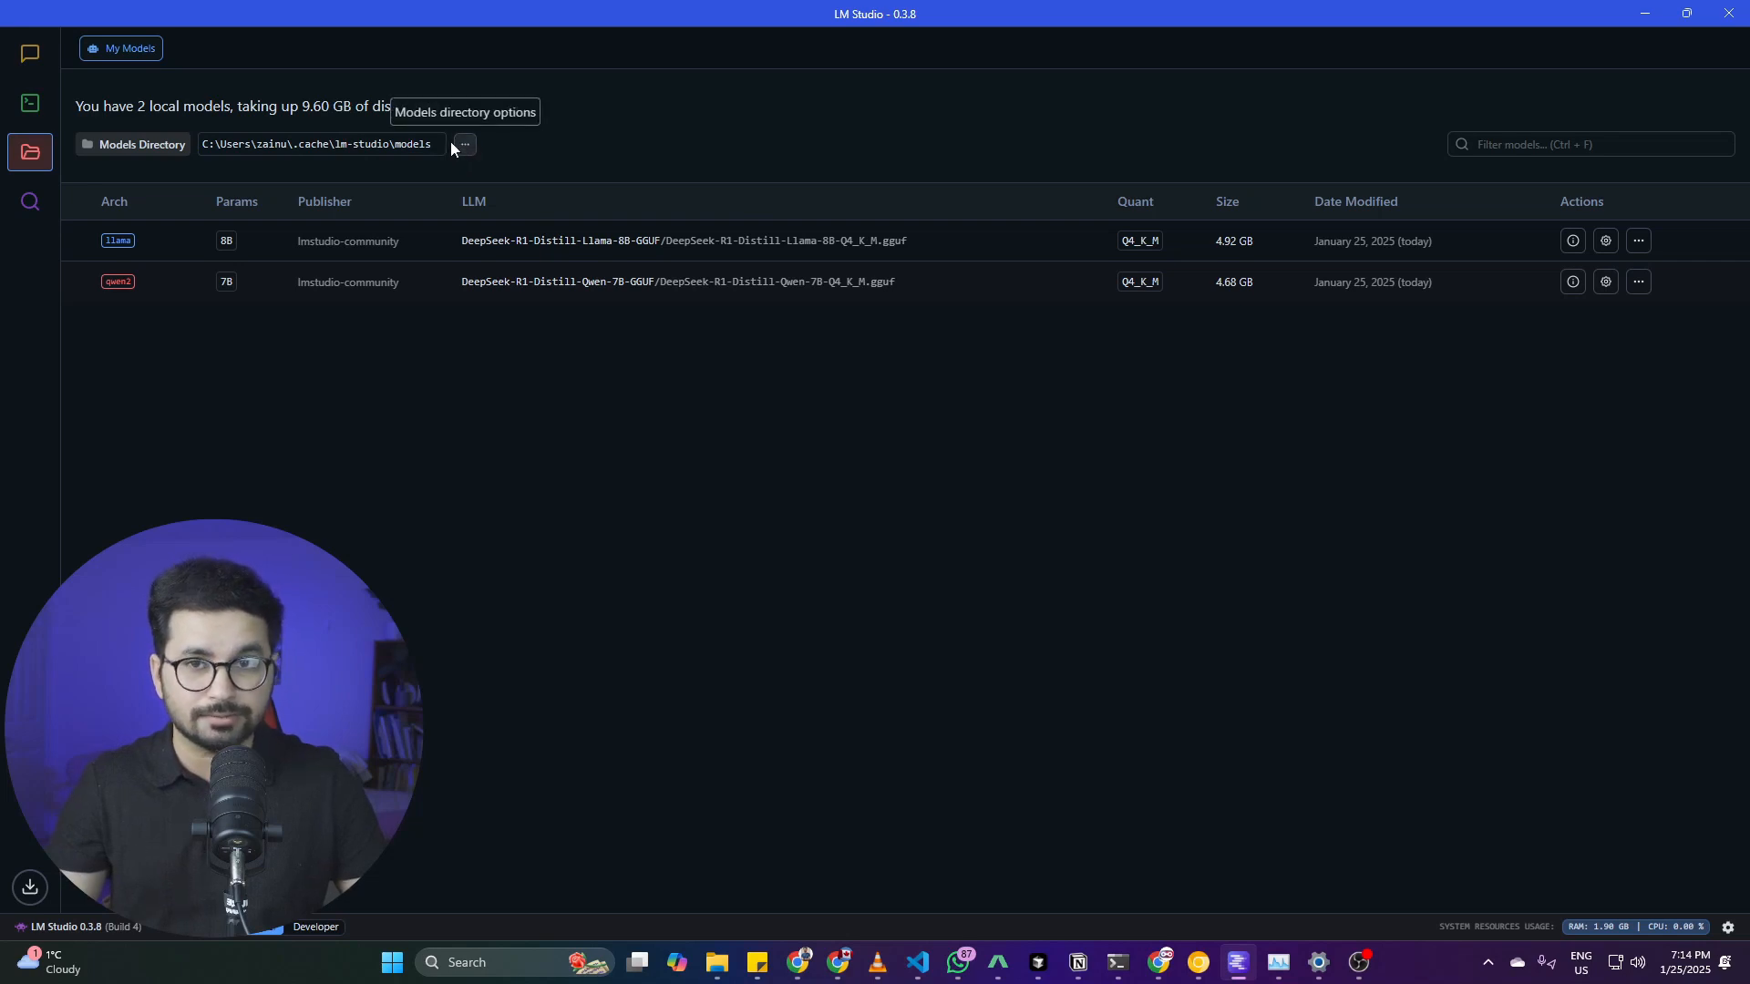
double_click(1234, 282)
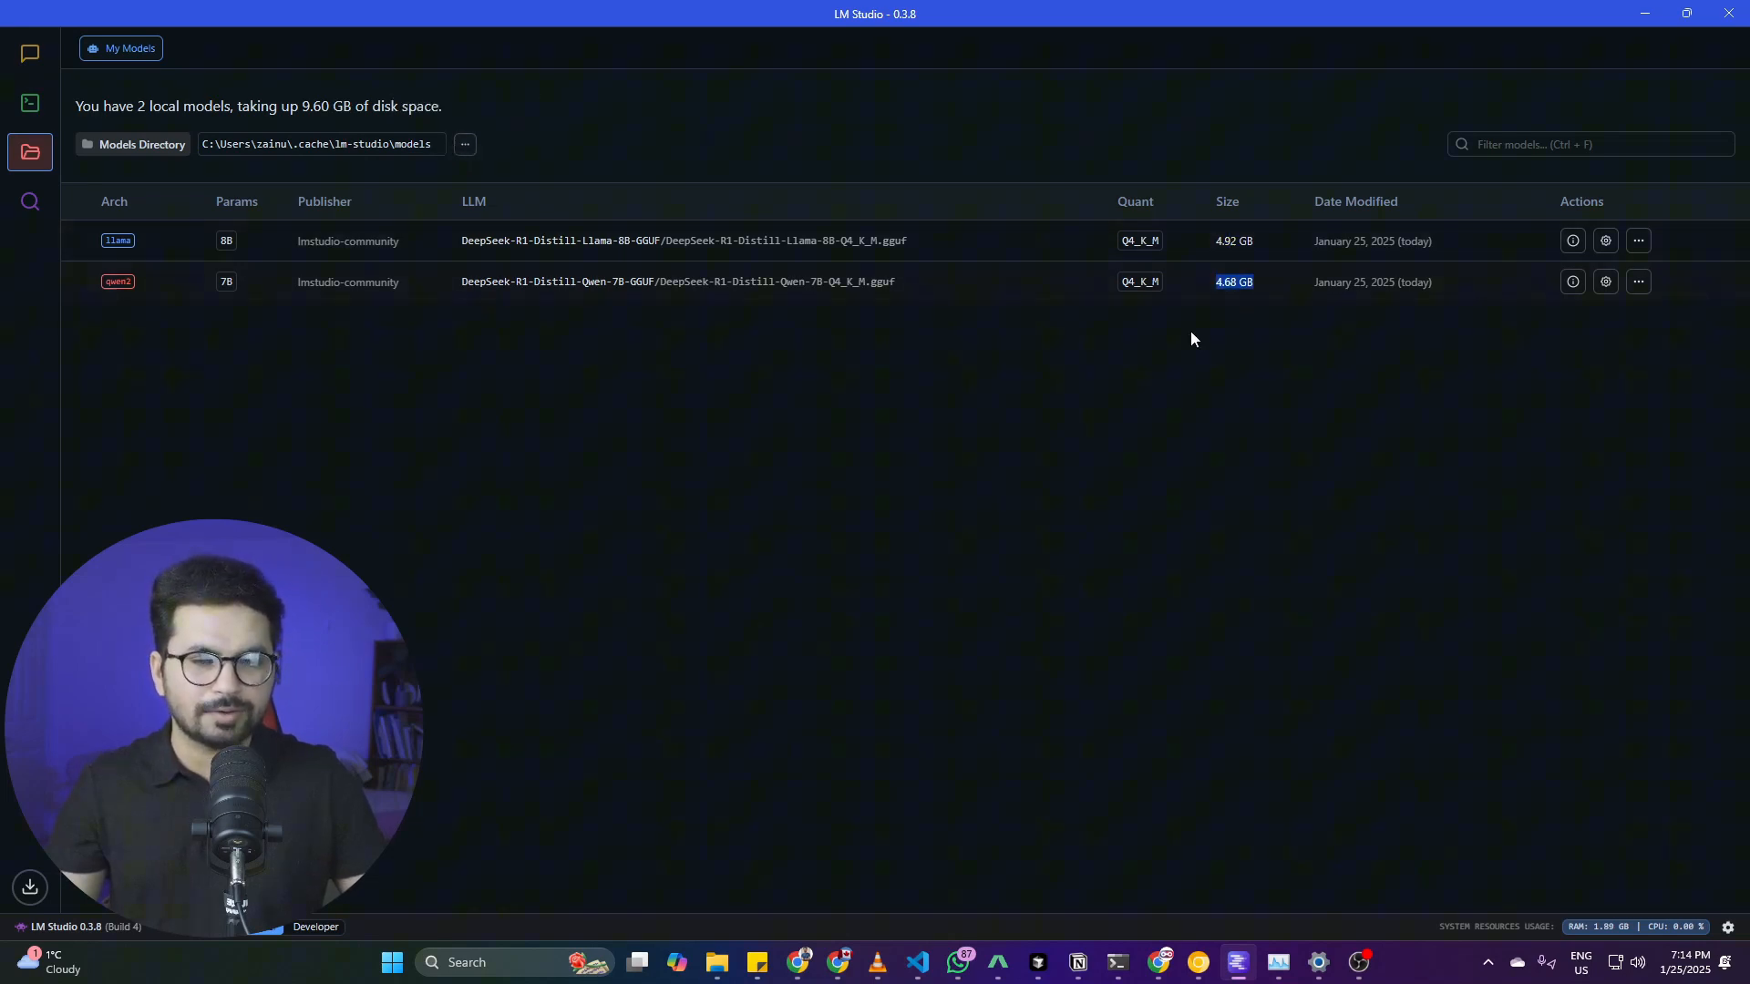
click(473, 200)
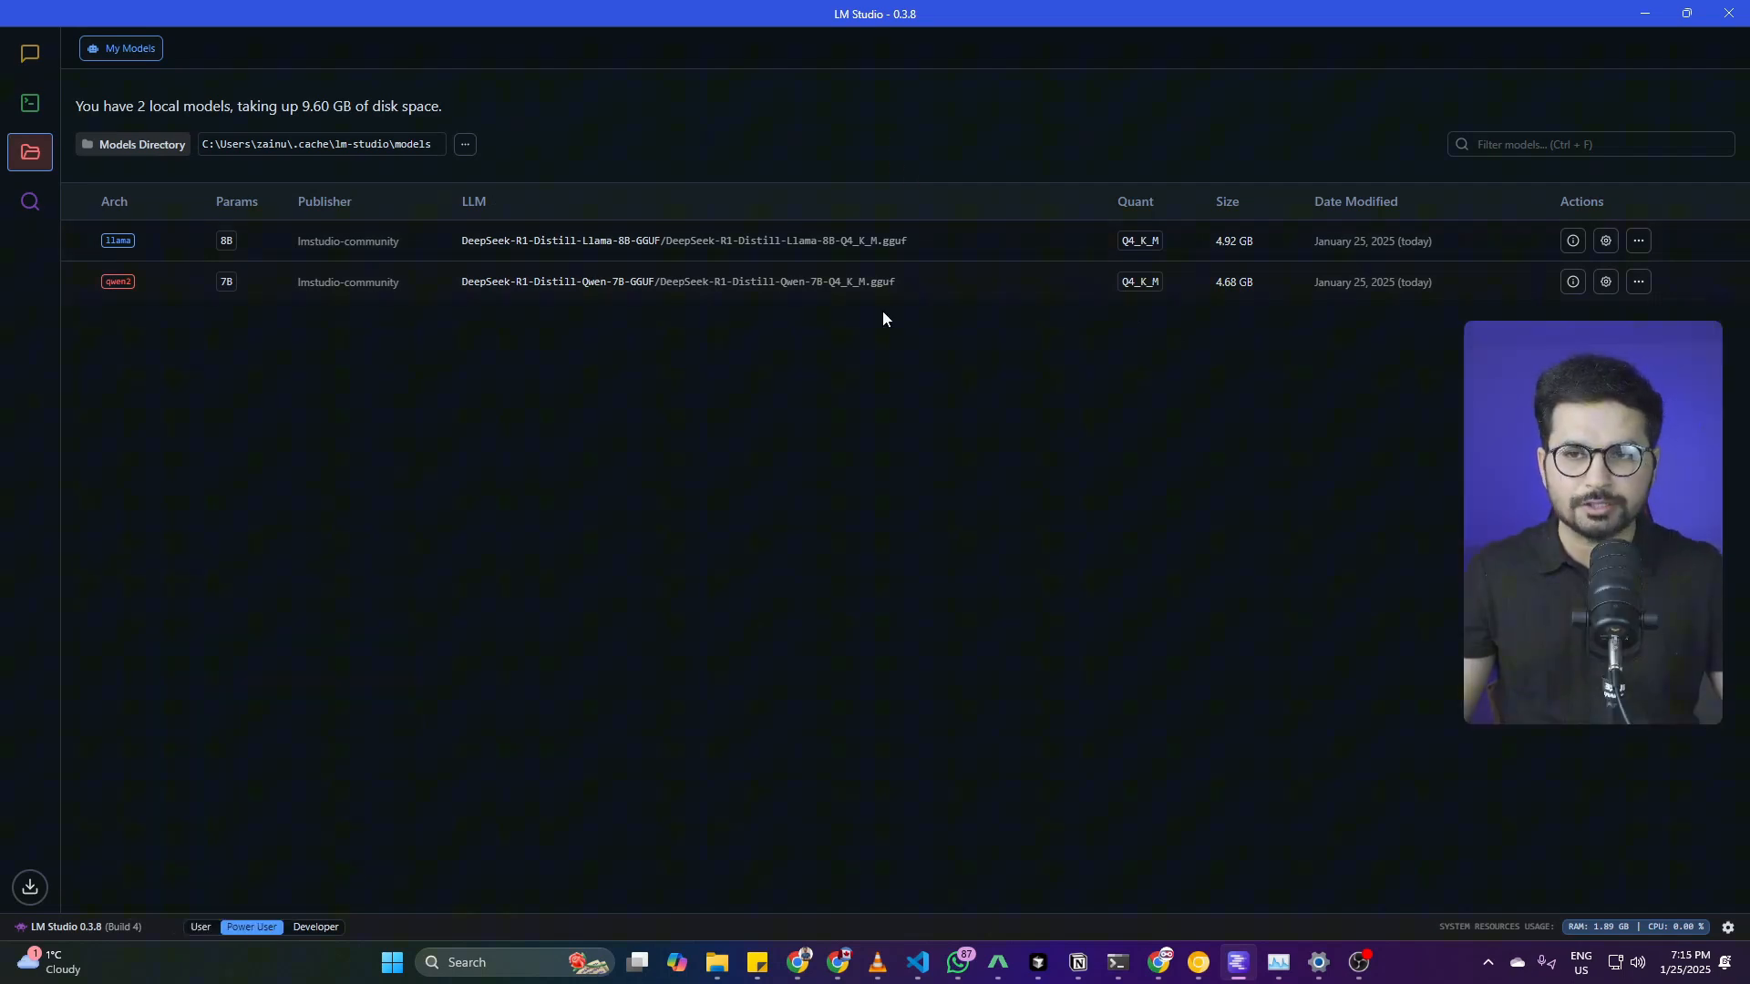
mouse_move(29, 103)
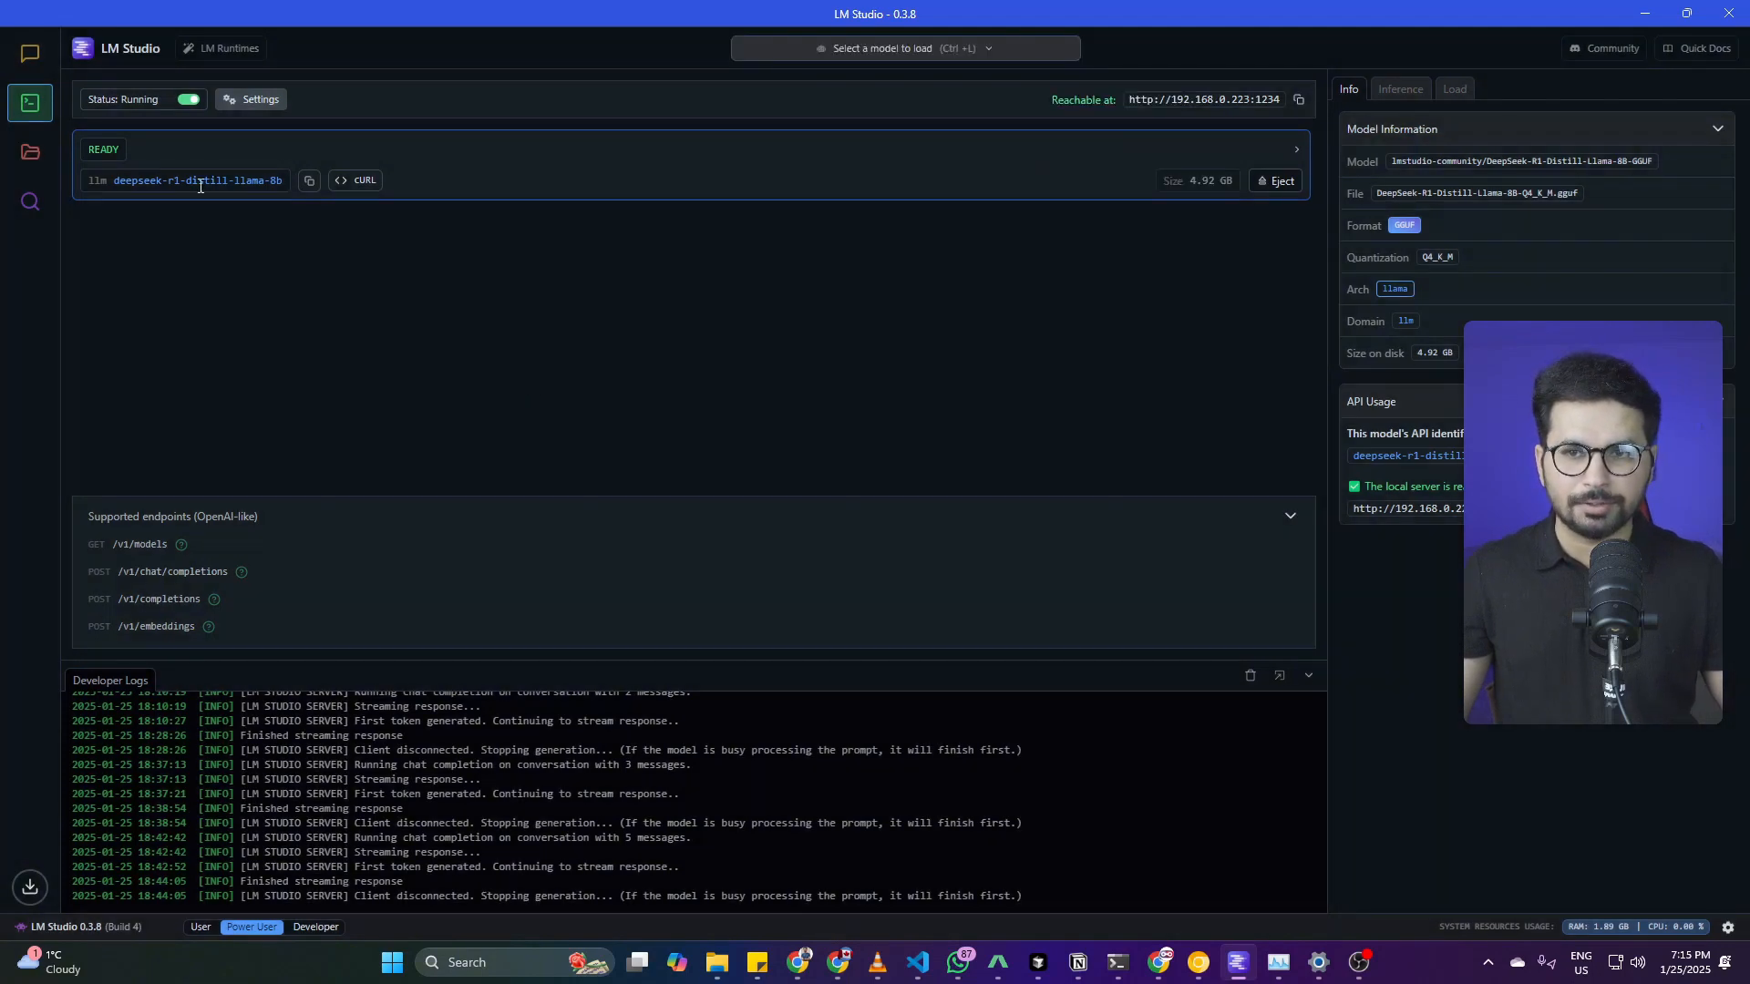
mouse_move(530, 222)
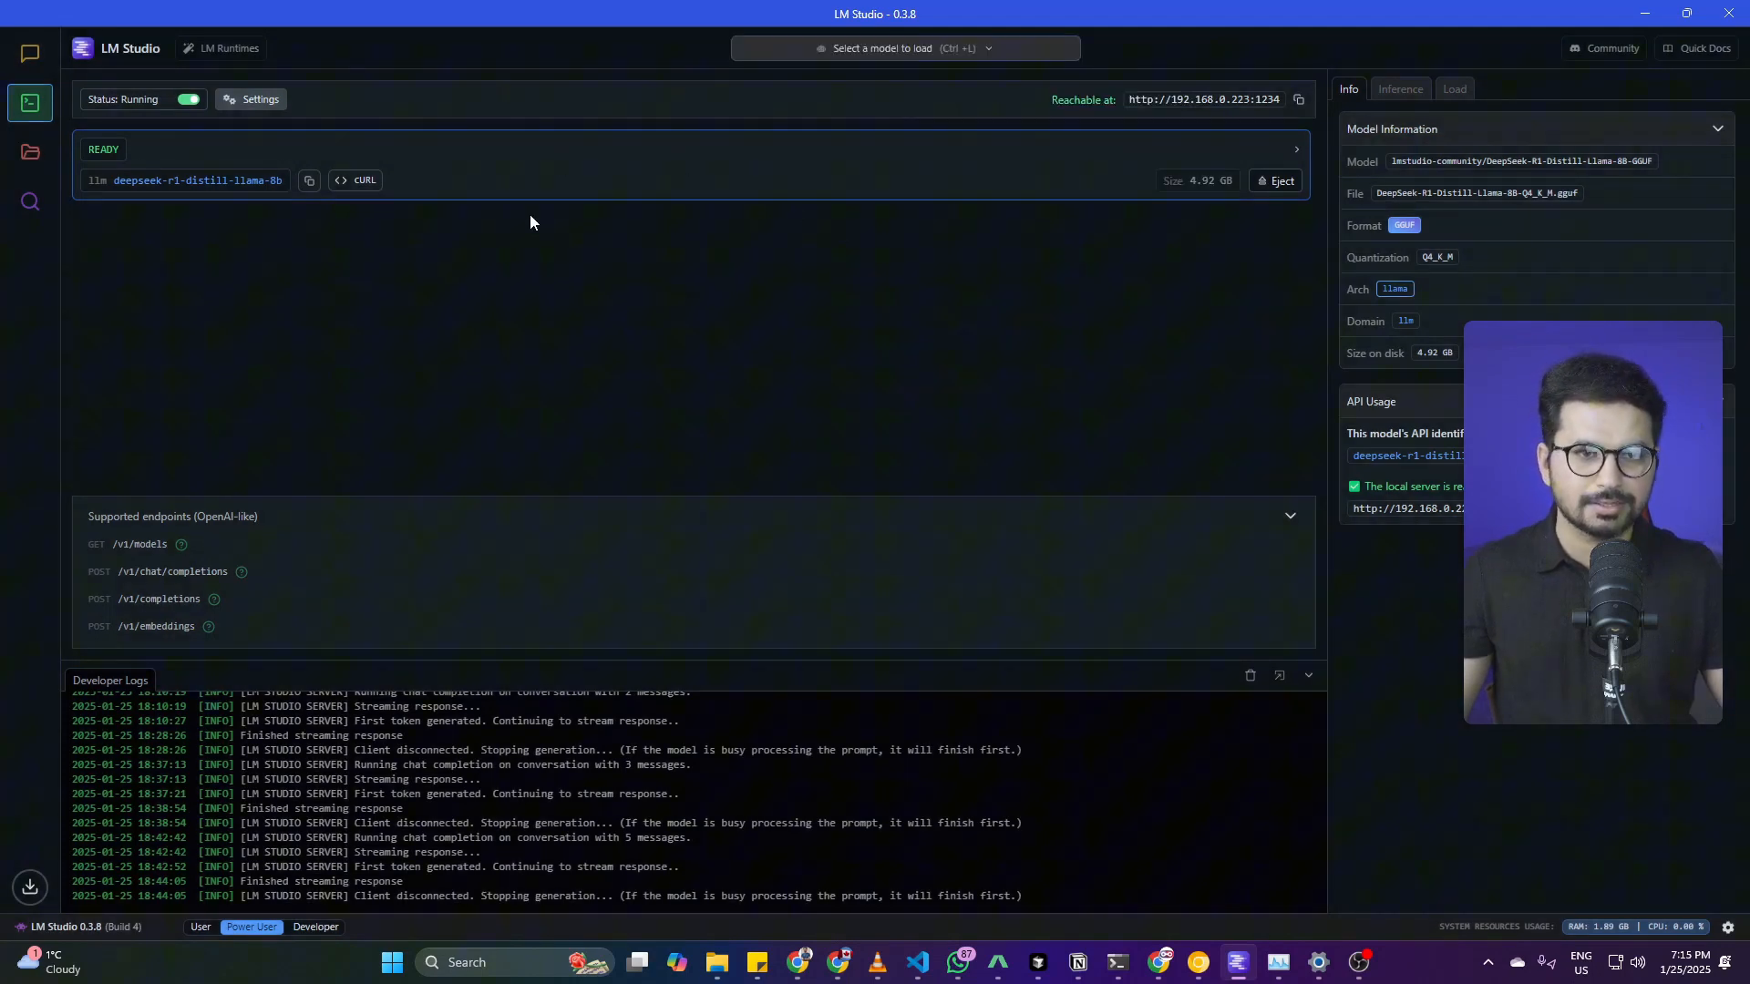
mouse_move(150, 99)
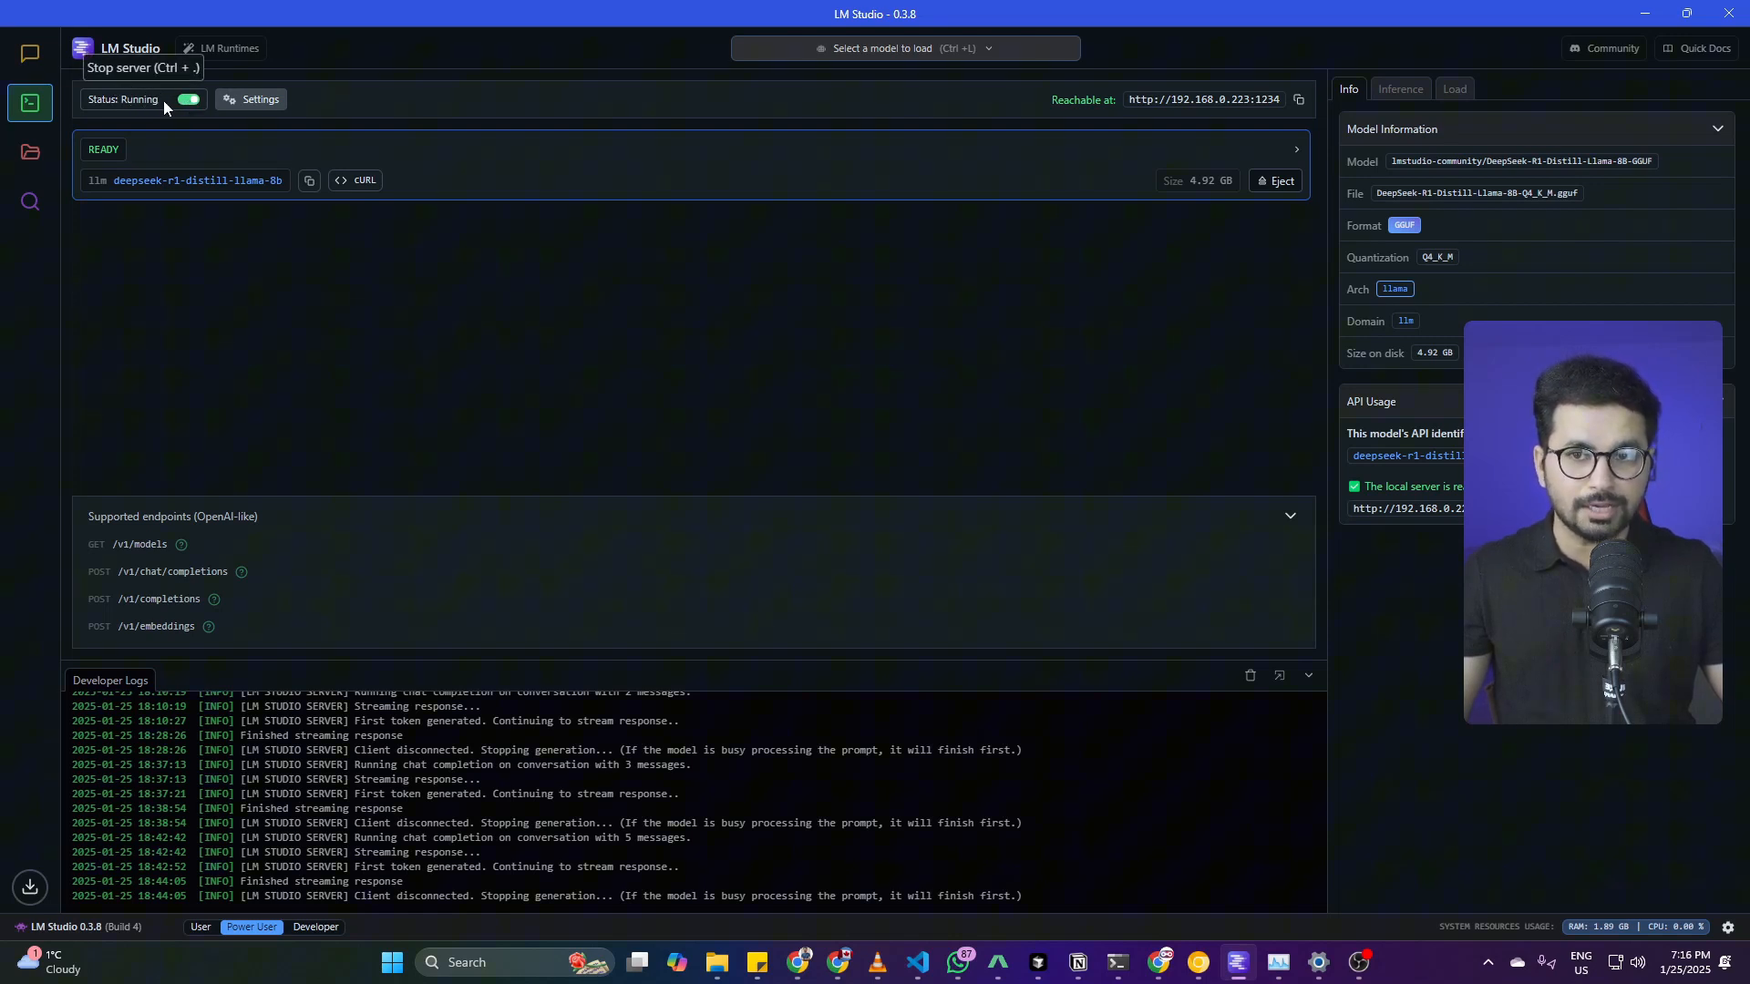
mouse_move(188, 99)
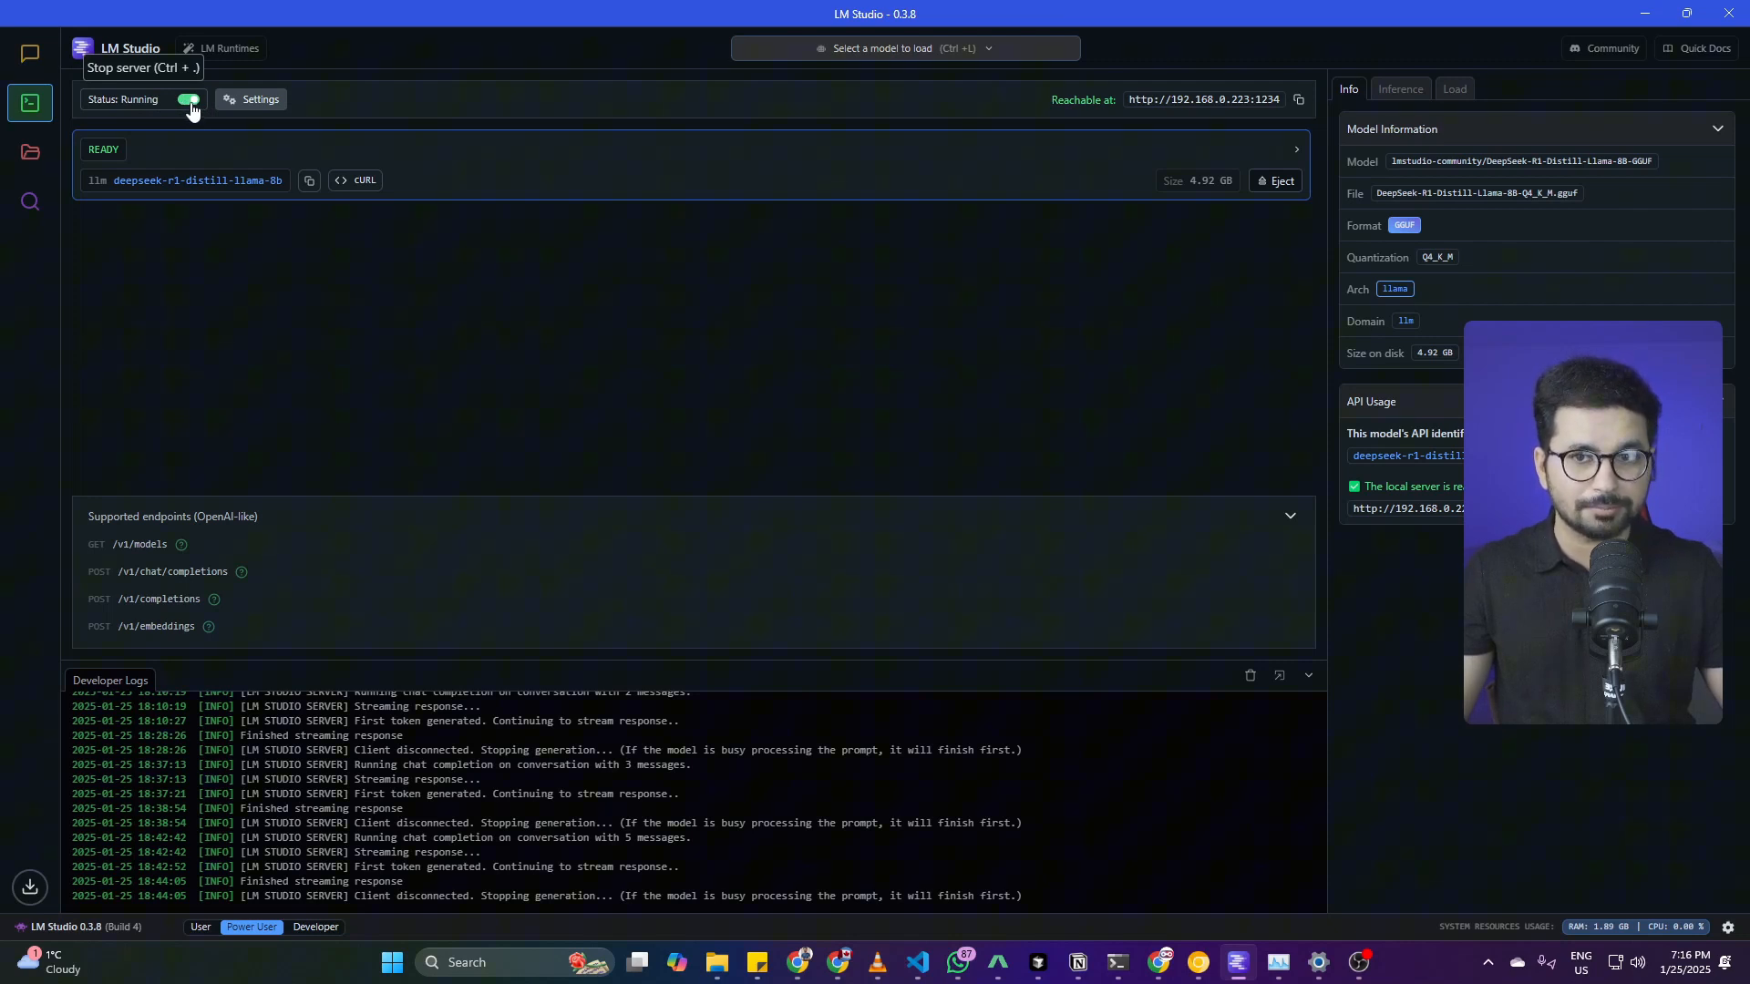
mouse_move(685, 227)
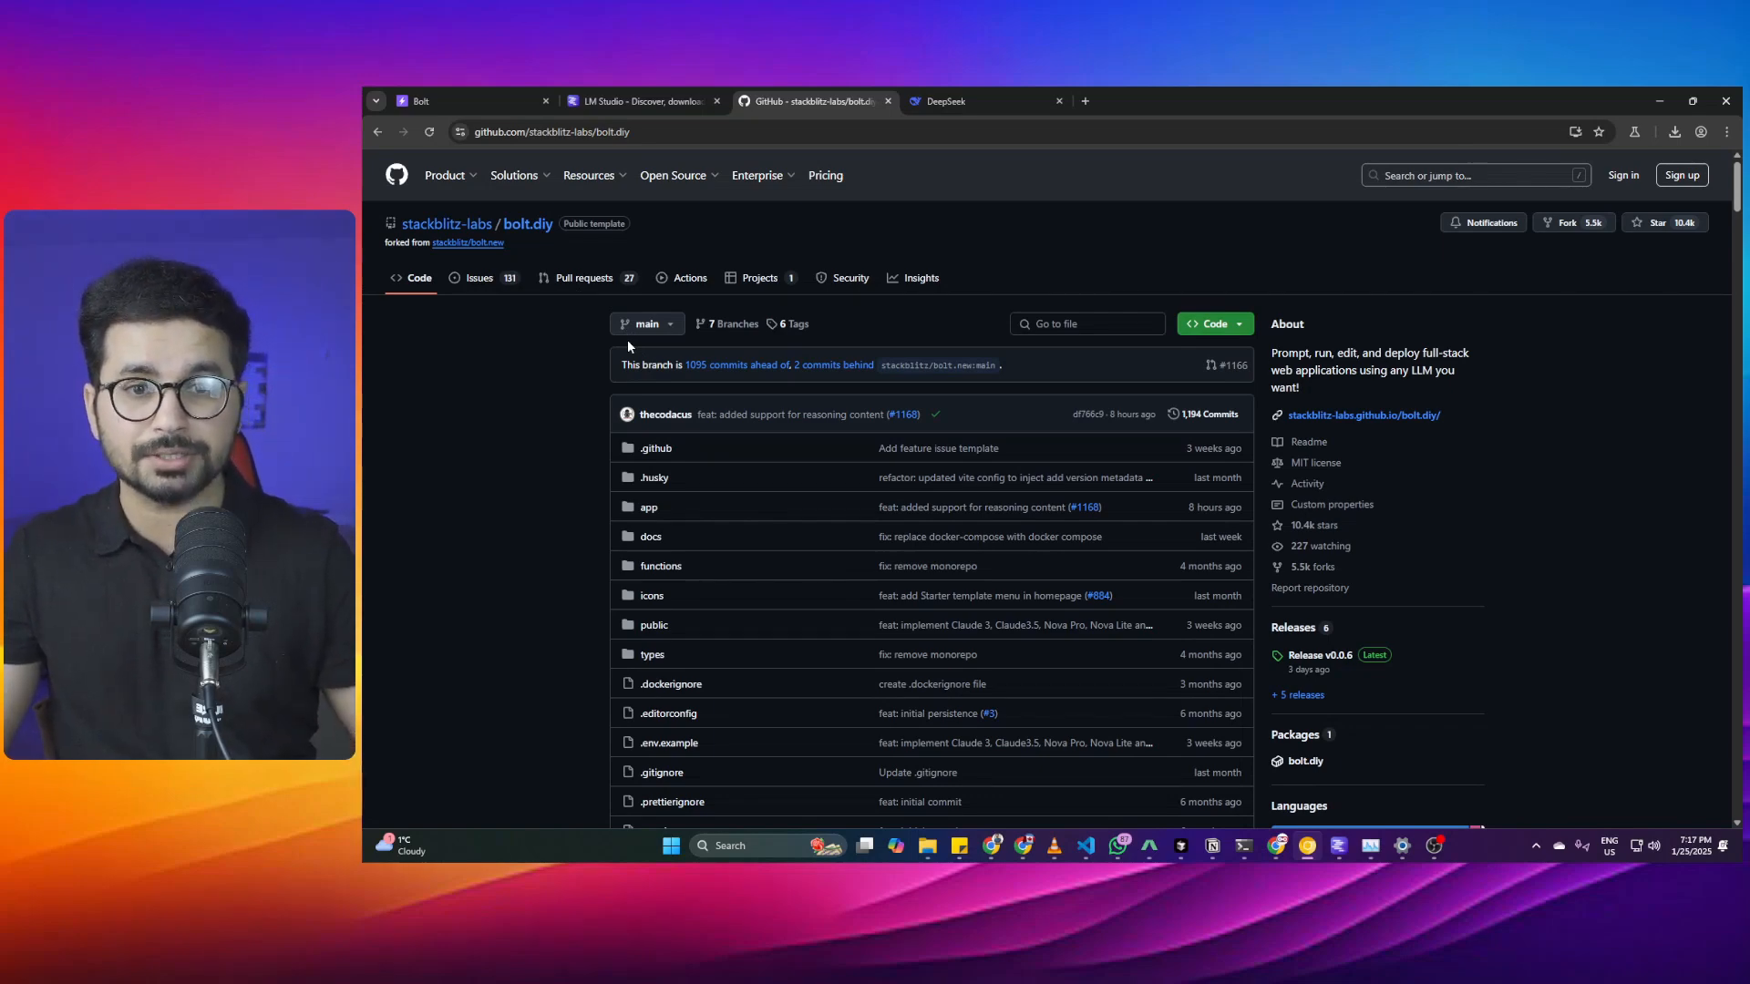
Step: Open the bolt.diy GitHub repository in a new tab and scroll to the Install Node.js section
scroll(down, 3)
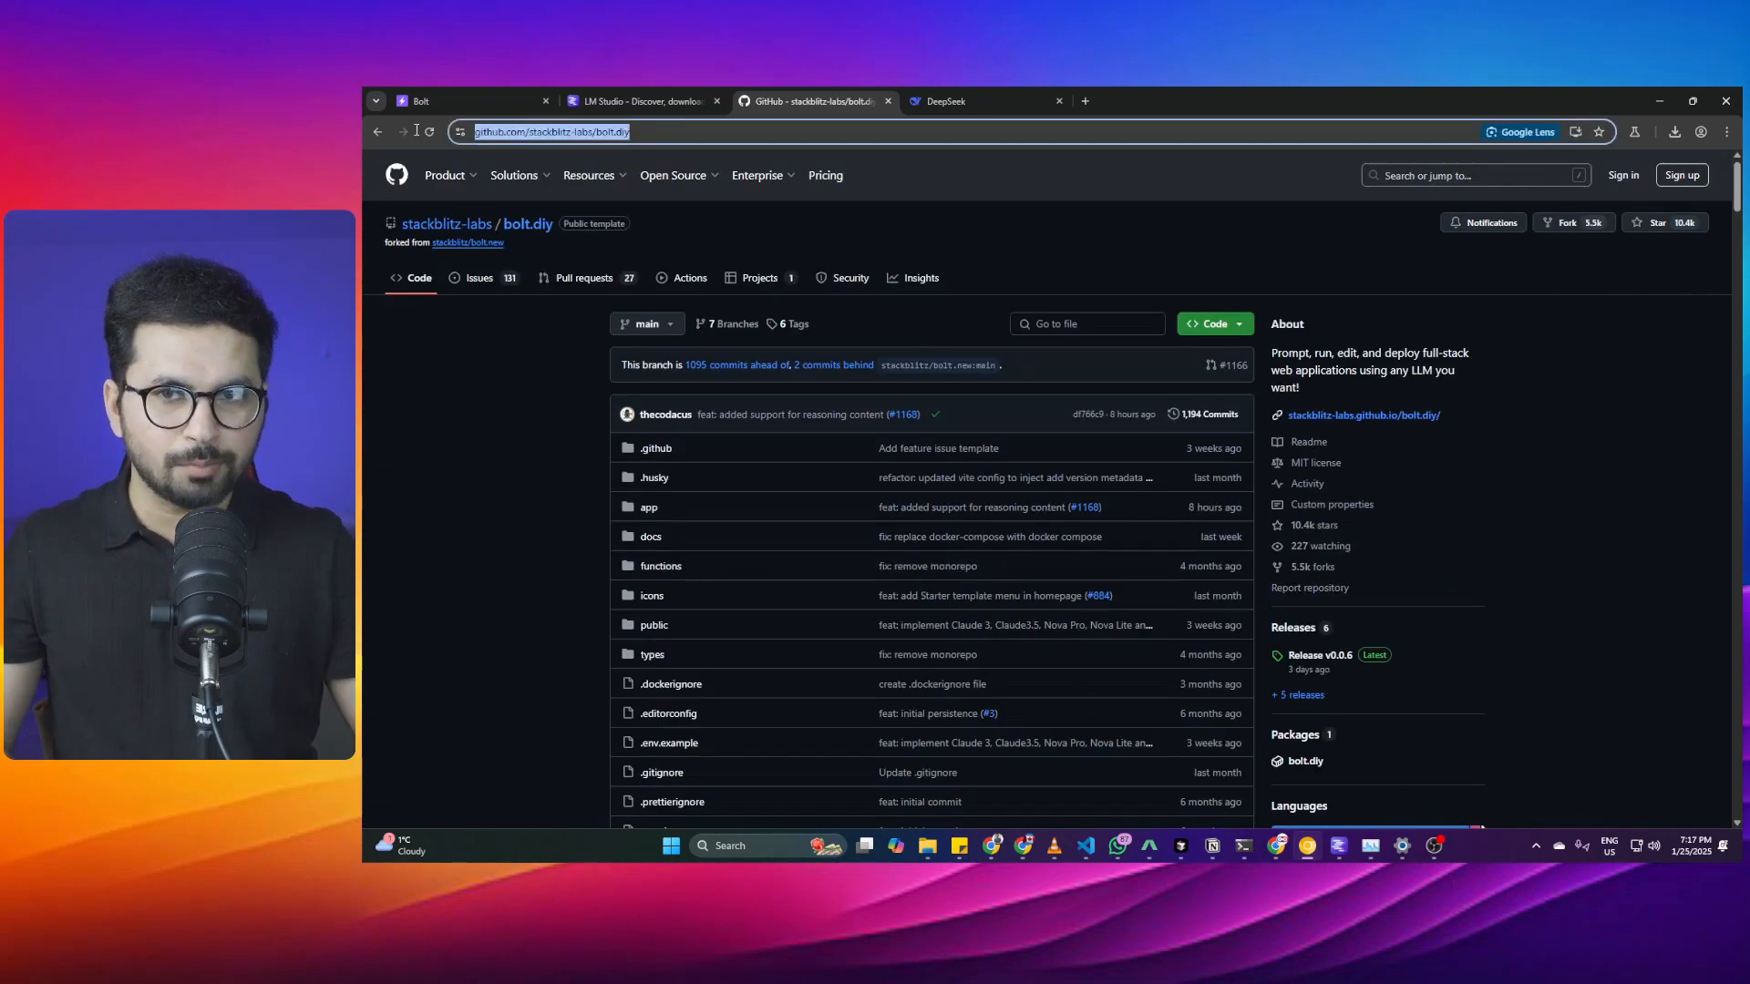
click(1256, 102)
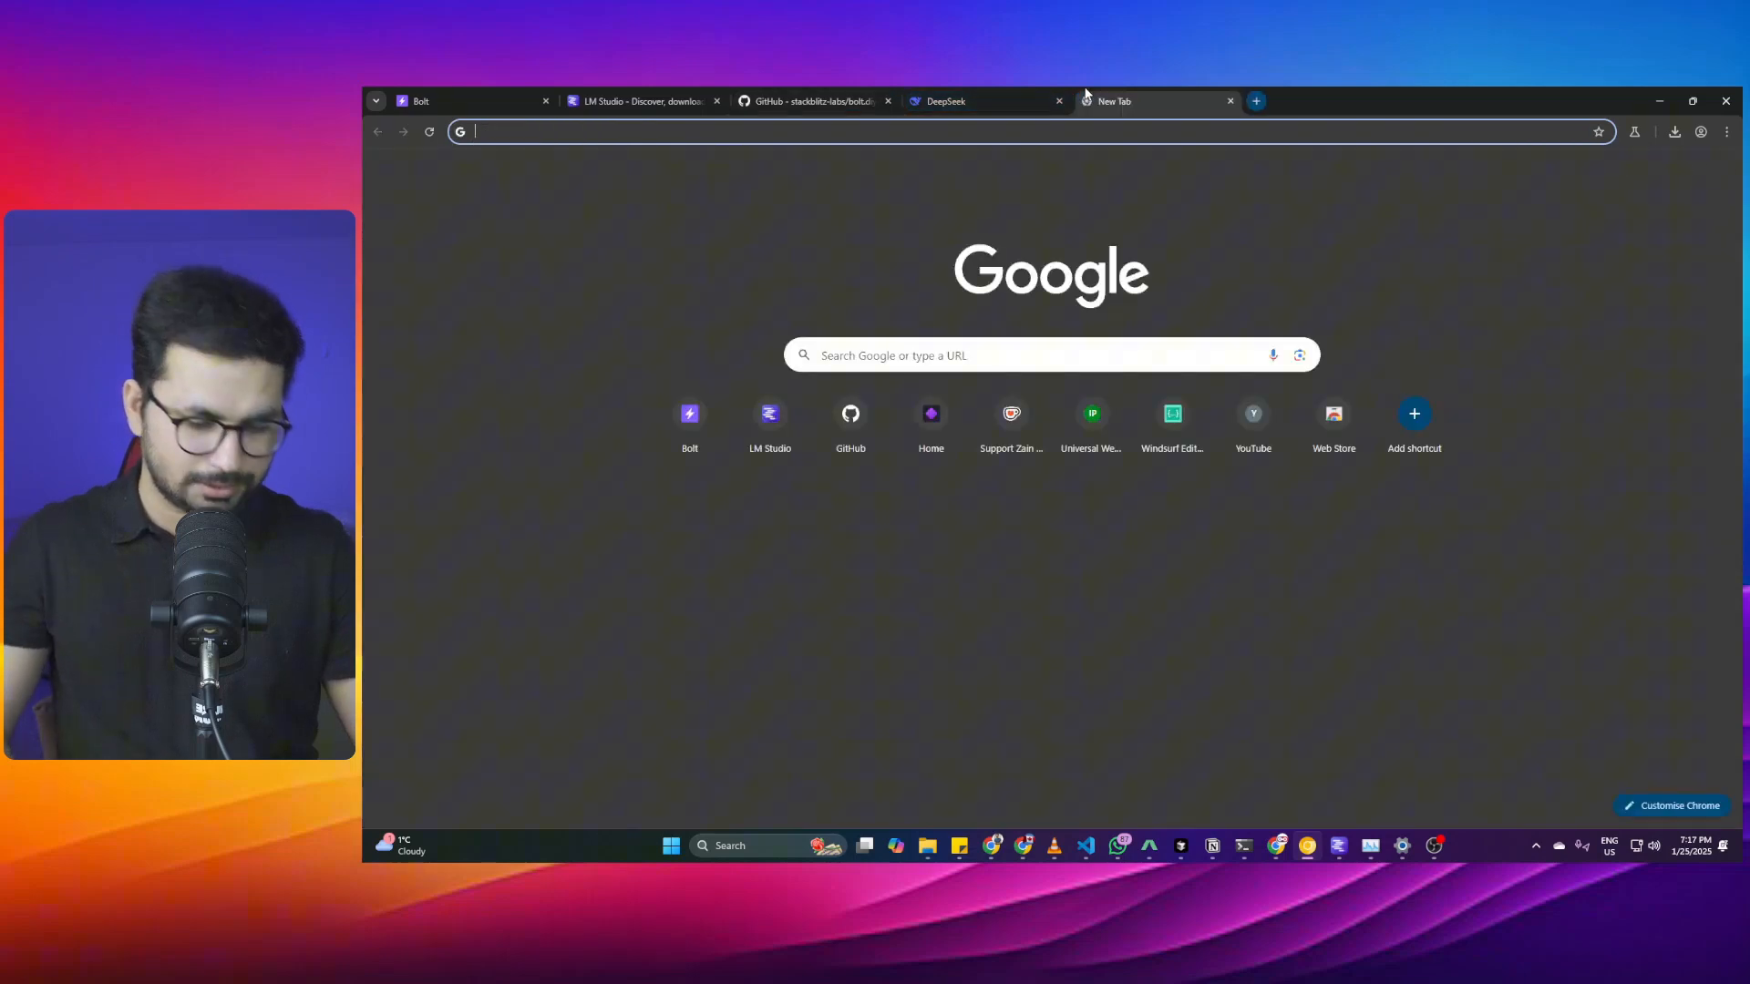
text(bolt.diy)
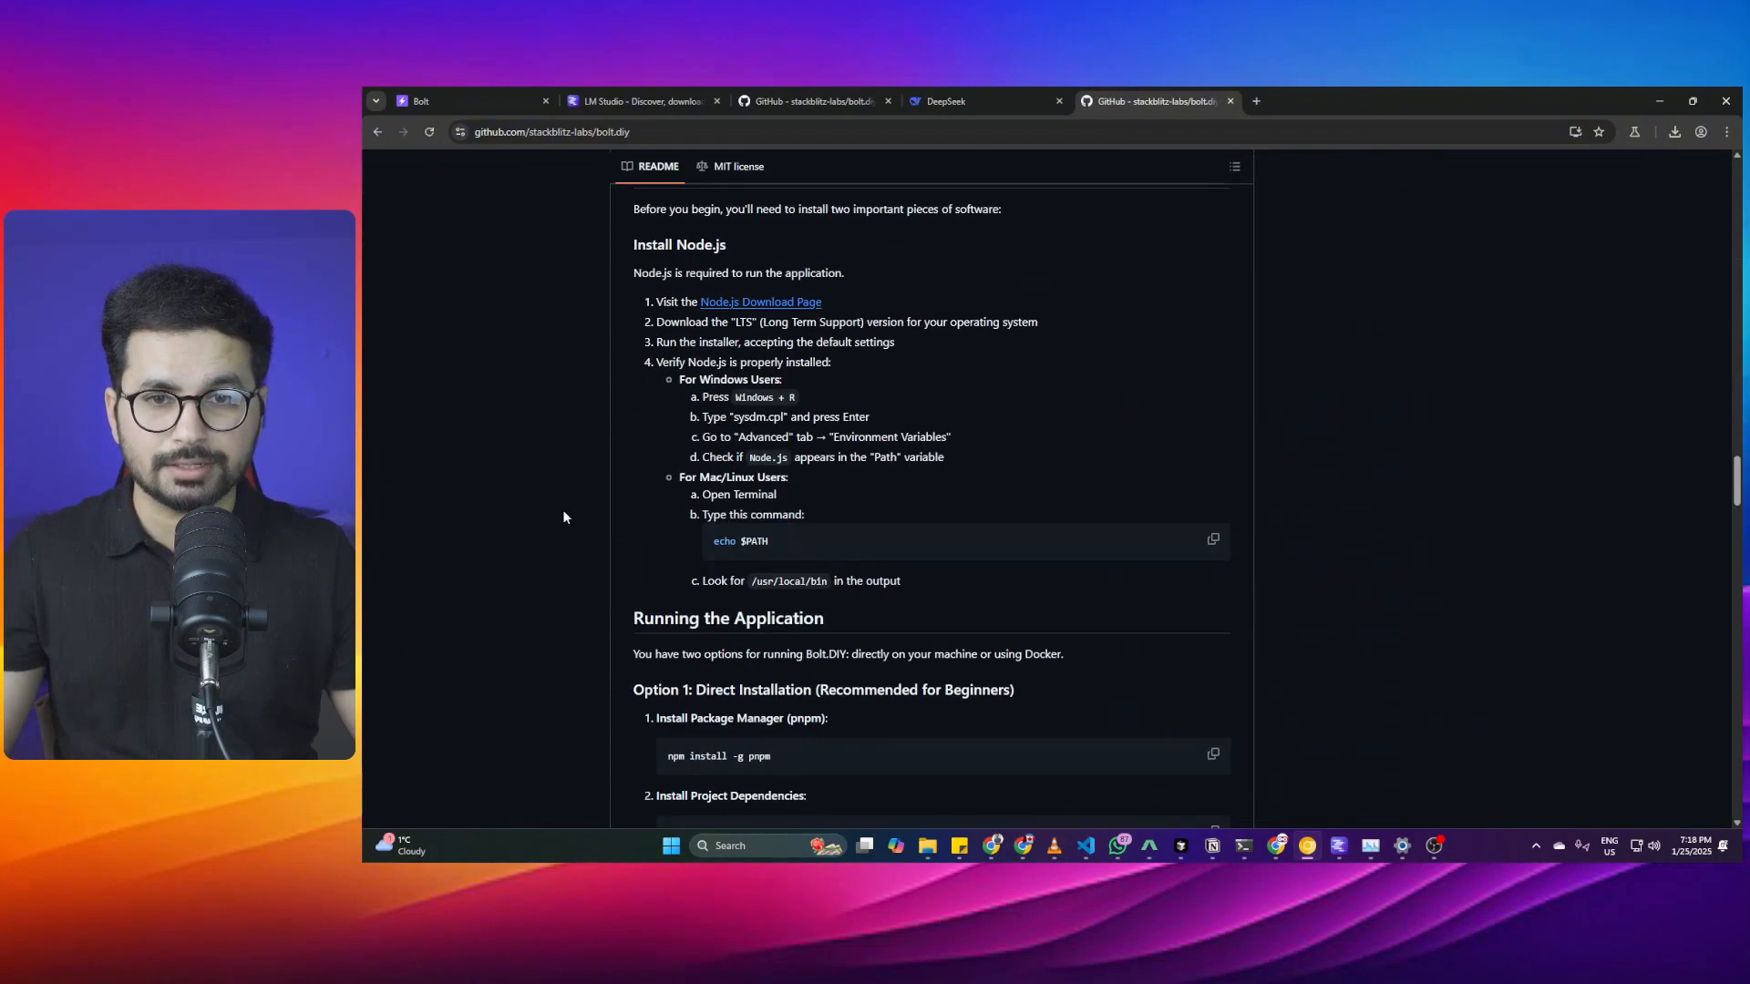
scroll(down, 3)
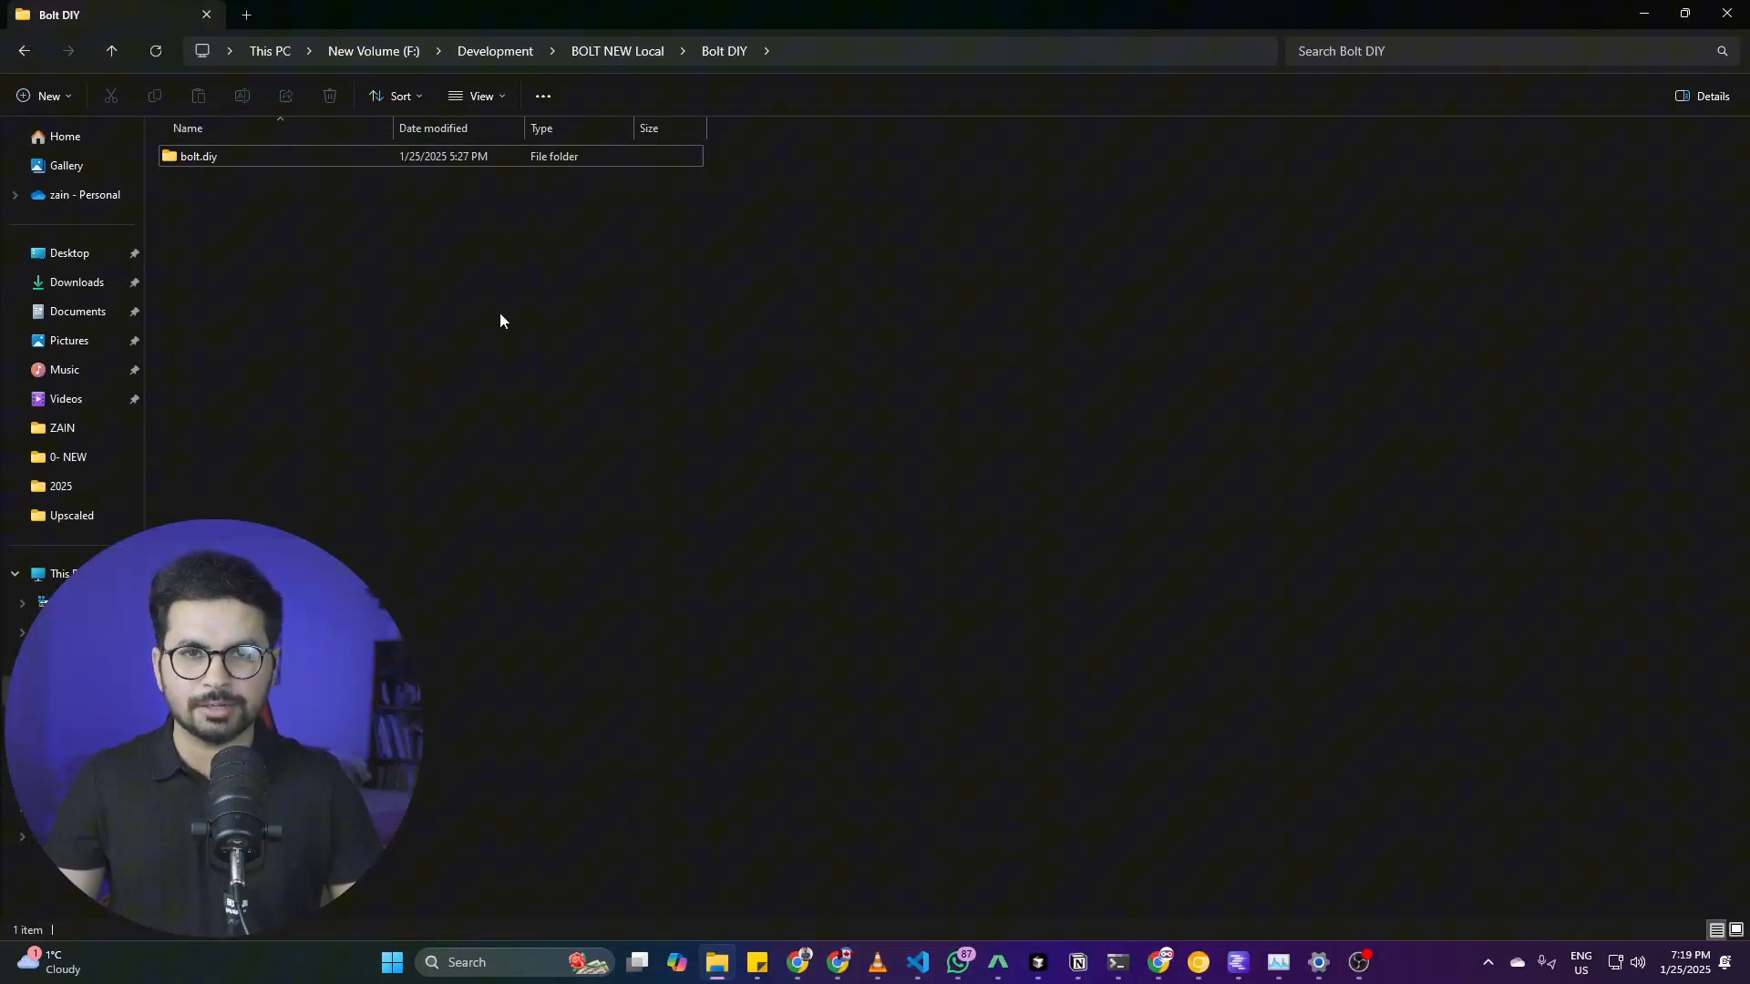
Step: Open a PowerShell terminal in the Bolt DIY folder and begin a git clone command
right_click(499, 321)
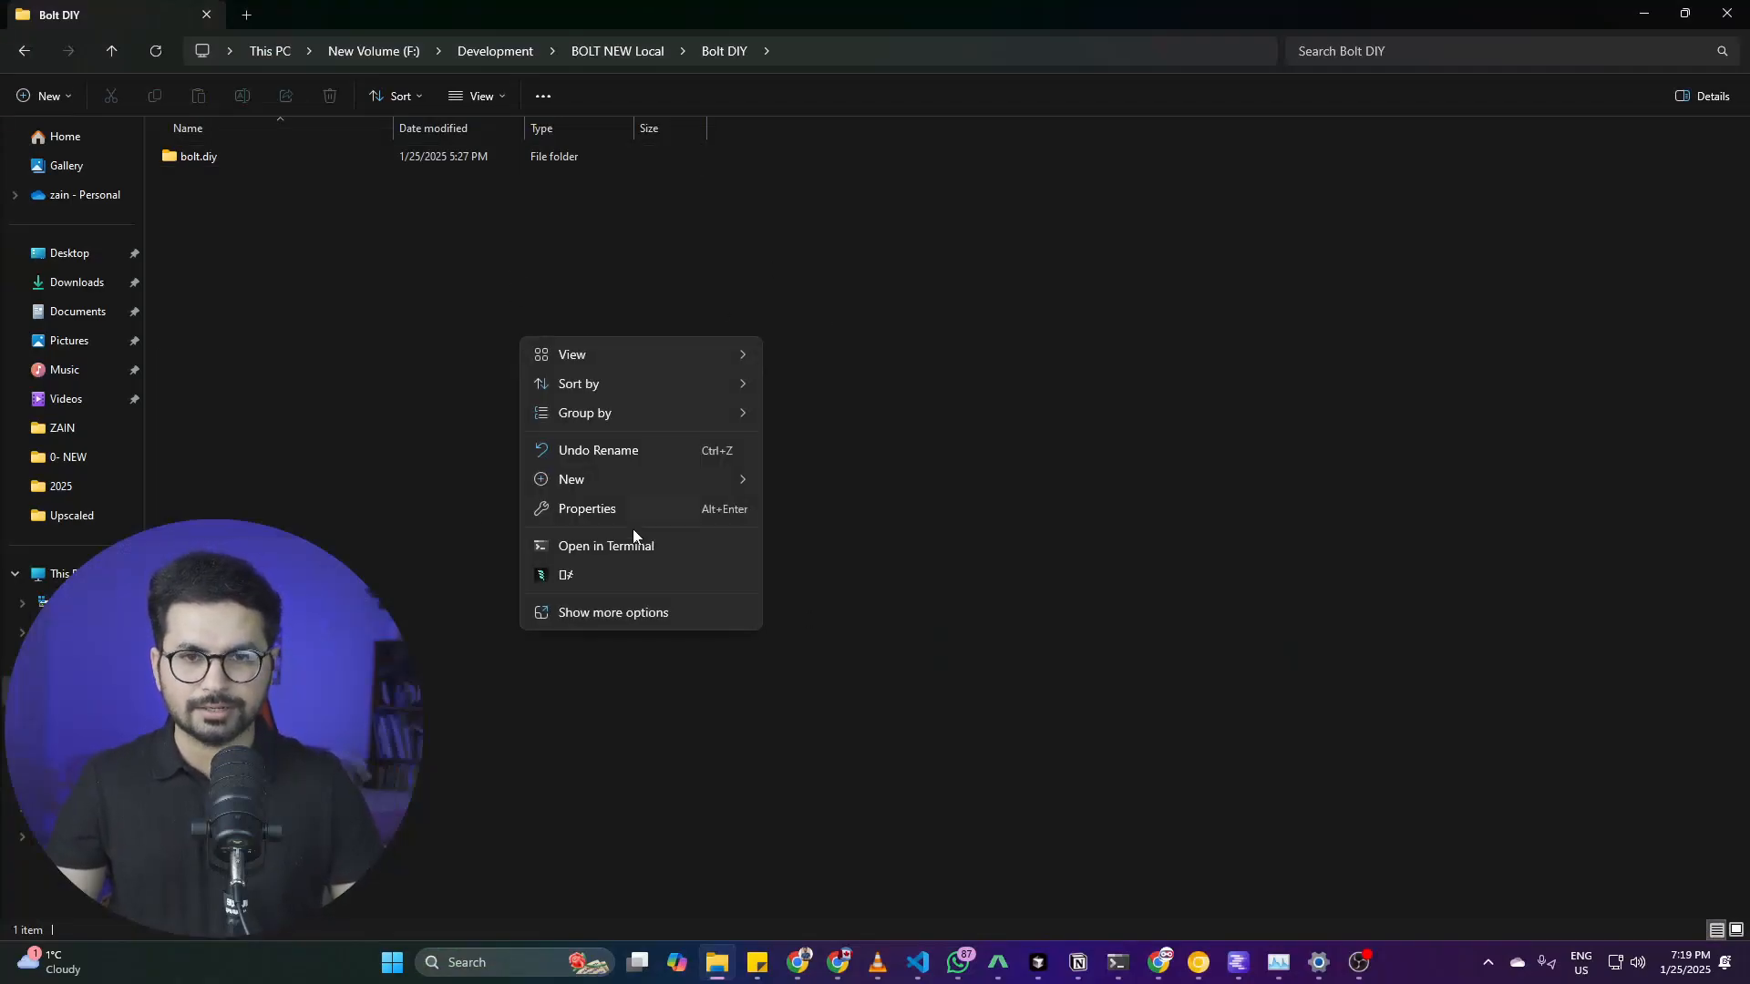
click(606, 546)
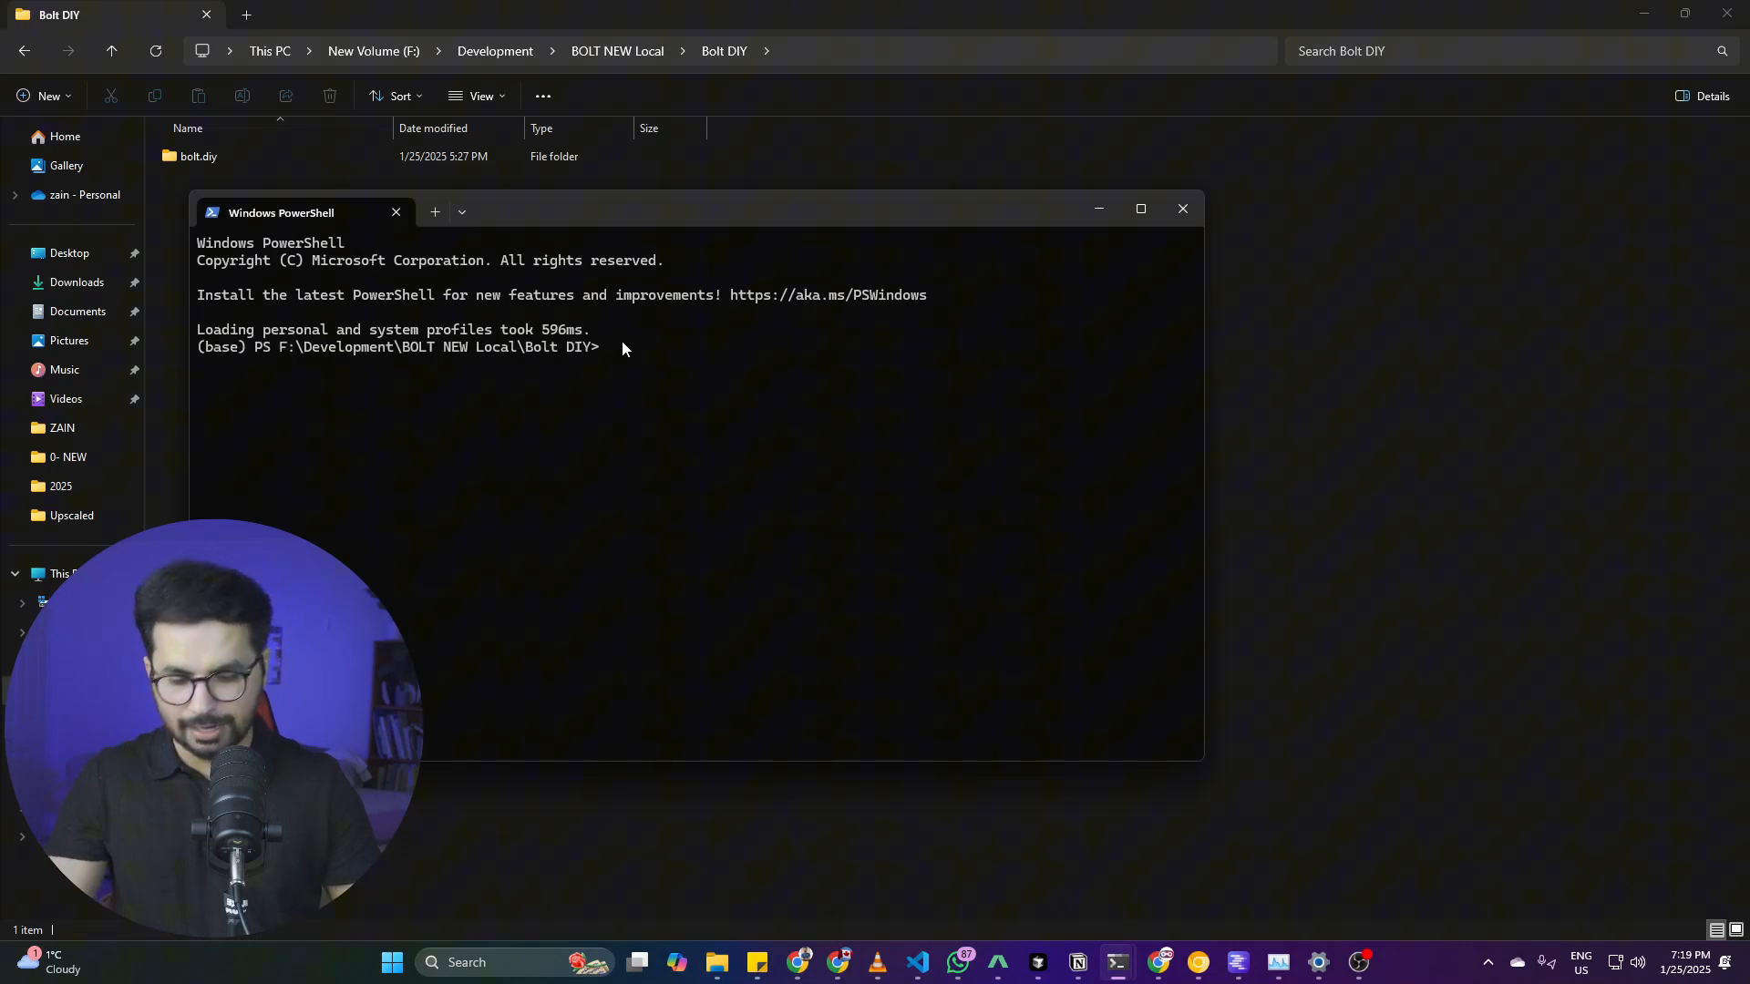
text(git cl)
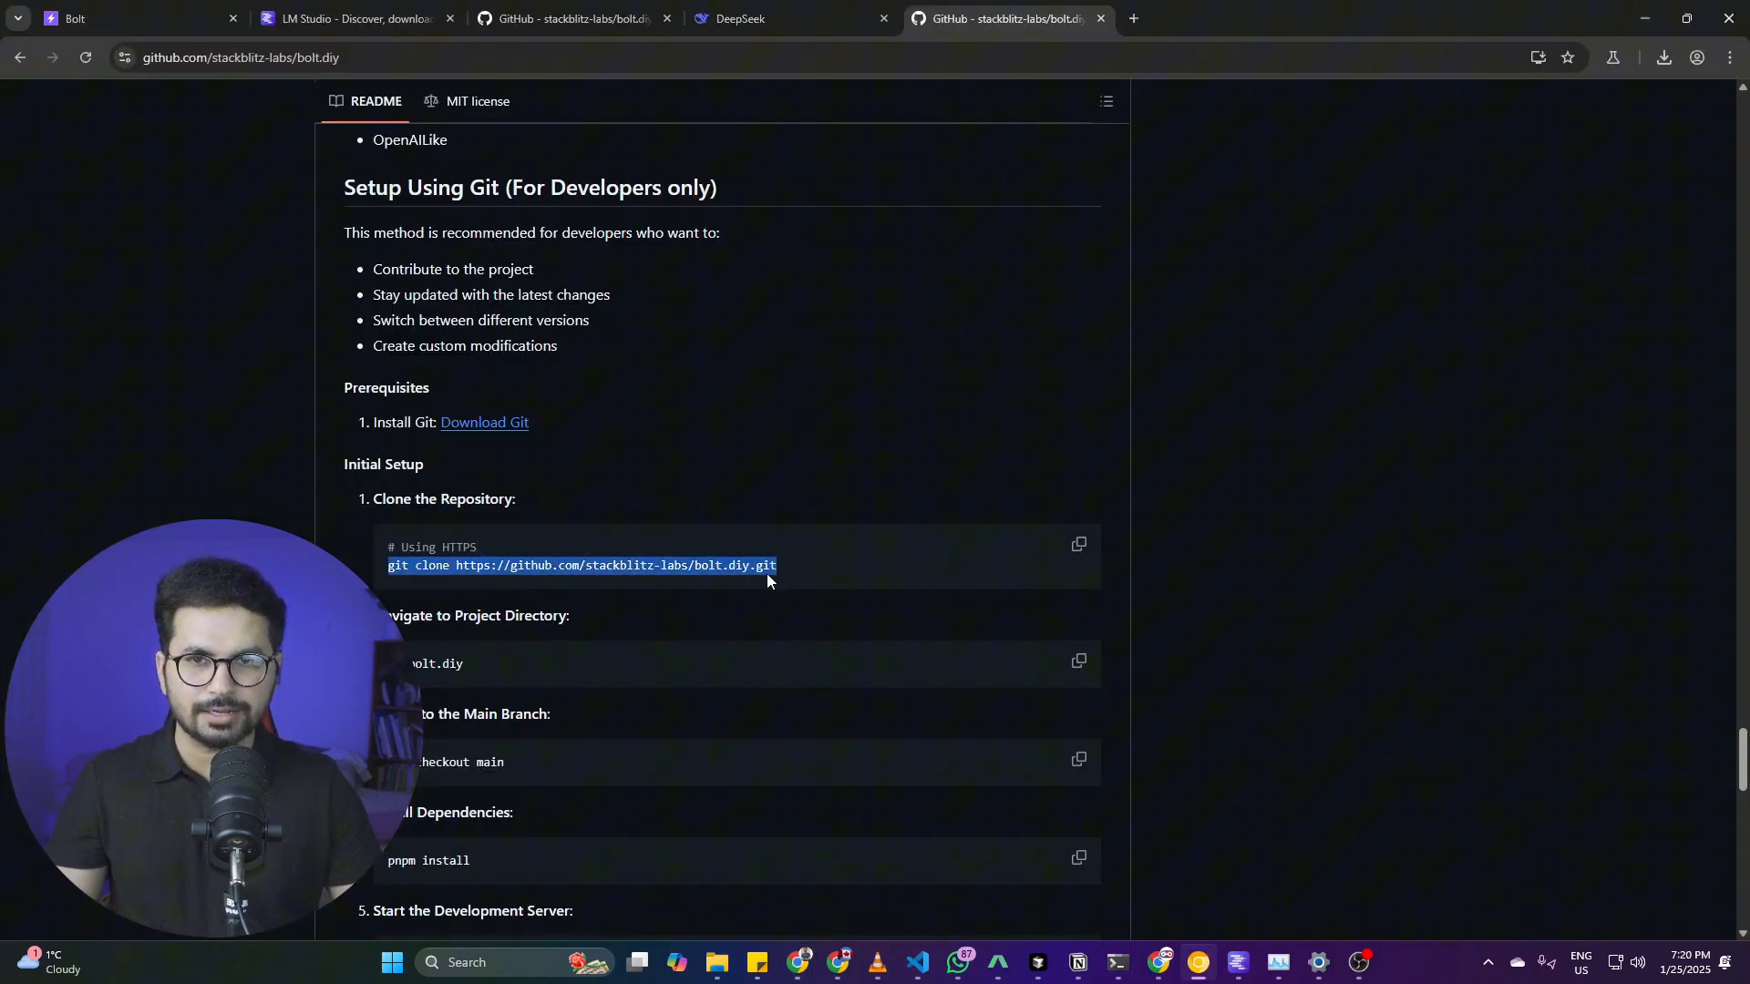
scroll(up, 3)
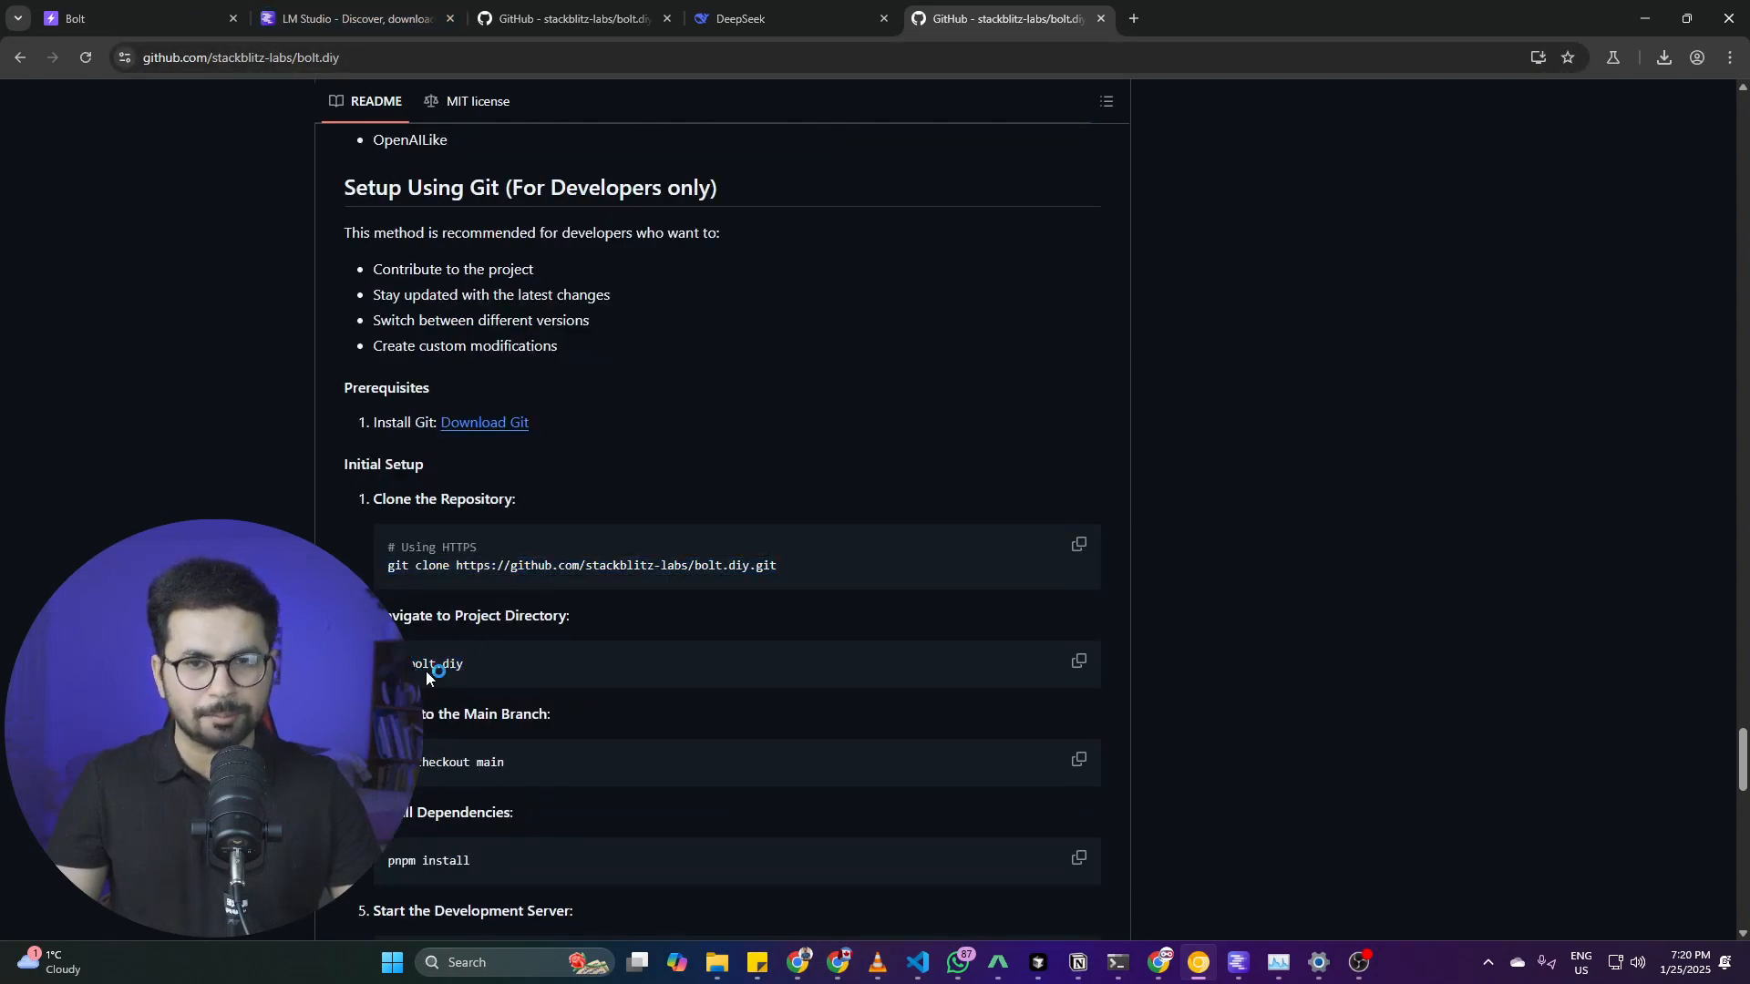
scroll(down, 3)
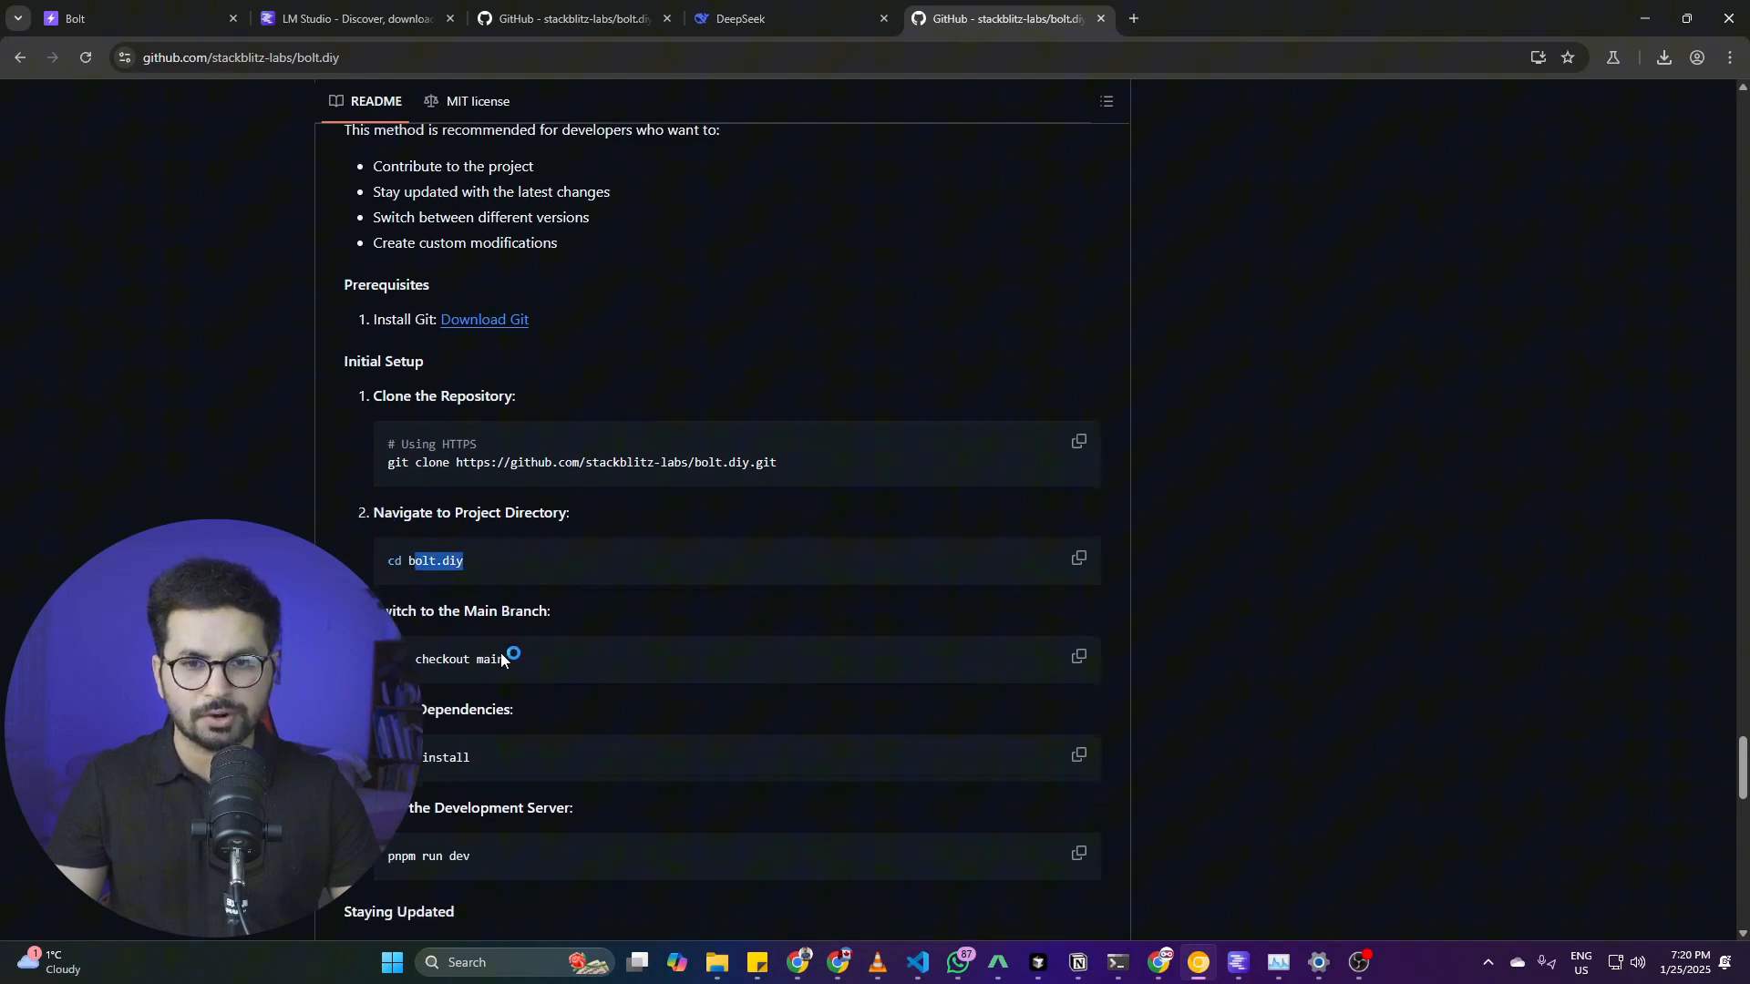
scroll(down, 3)
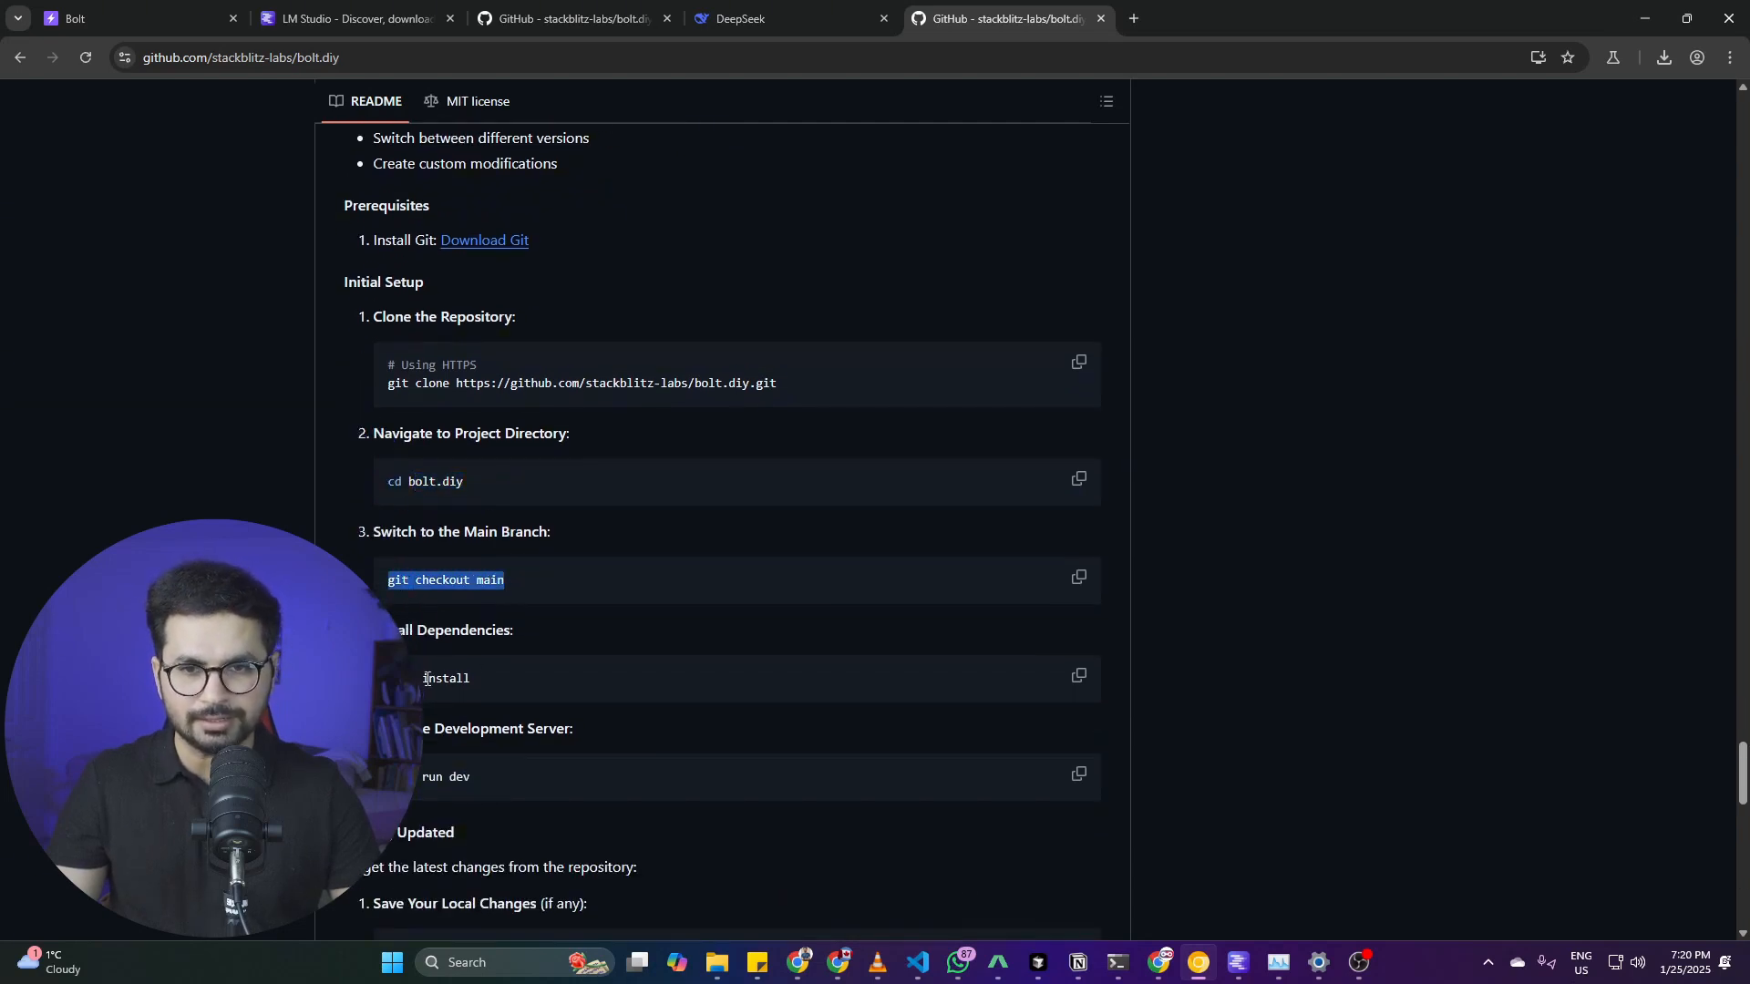
double_click(431, 776)
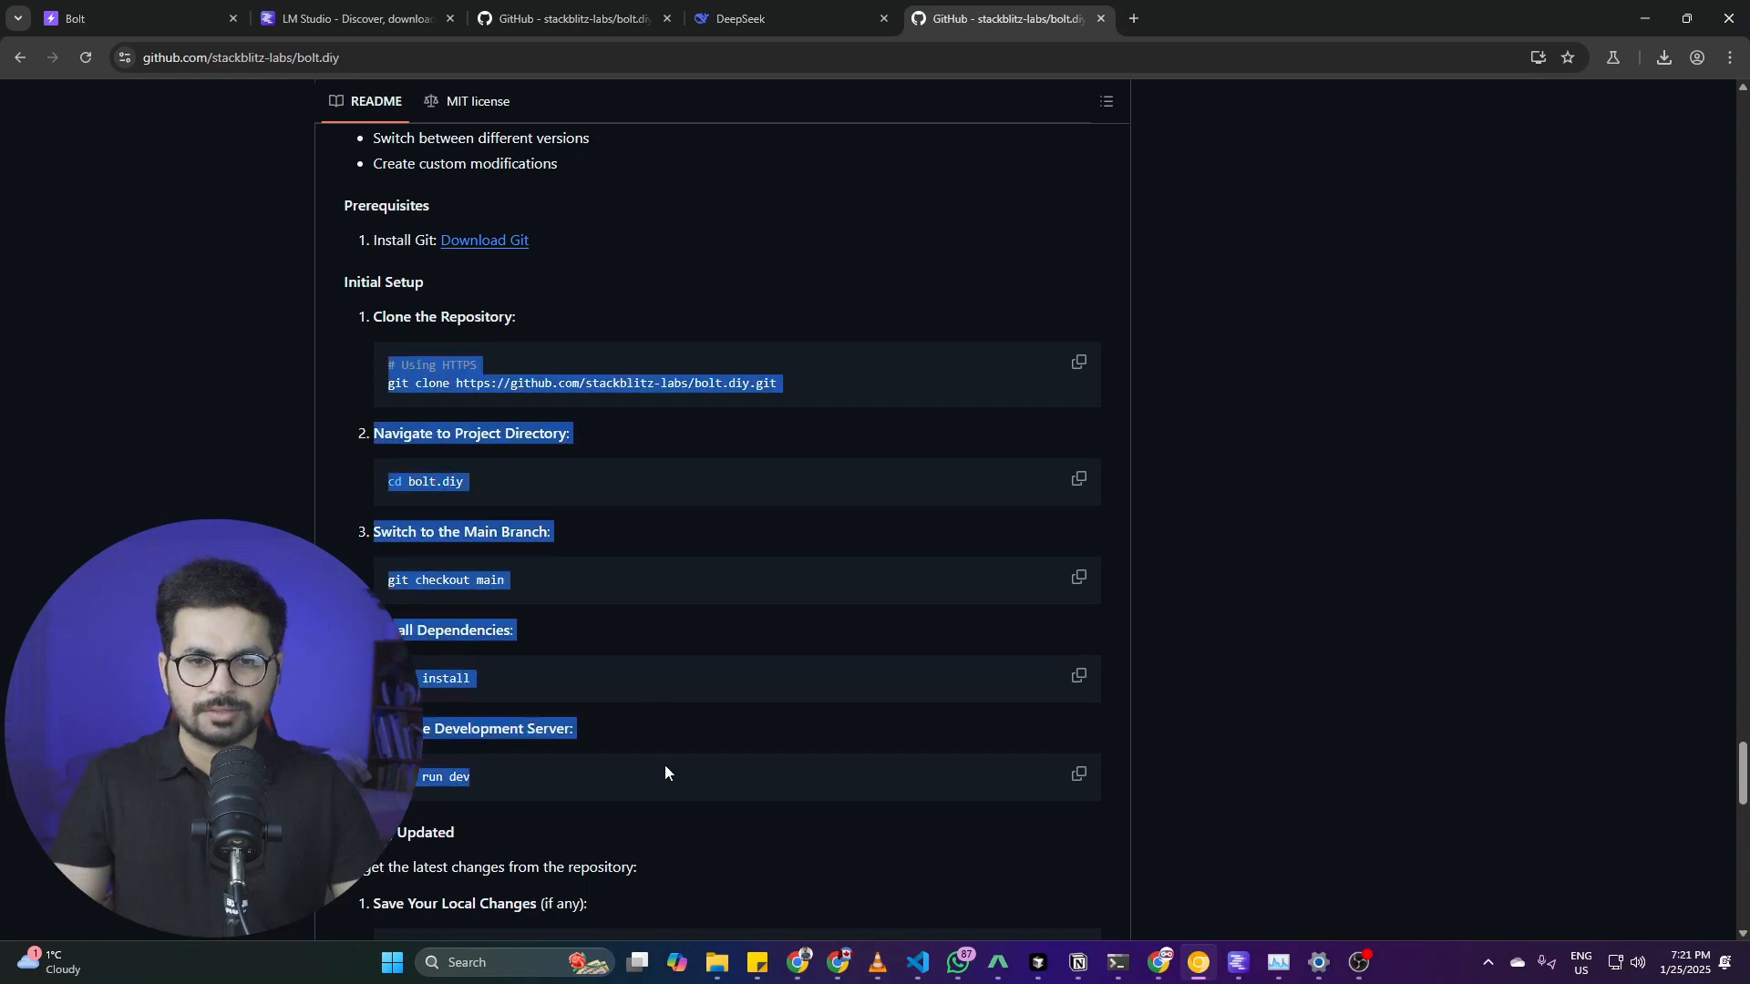
Step: Switch to the running bolt.diy app and highlight its localhost:5173 address
click(123, 19)
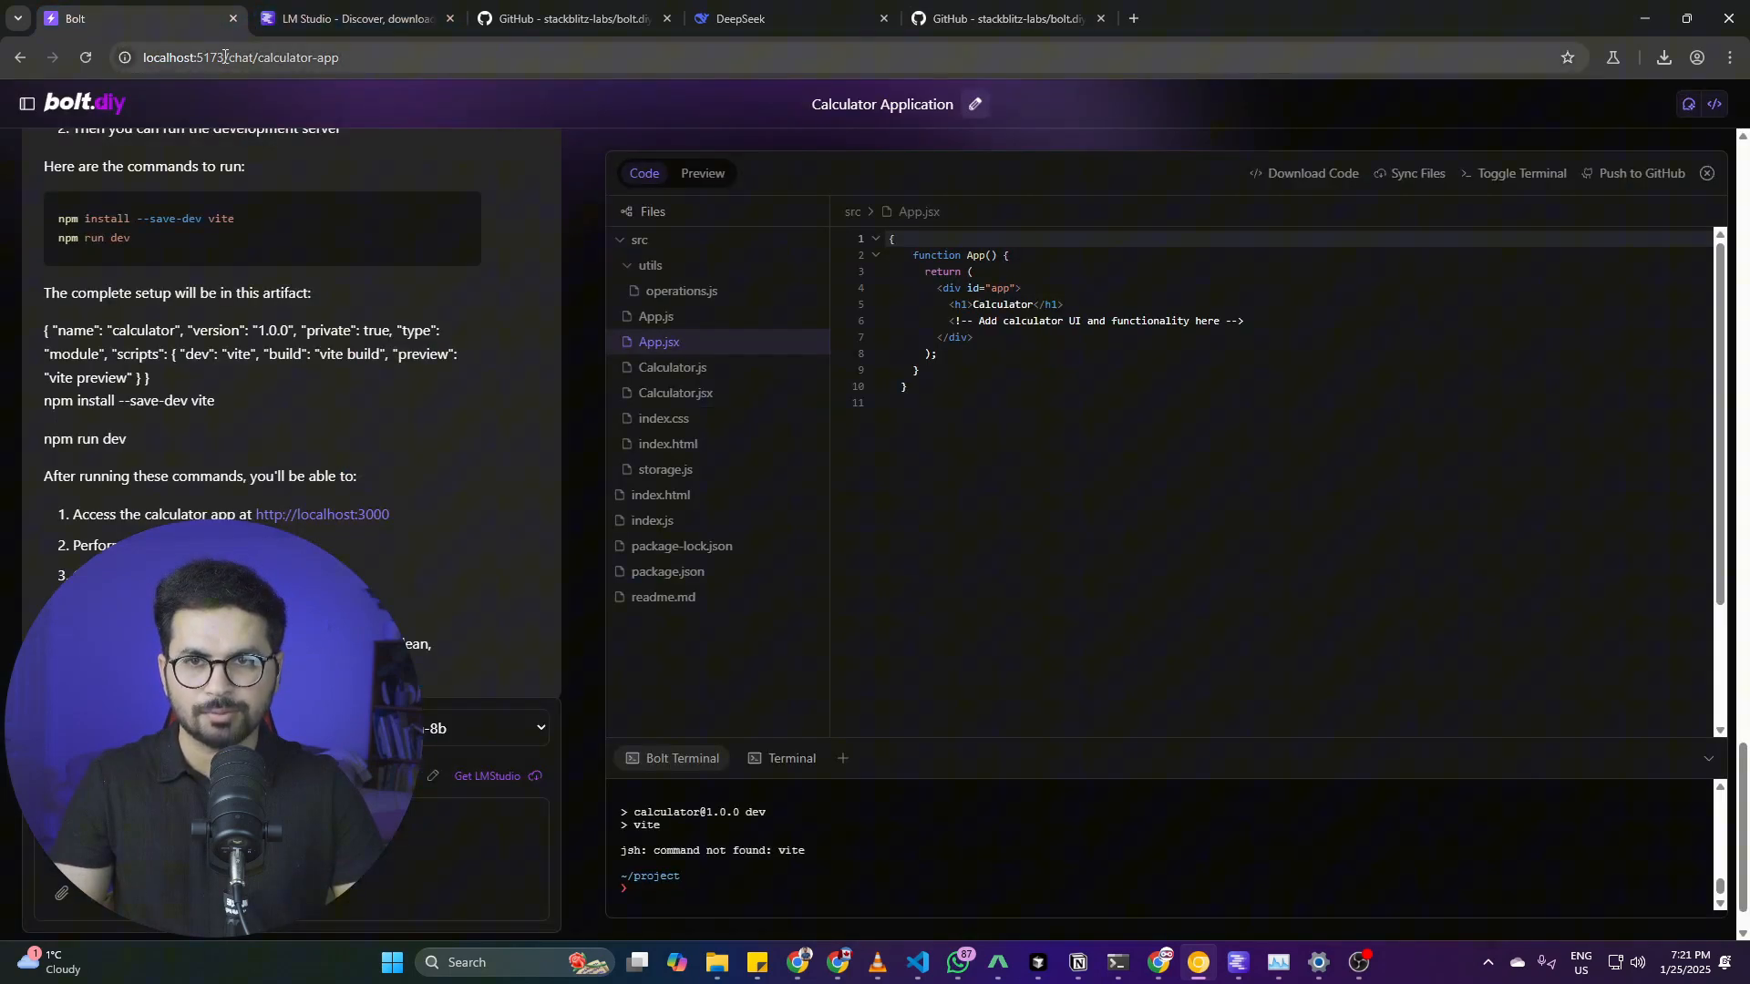
click(234, 57)
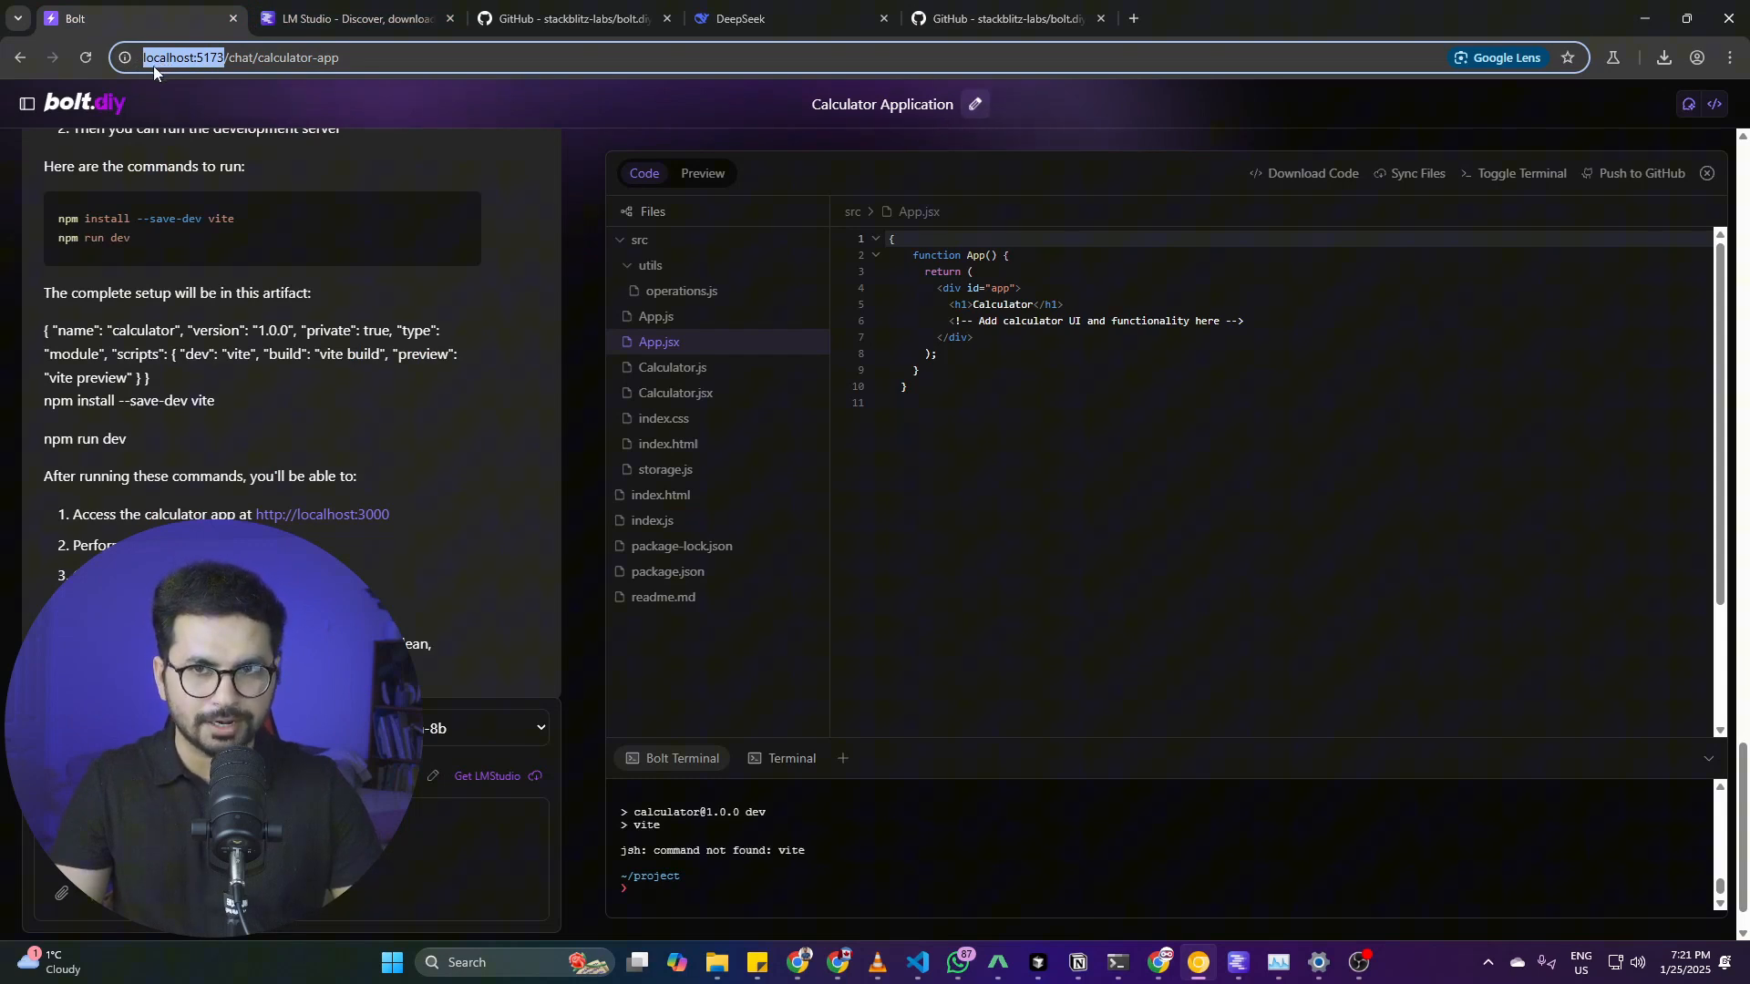
mouse_move(258, 89)
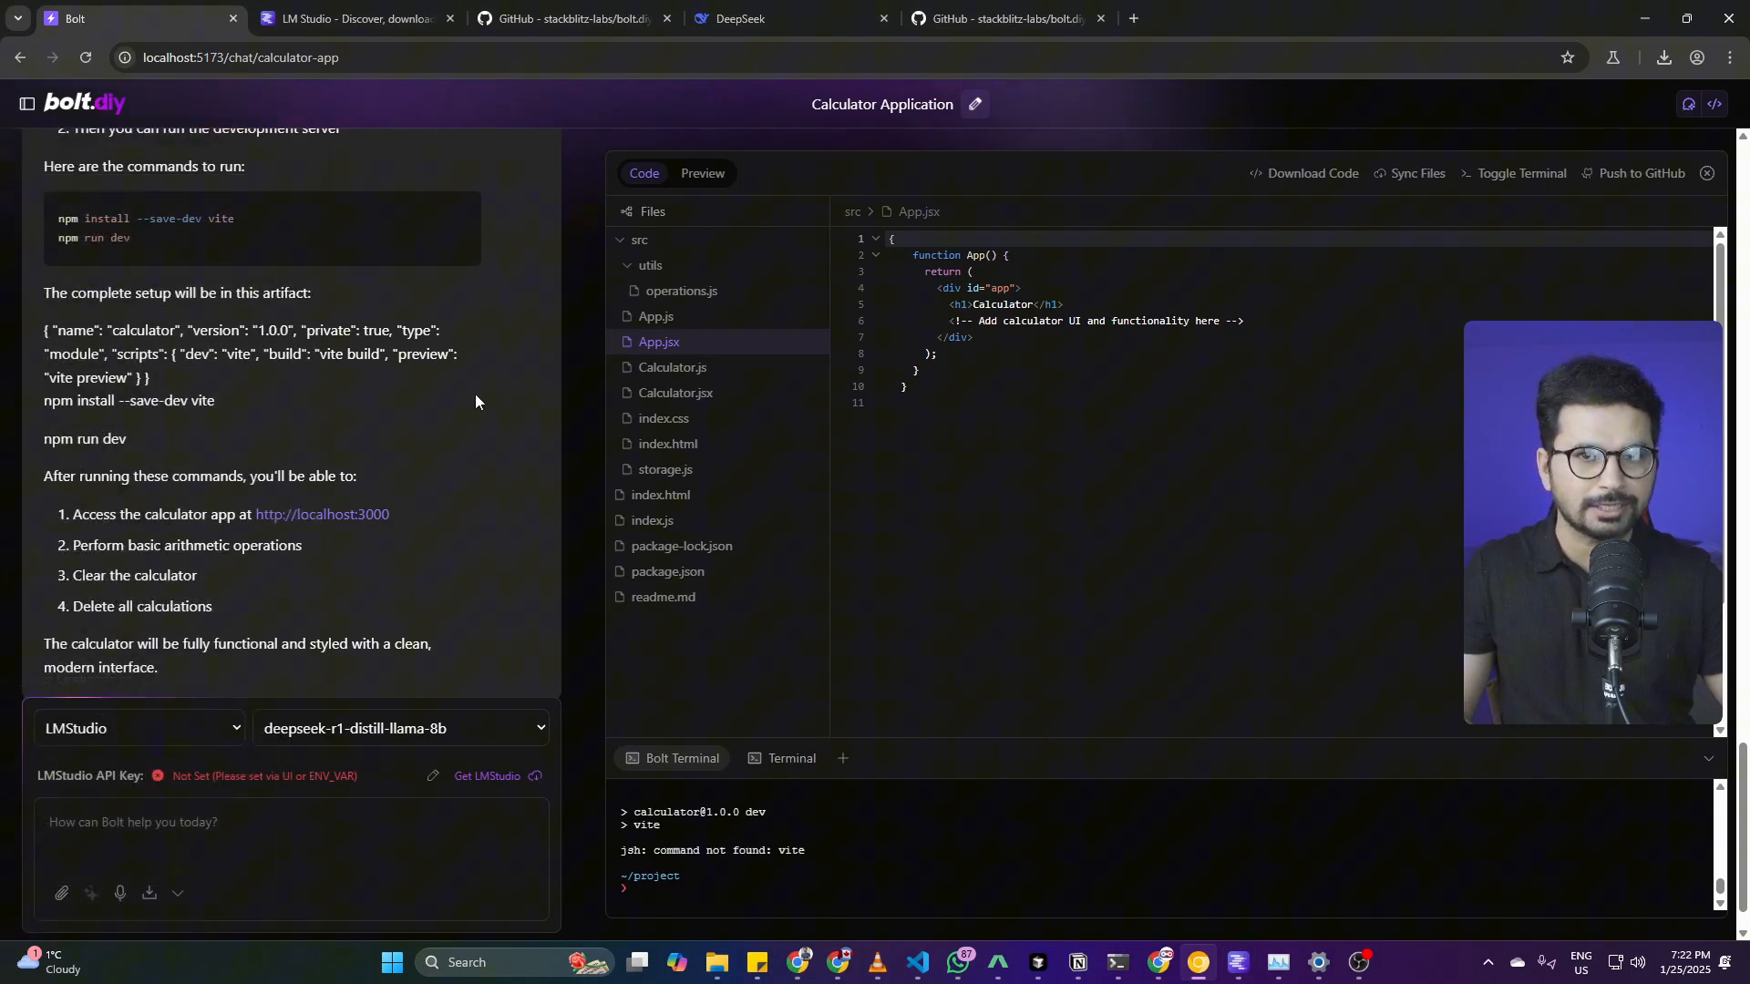
click(26, 103)
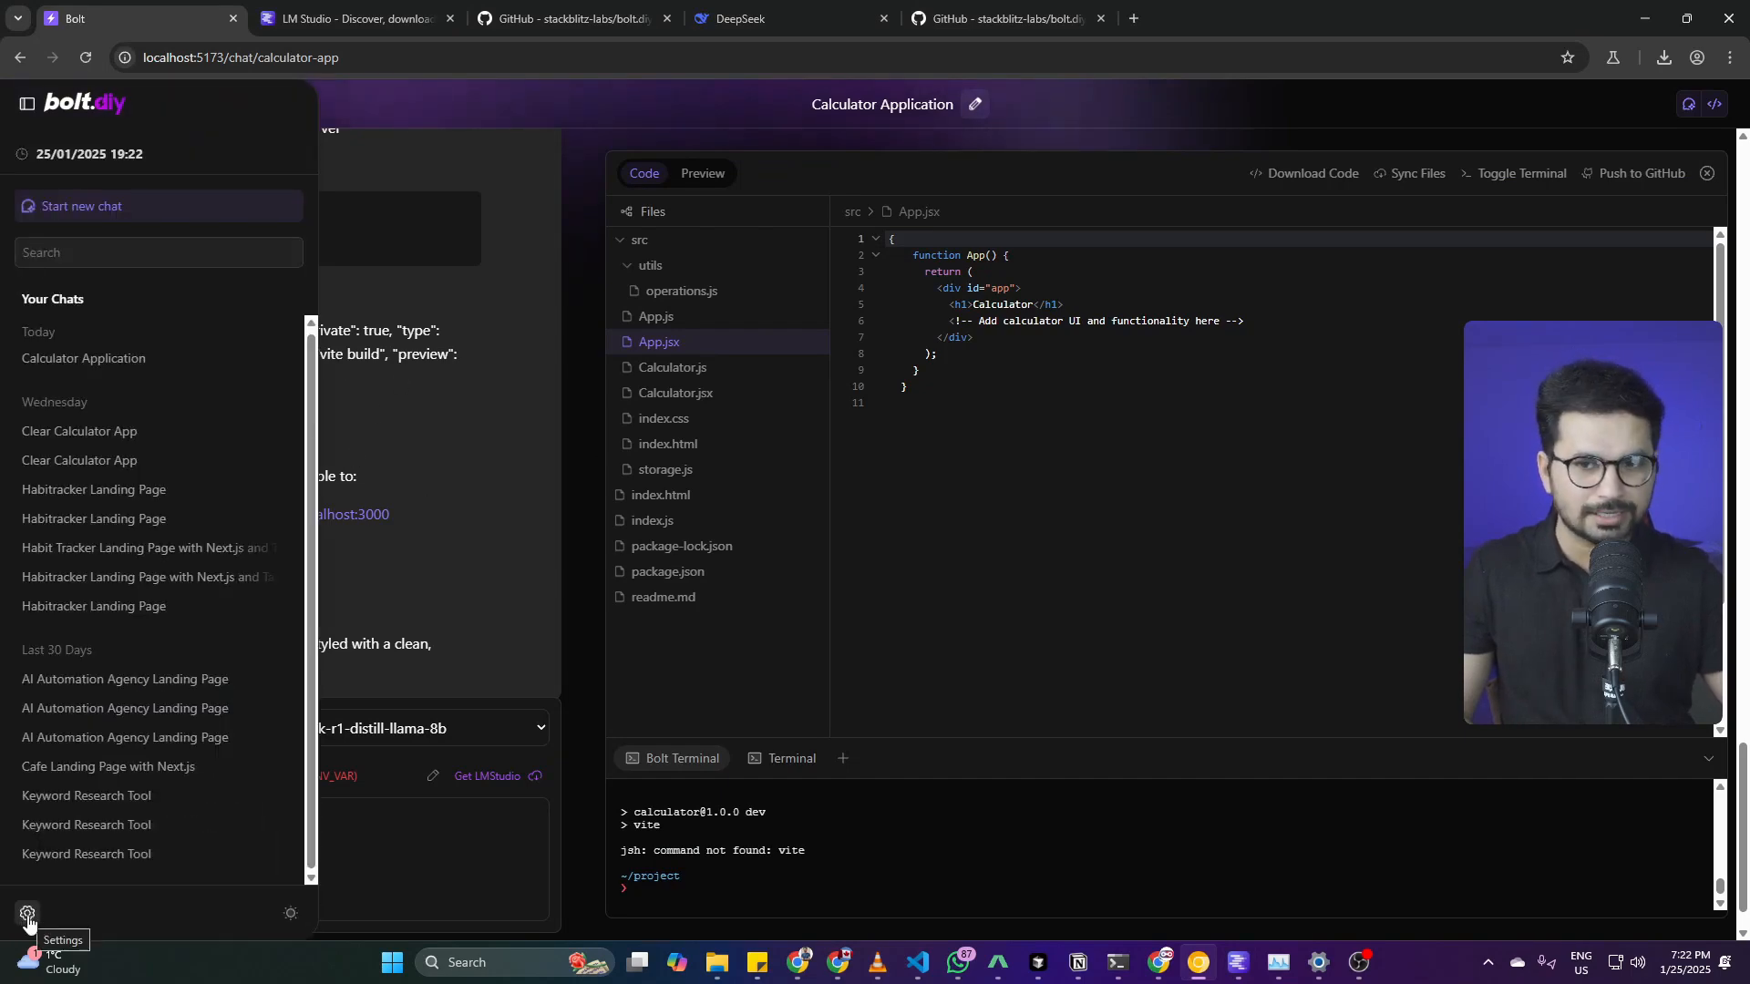
click(27, 915)
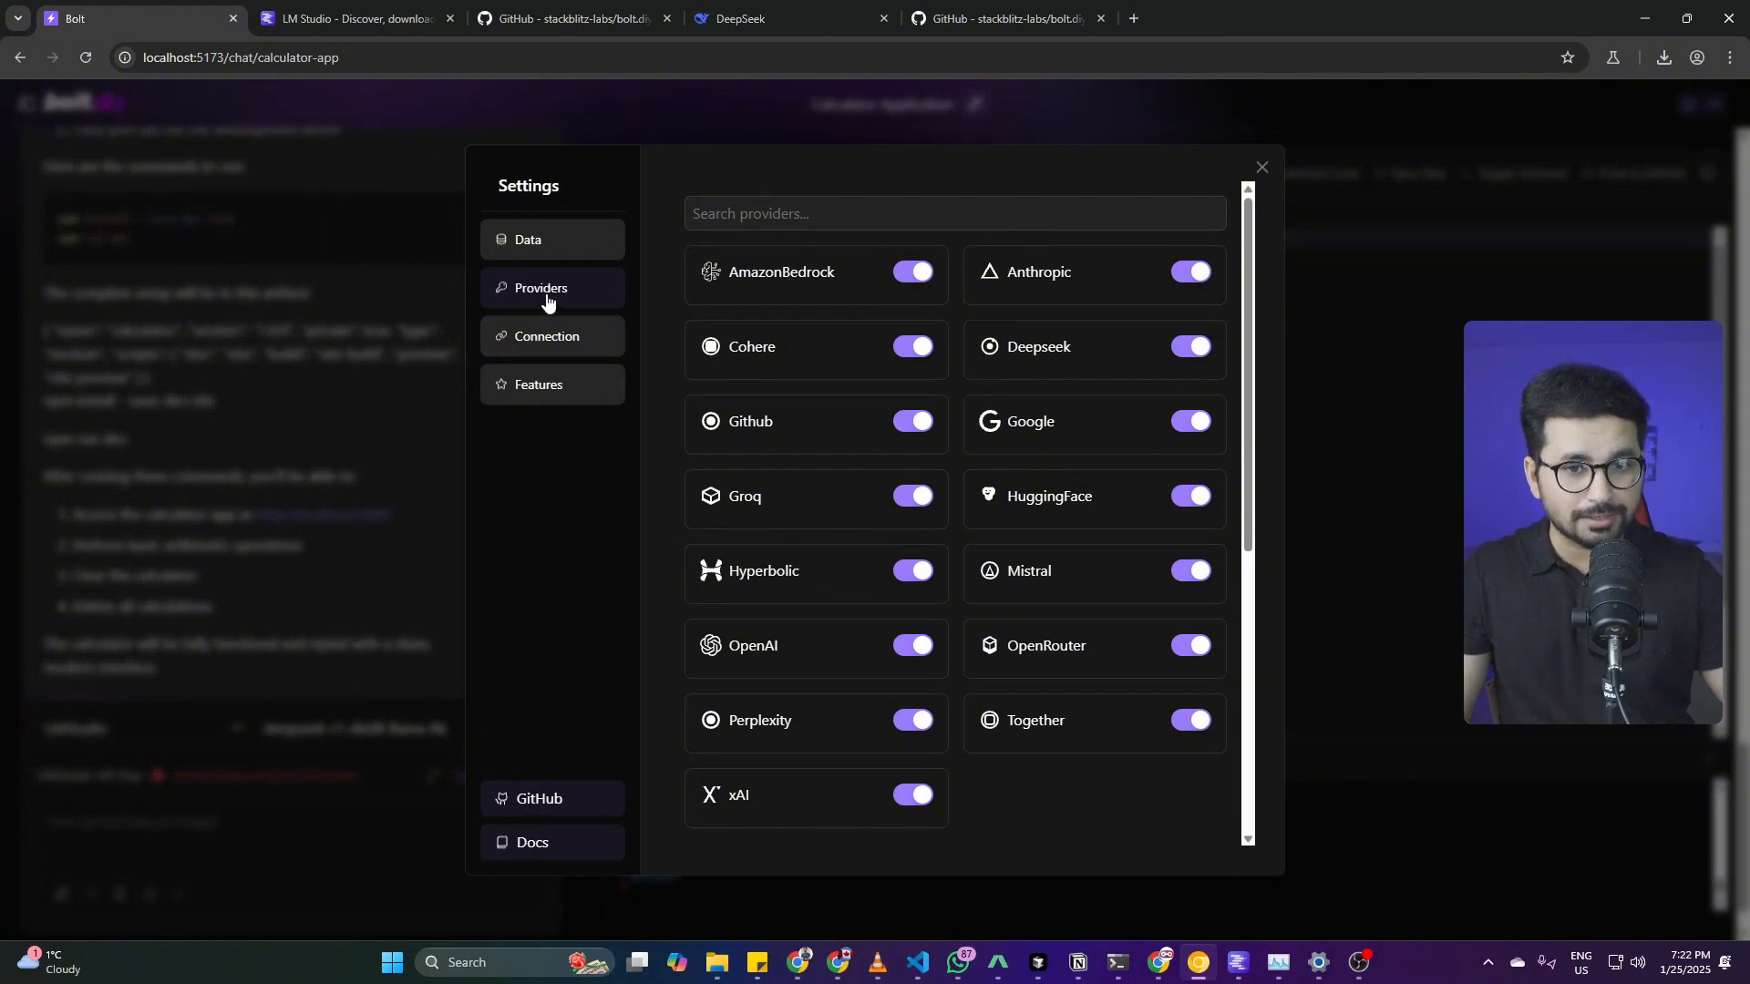
scroll(down, 3)
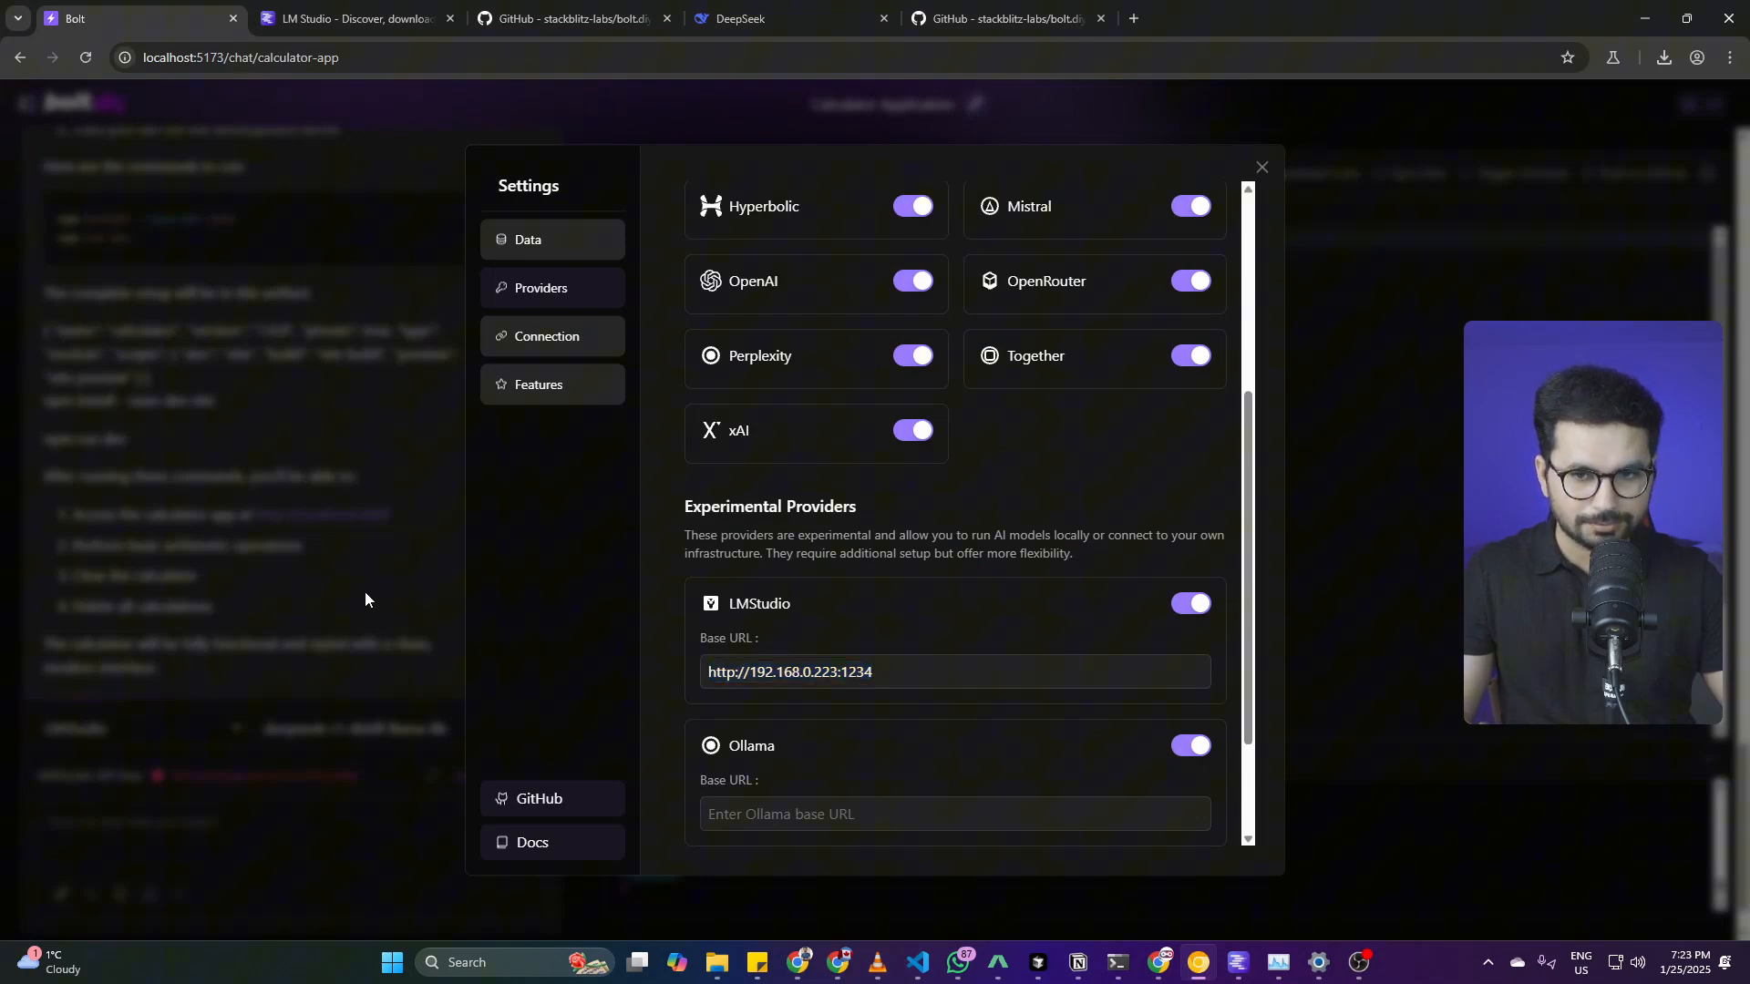
click(81, 103)
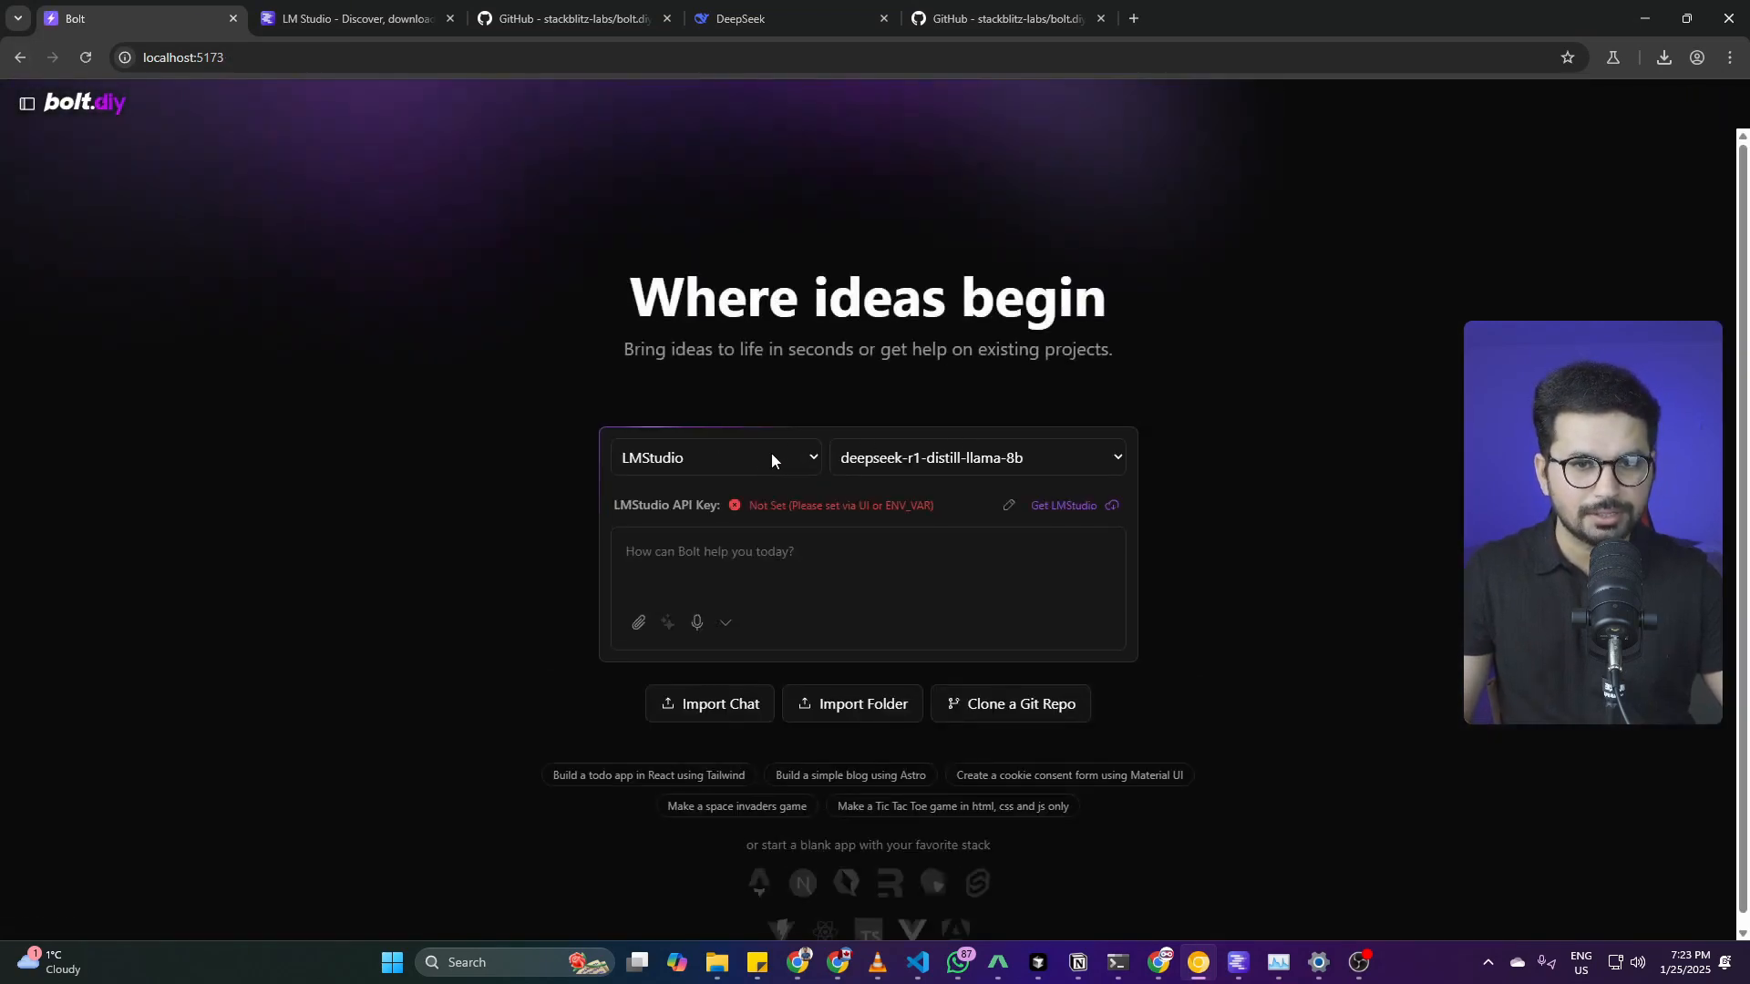
Step: Keep deepseek-r1-distill-llama-8b selected and dictate 'Please set up an empty next.js project' into the prompt box
click(975, 457)
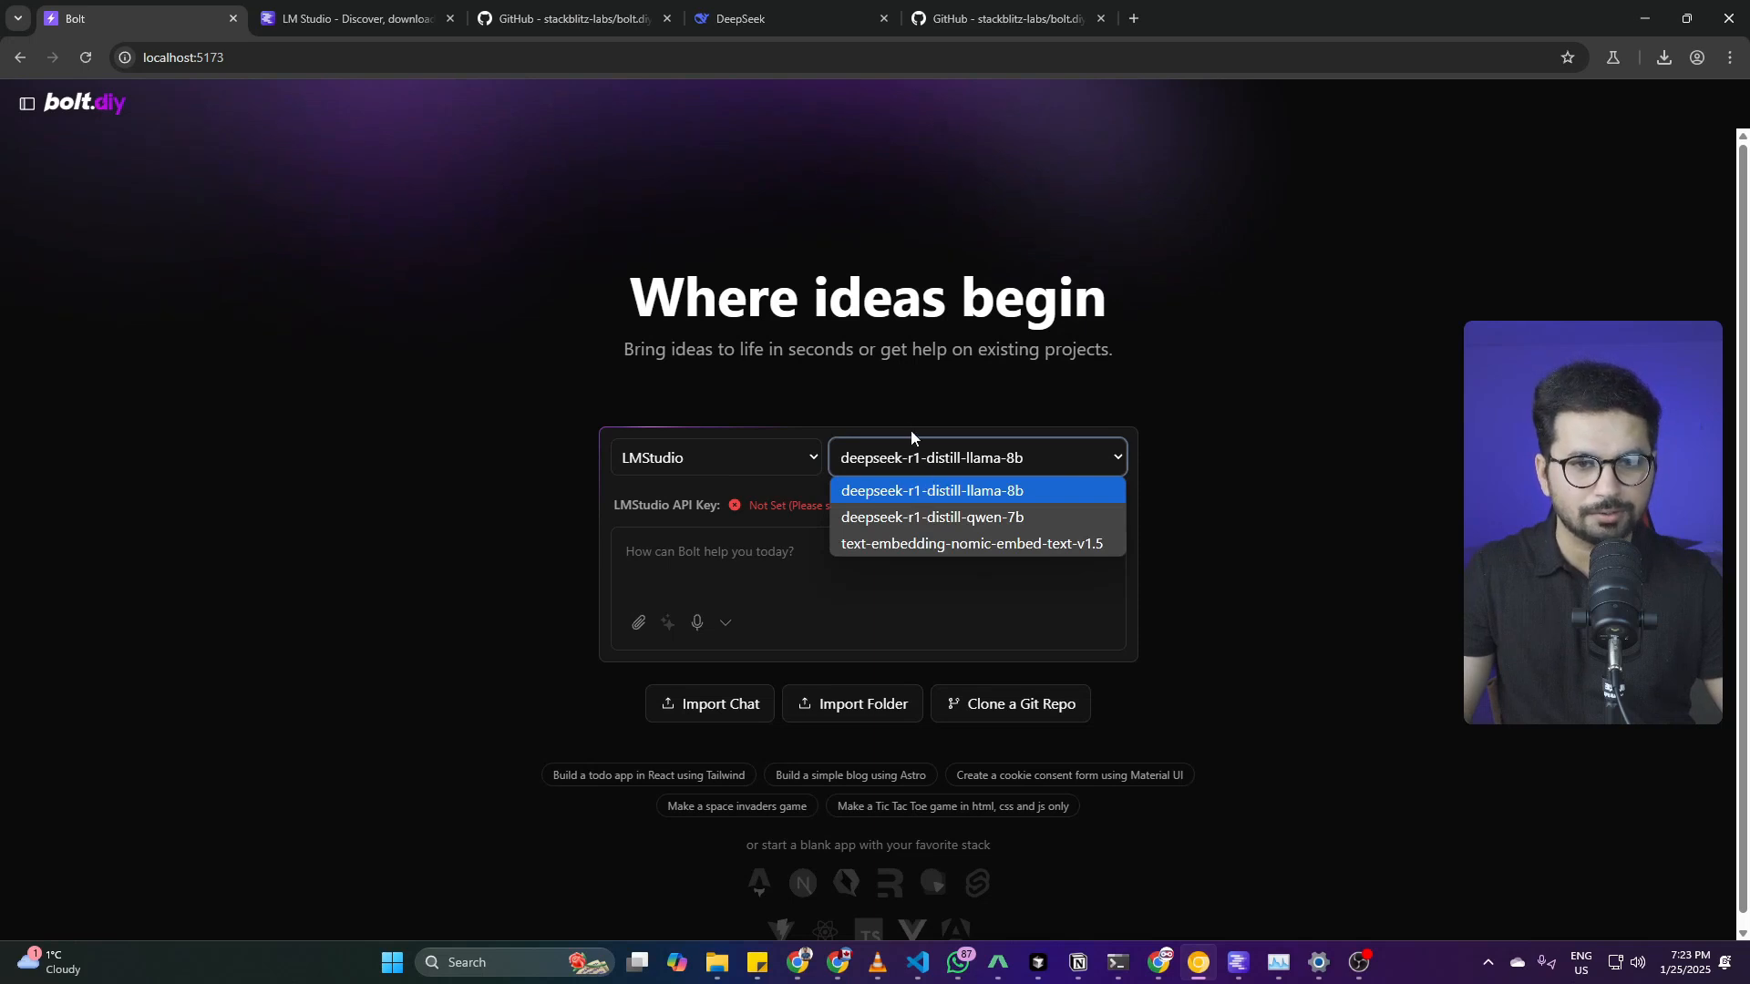
click(930, 490)
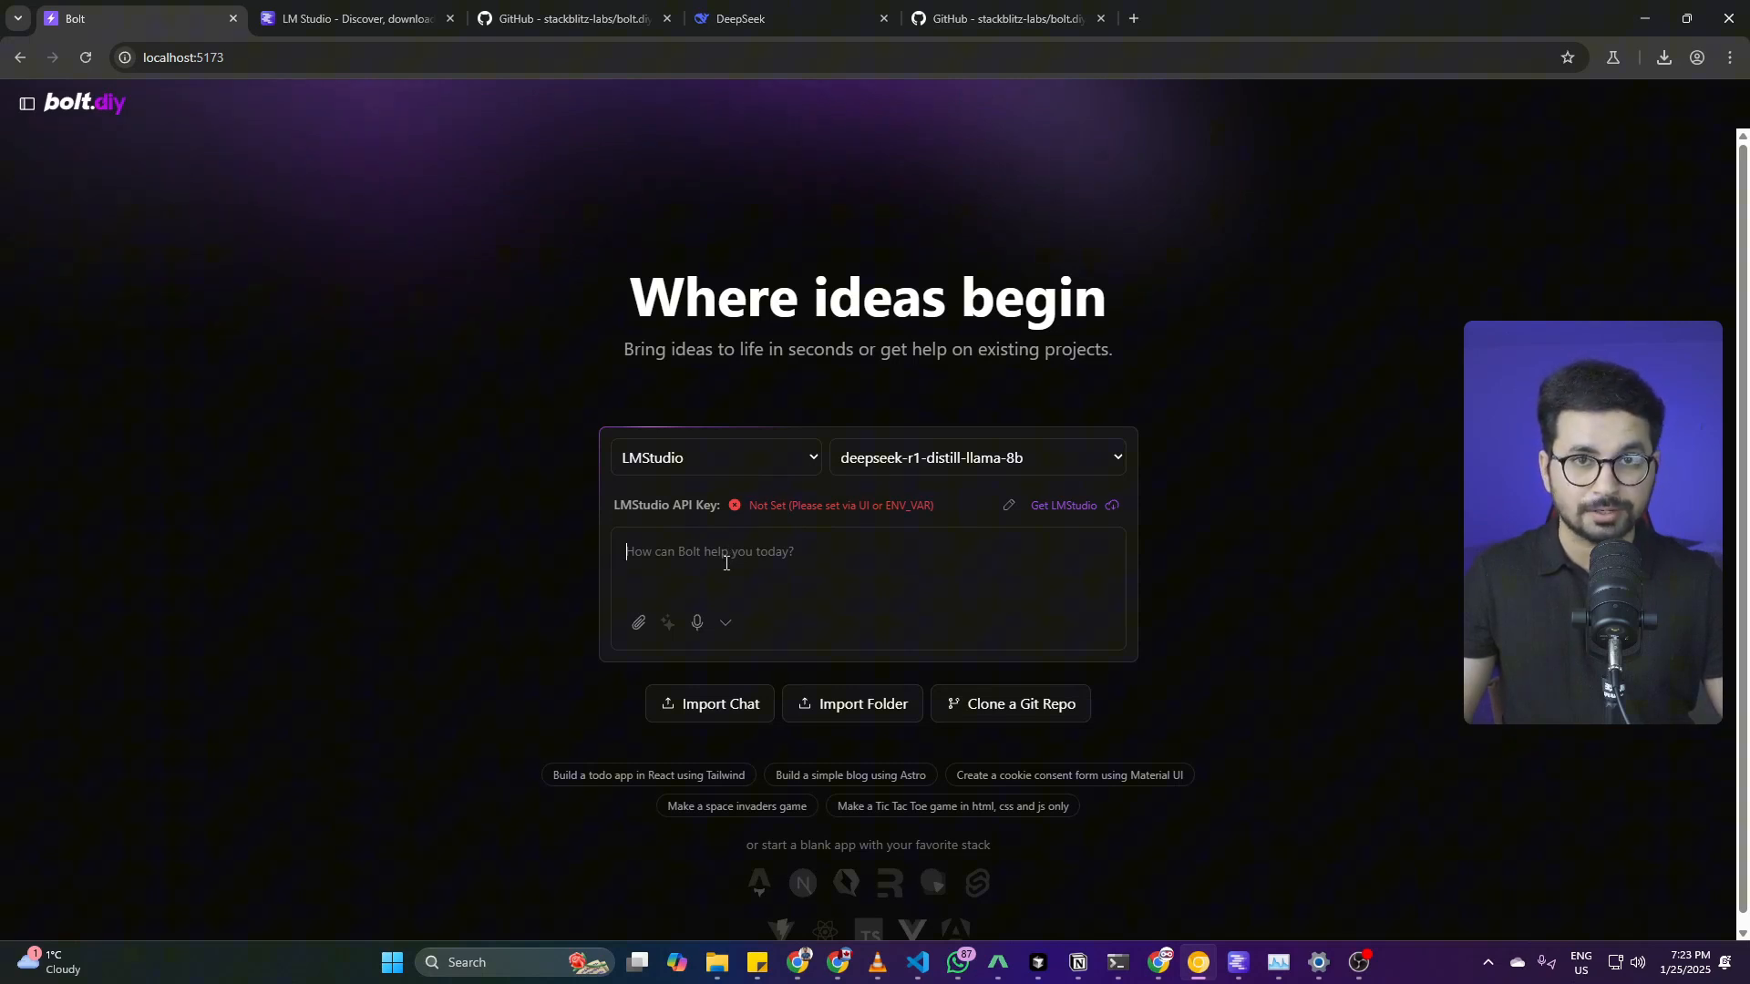
click(696, 622)
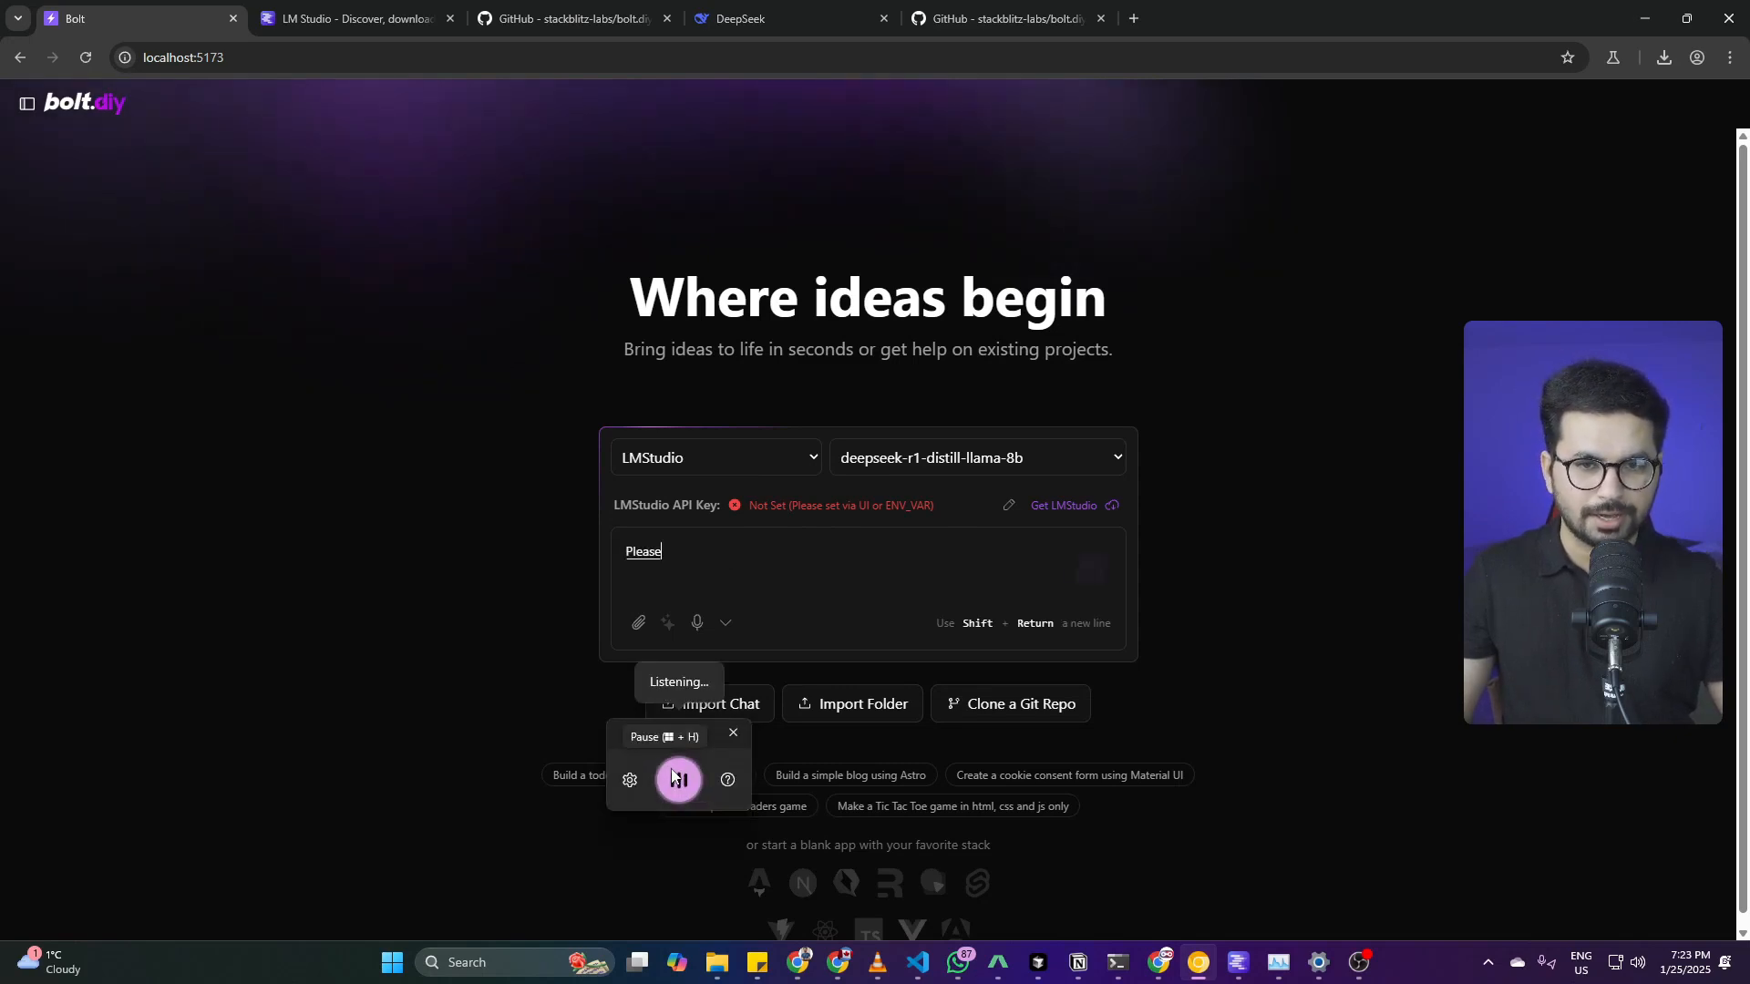
text(set up an empty)
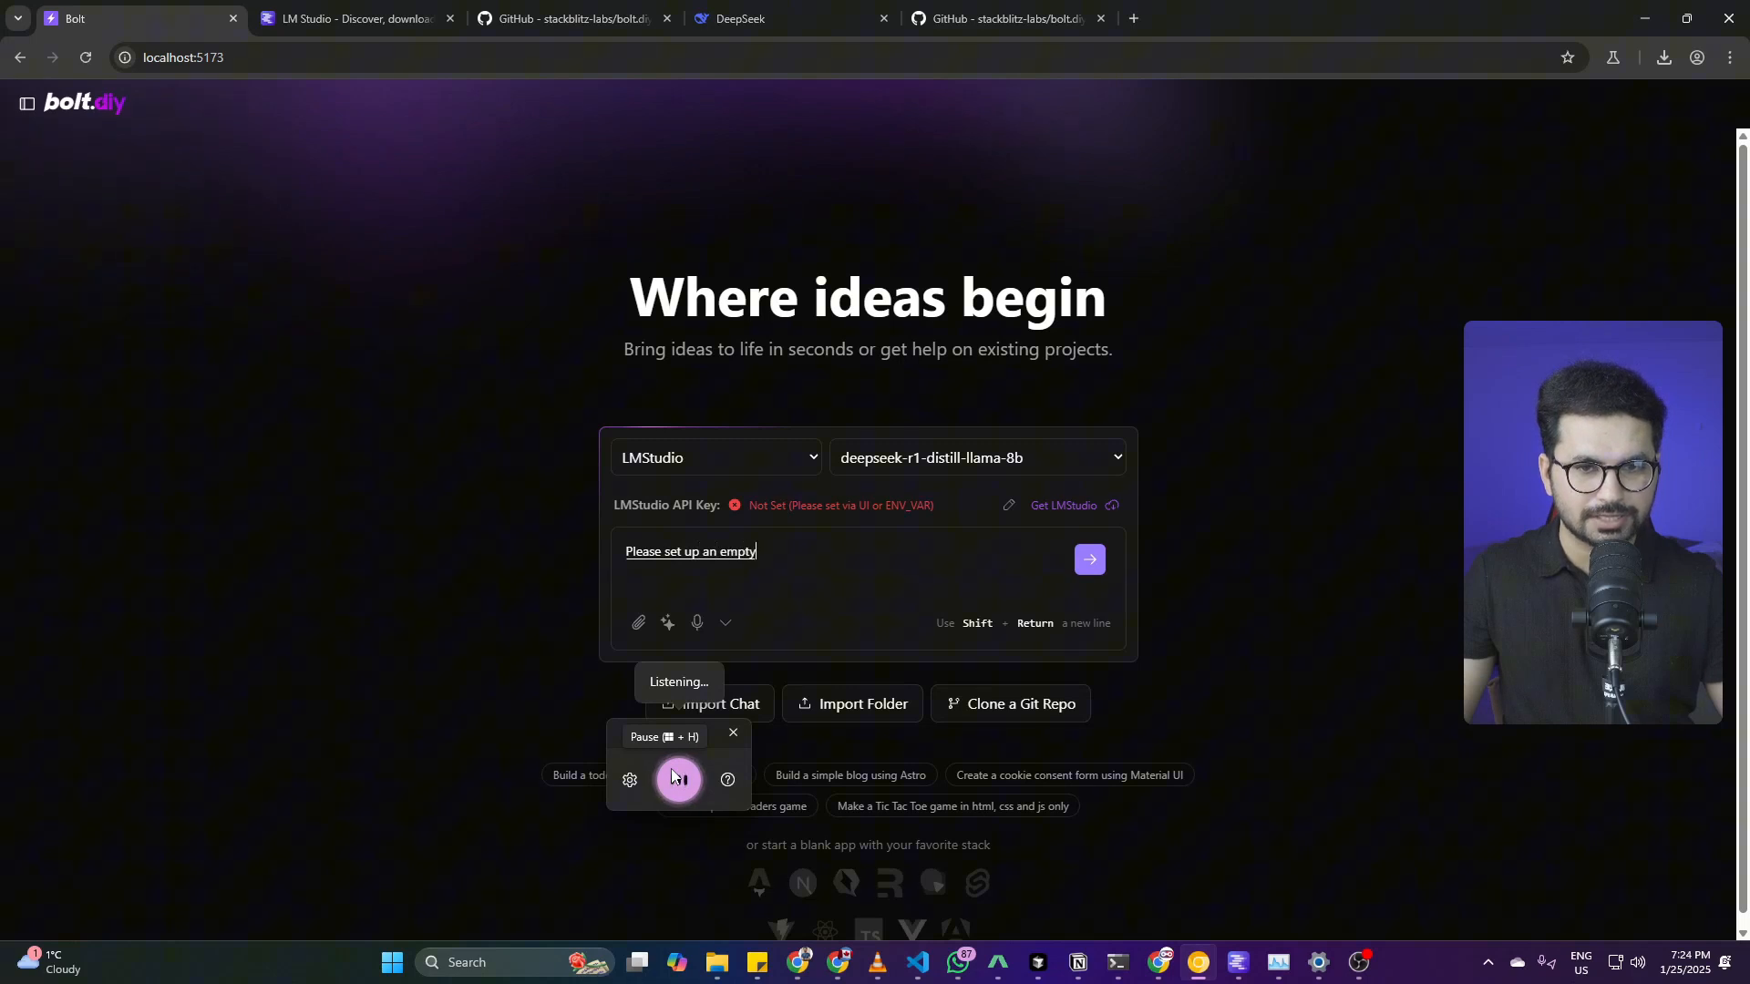
click(677, 779)
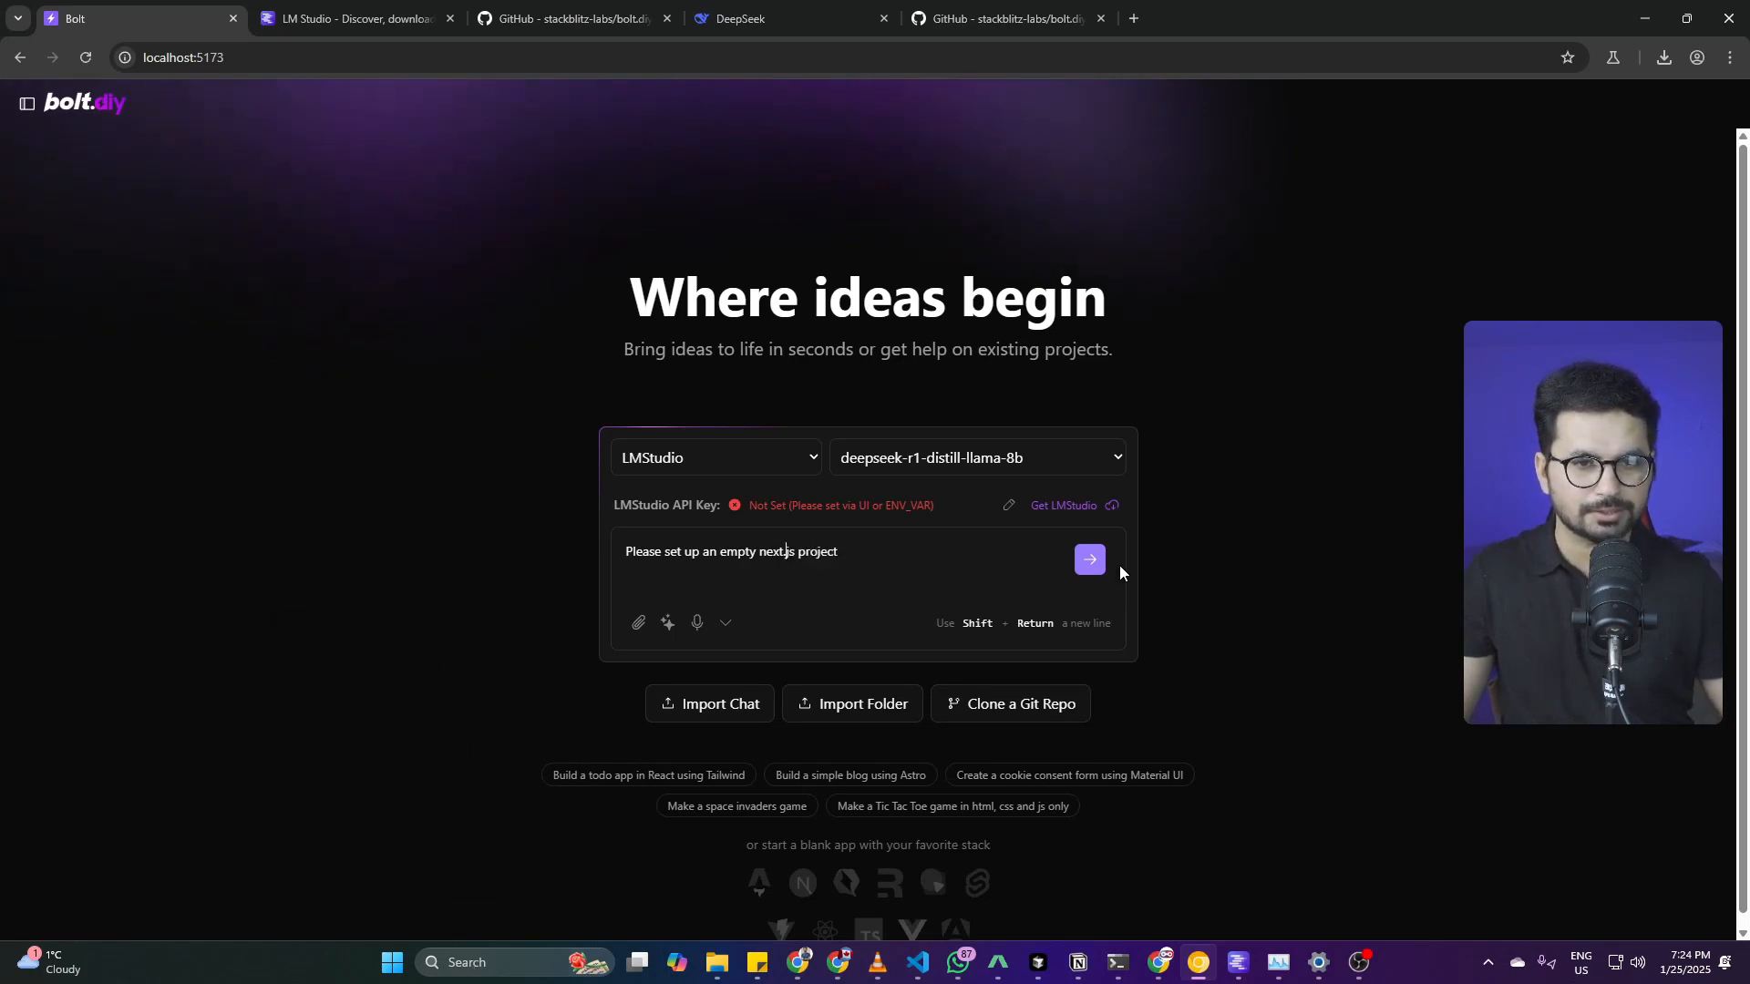
Step: Send the next.js project request and follow the DeepSeek model's streaming reasoning reply
click(1087, 559)
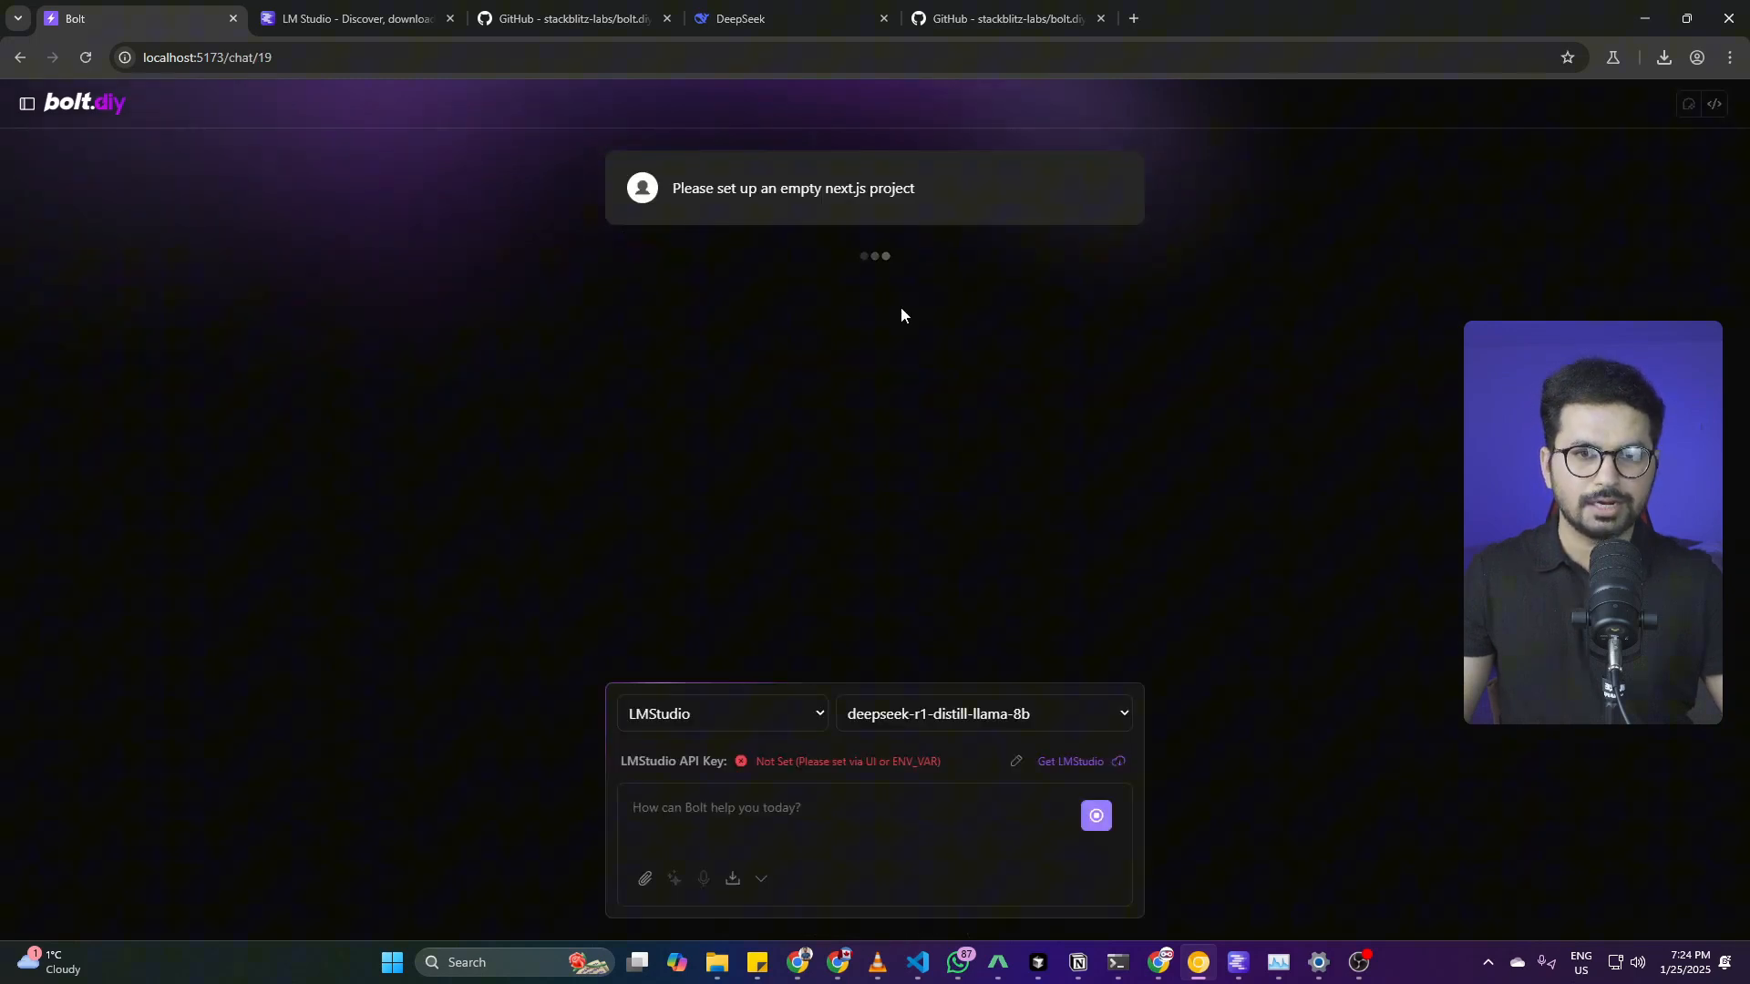
mouse_move(1112, 334)
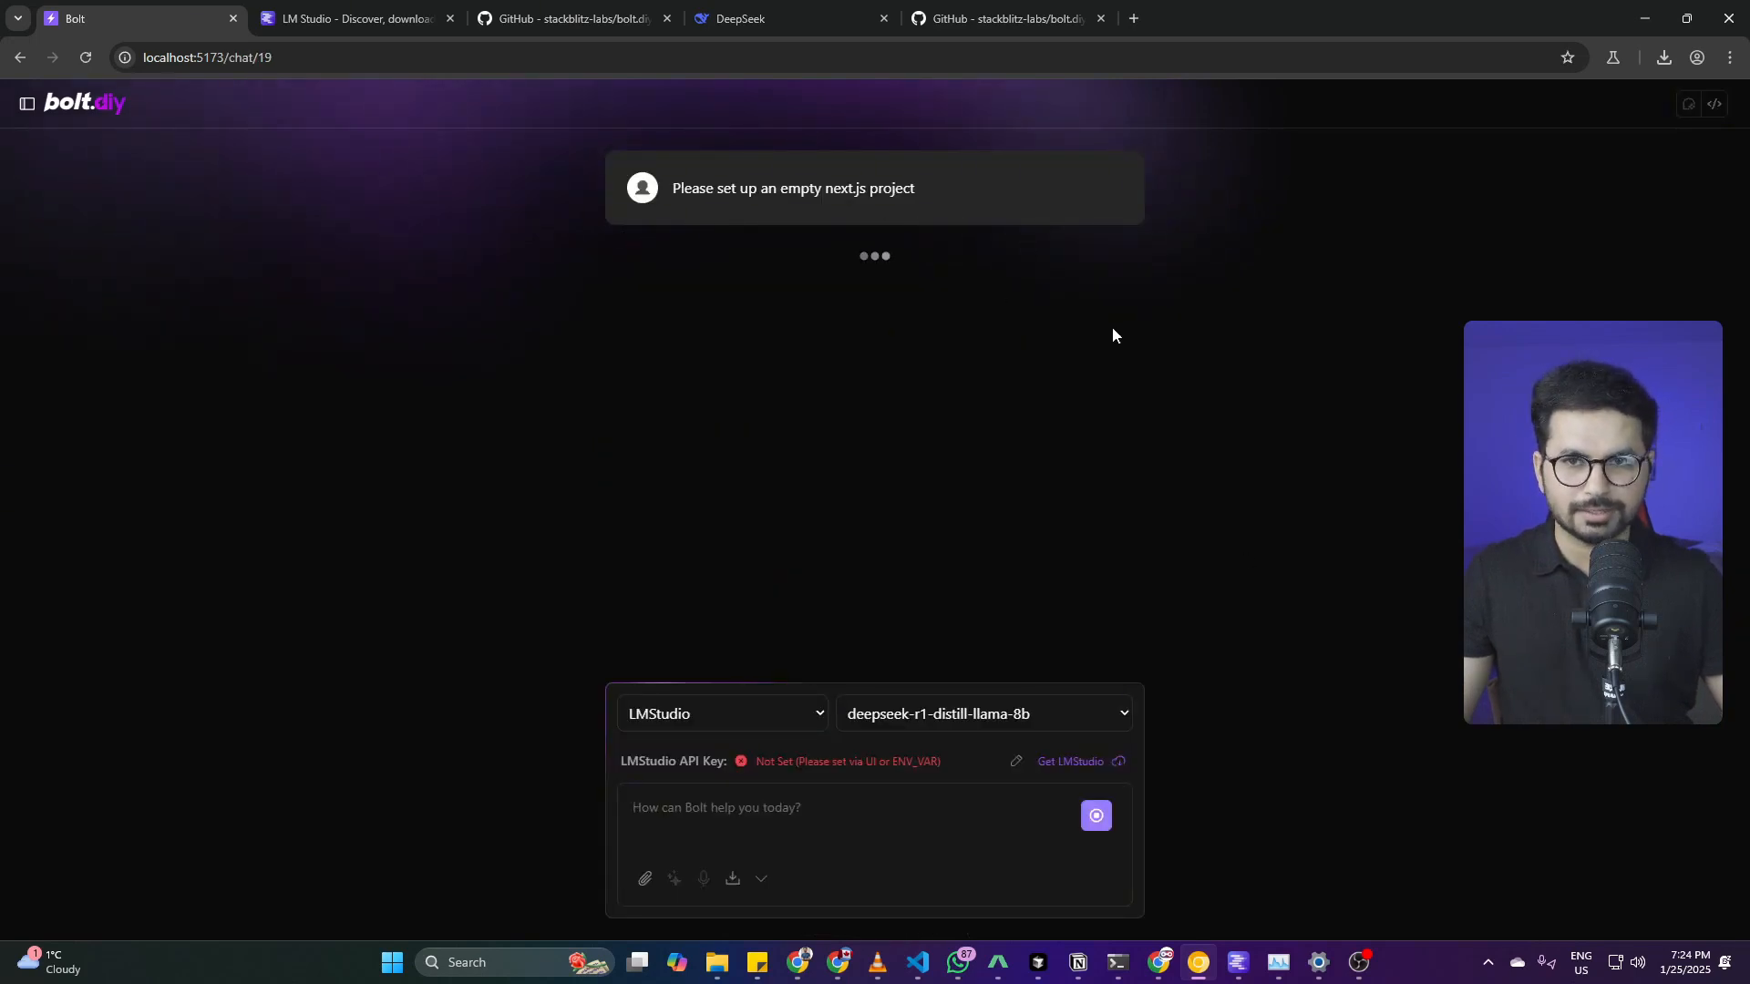
mouse_move(826, 294)
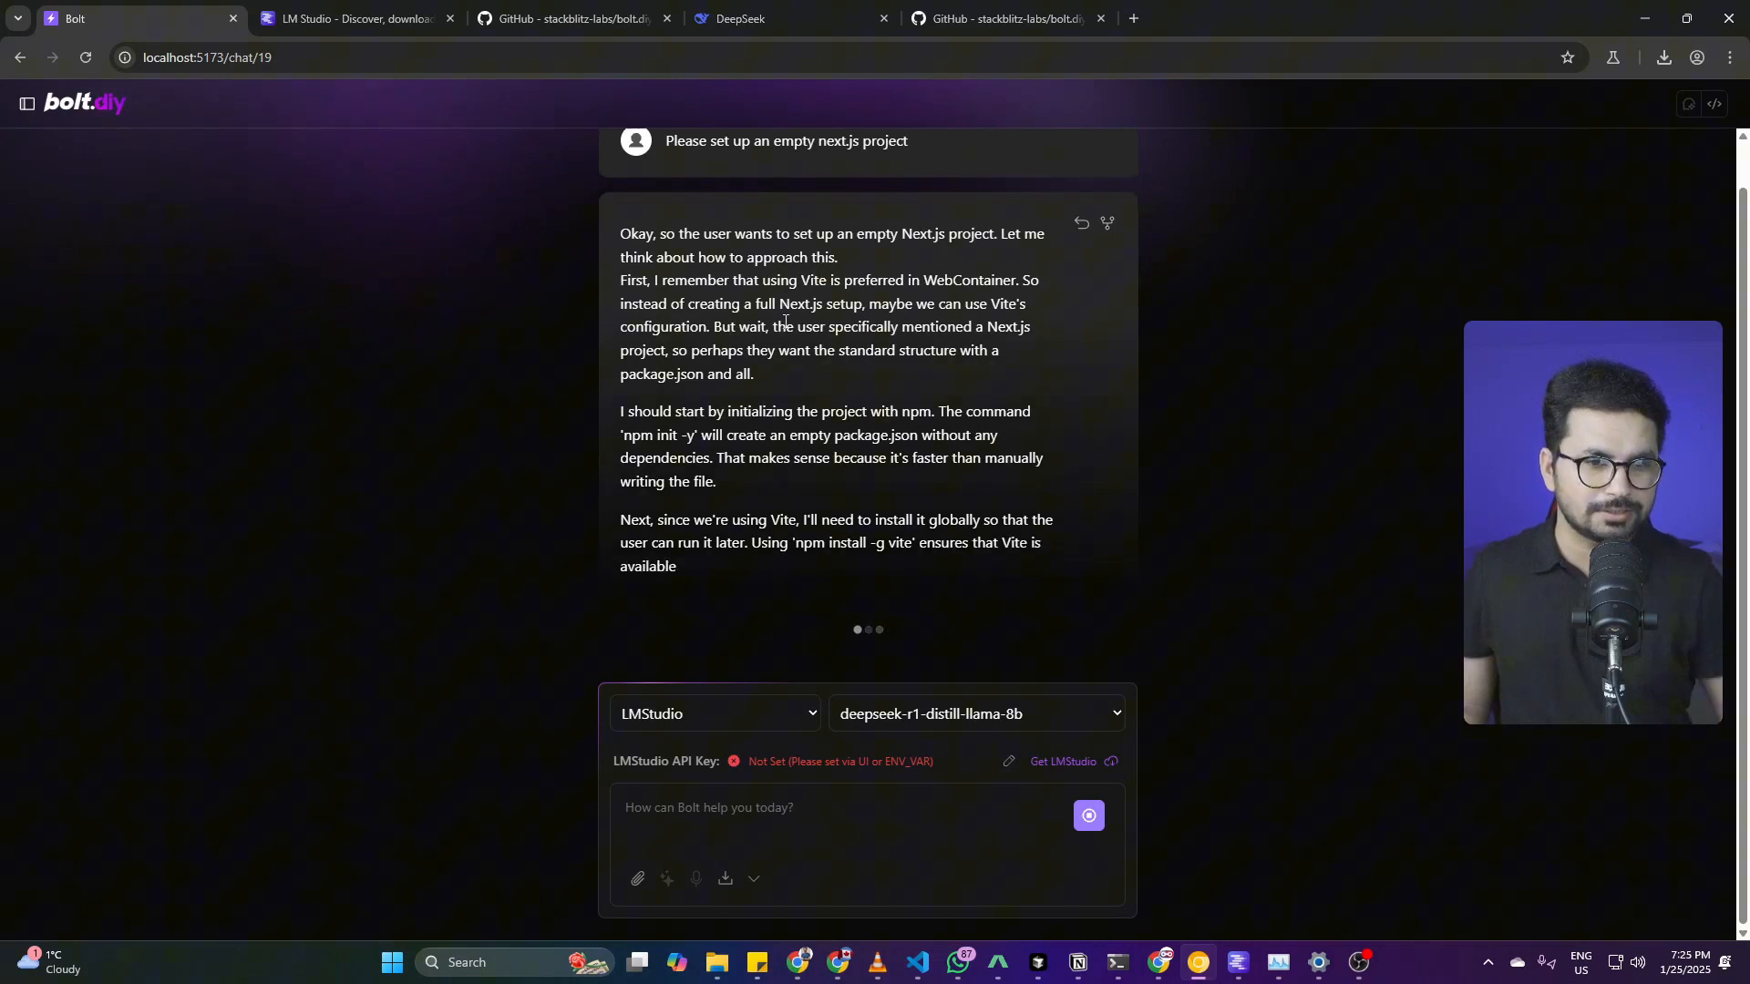
click(1279, 961)
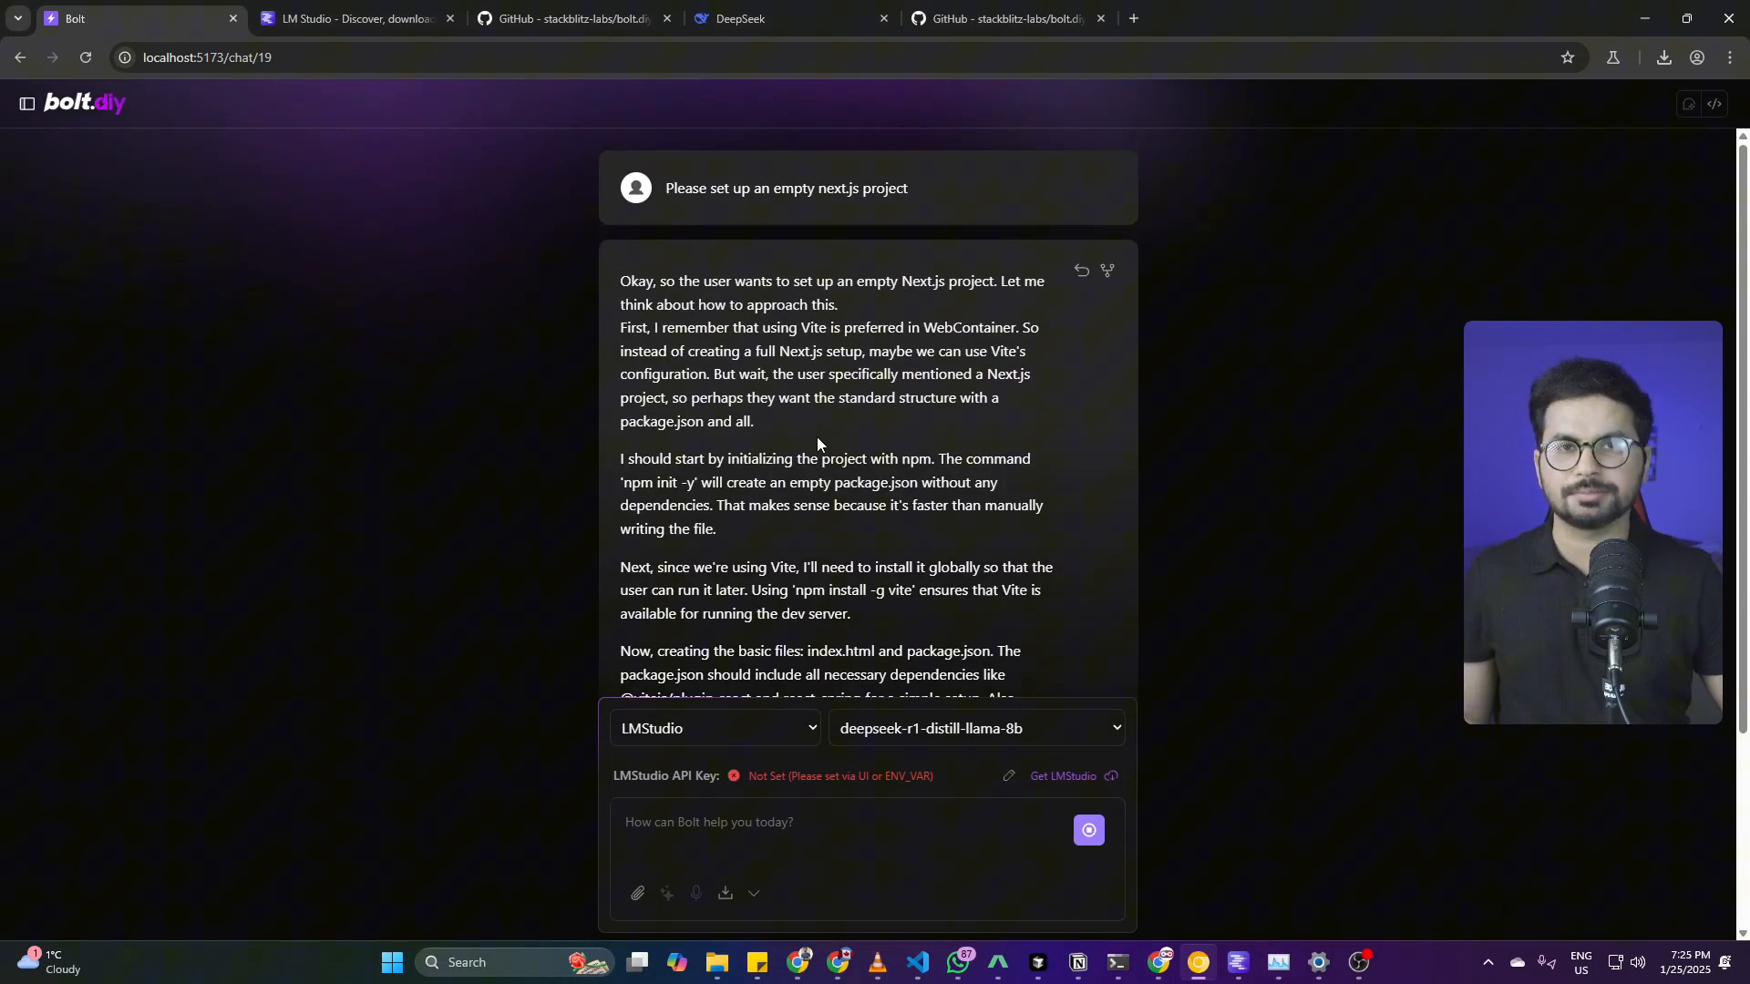
scroll(down, 3)
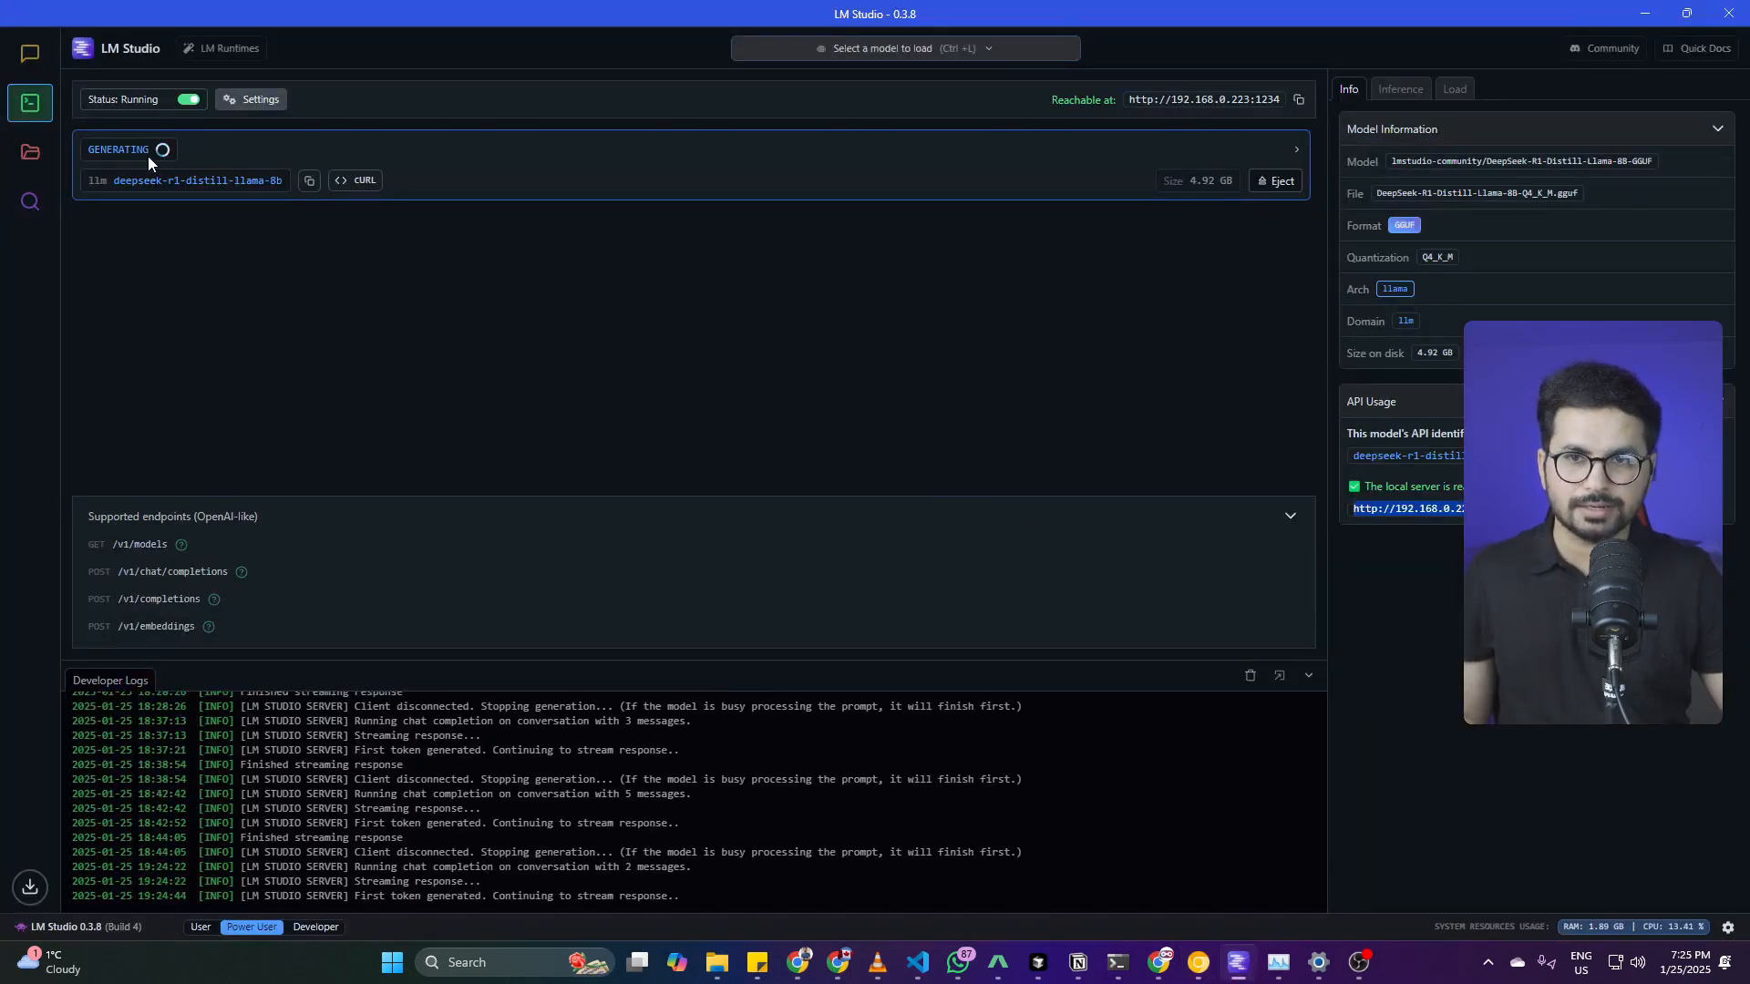
Step: Show My Models, then the Discover search with DeepSeek R1 Distill (Qwen 7B) details
click(29, 152)
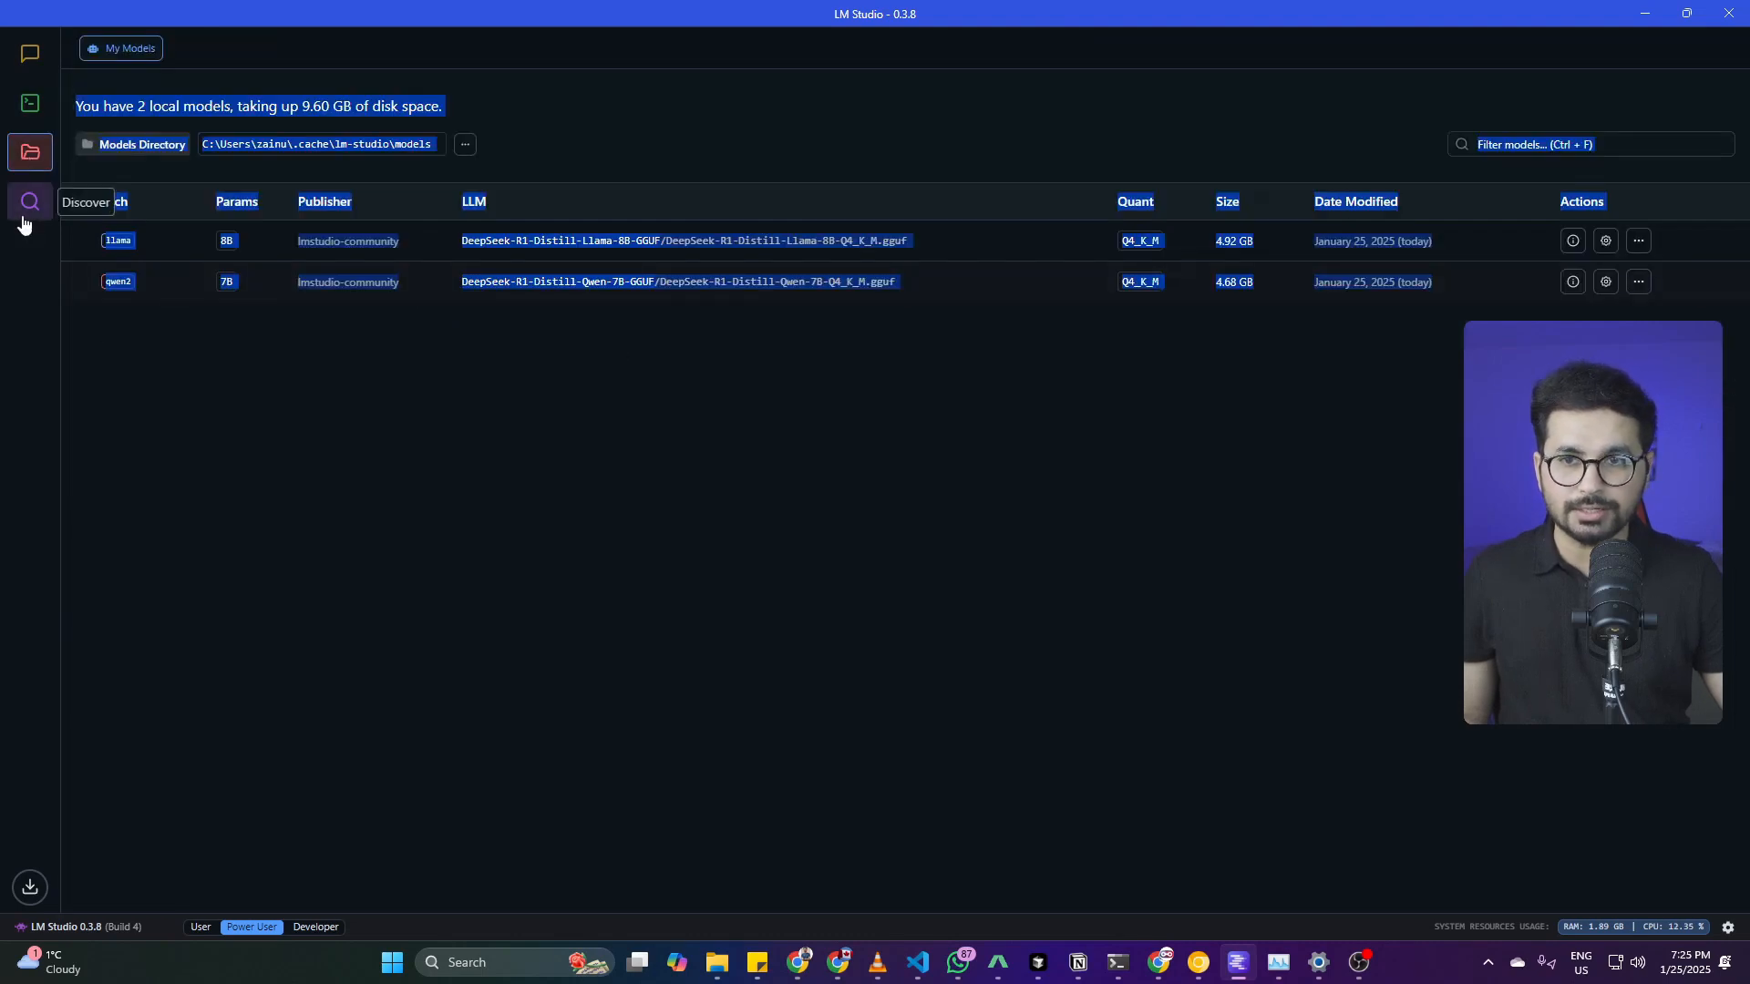
click(30, 202)
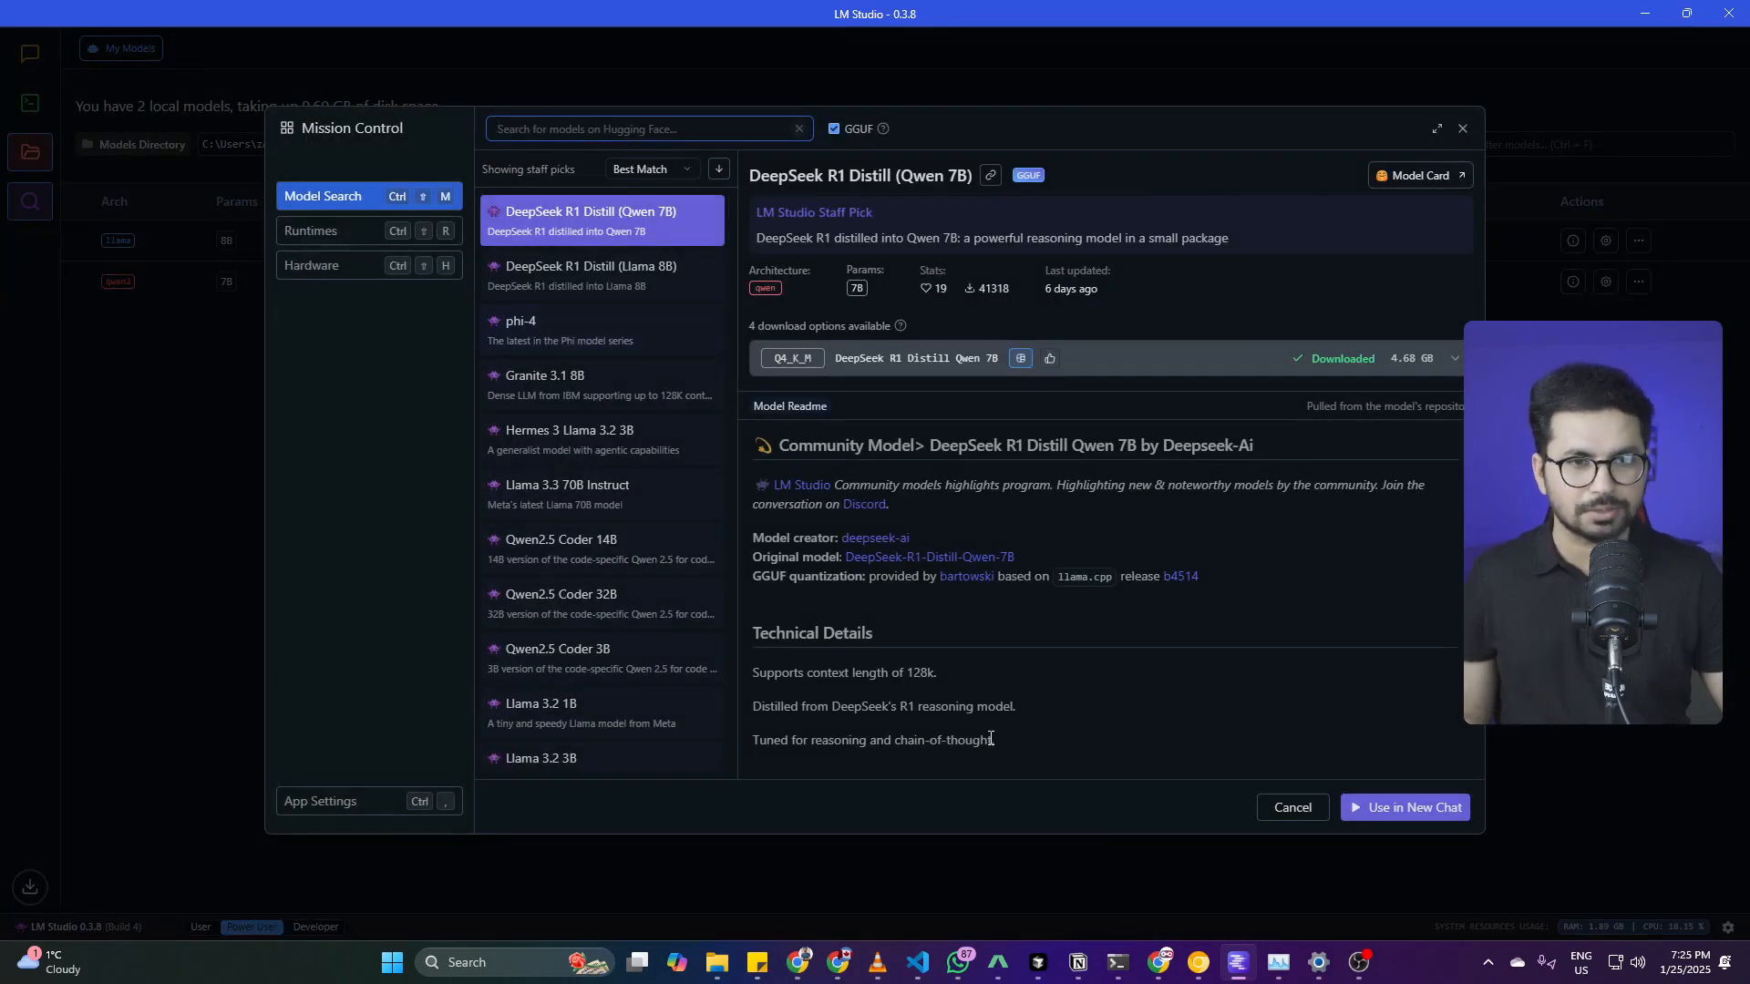